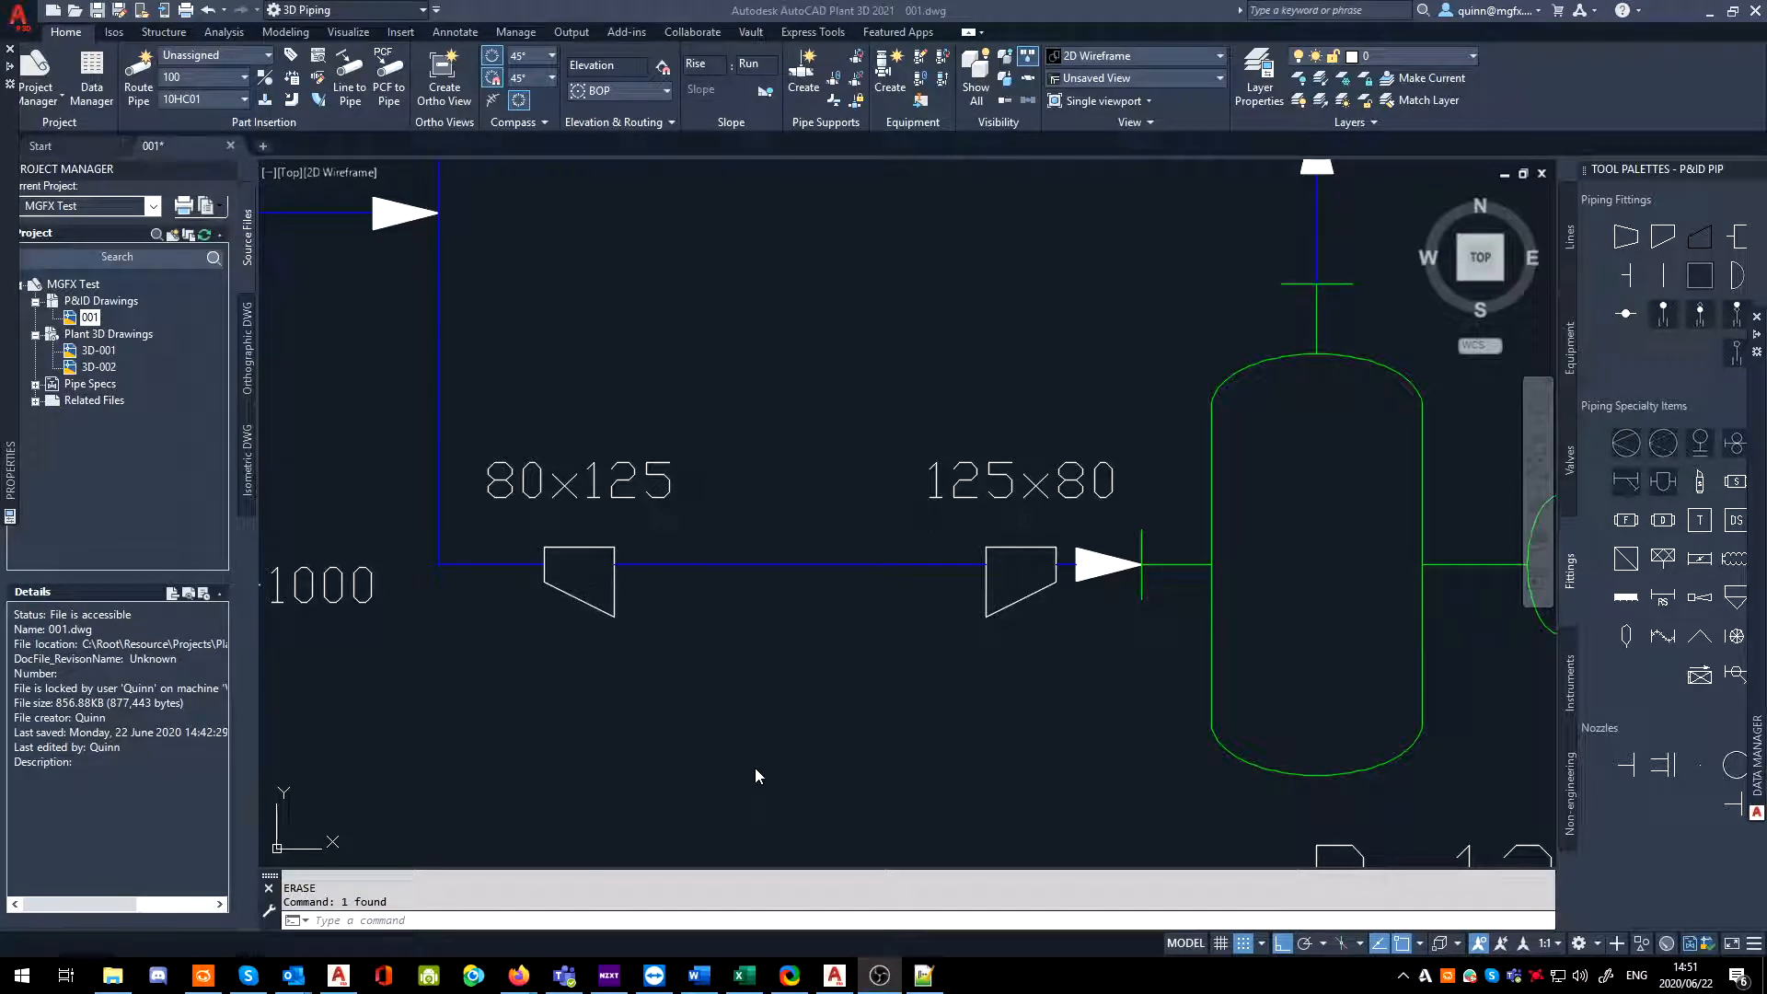
{"action": "mouse_move", "coordinate": [758, 768]}
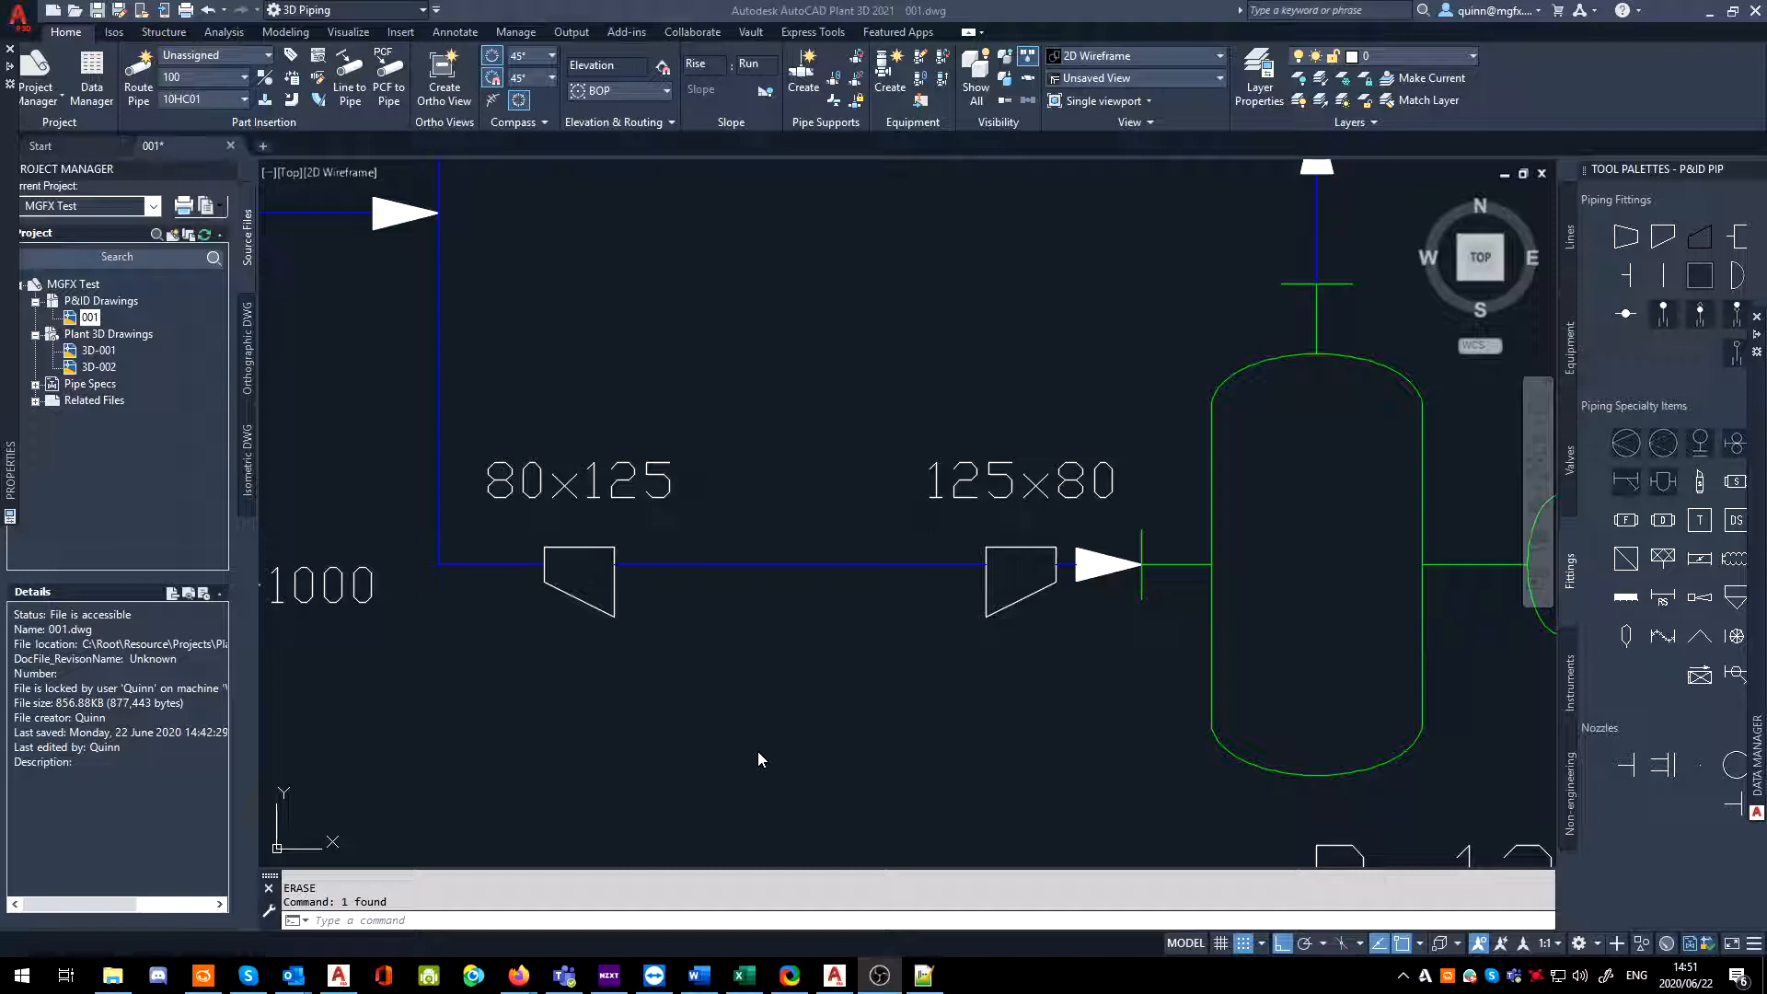
{"action": "mouse_move", "coordinate": [840, 660]}
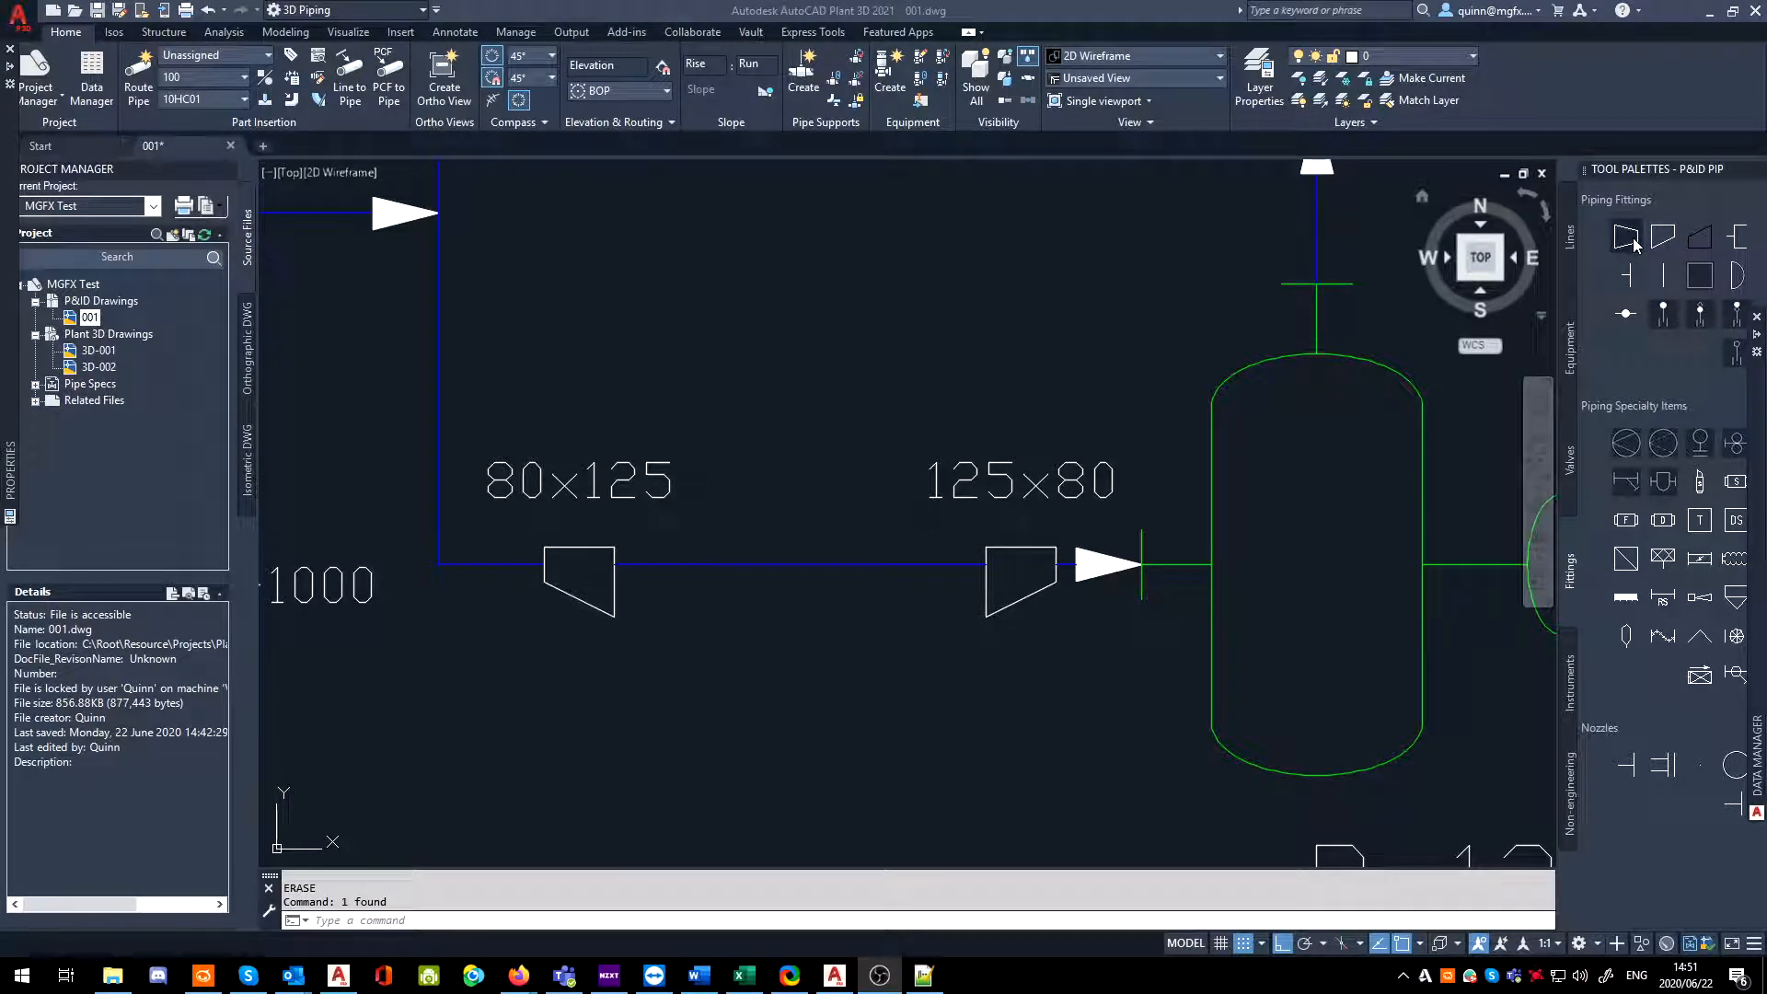
{"action": "mouse_move", "coordinate": [1660, 237]}
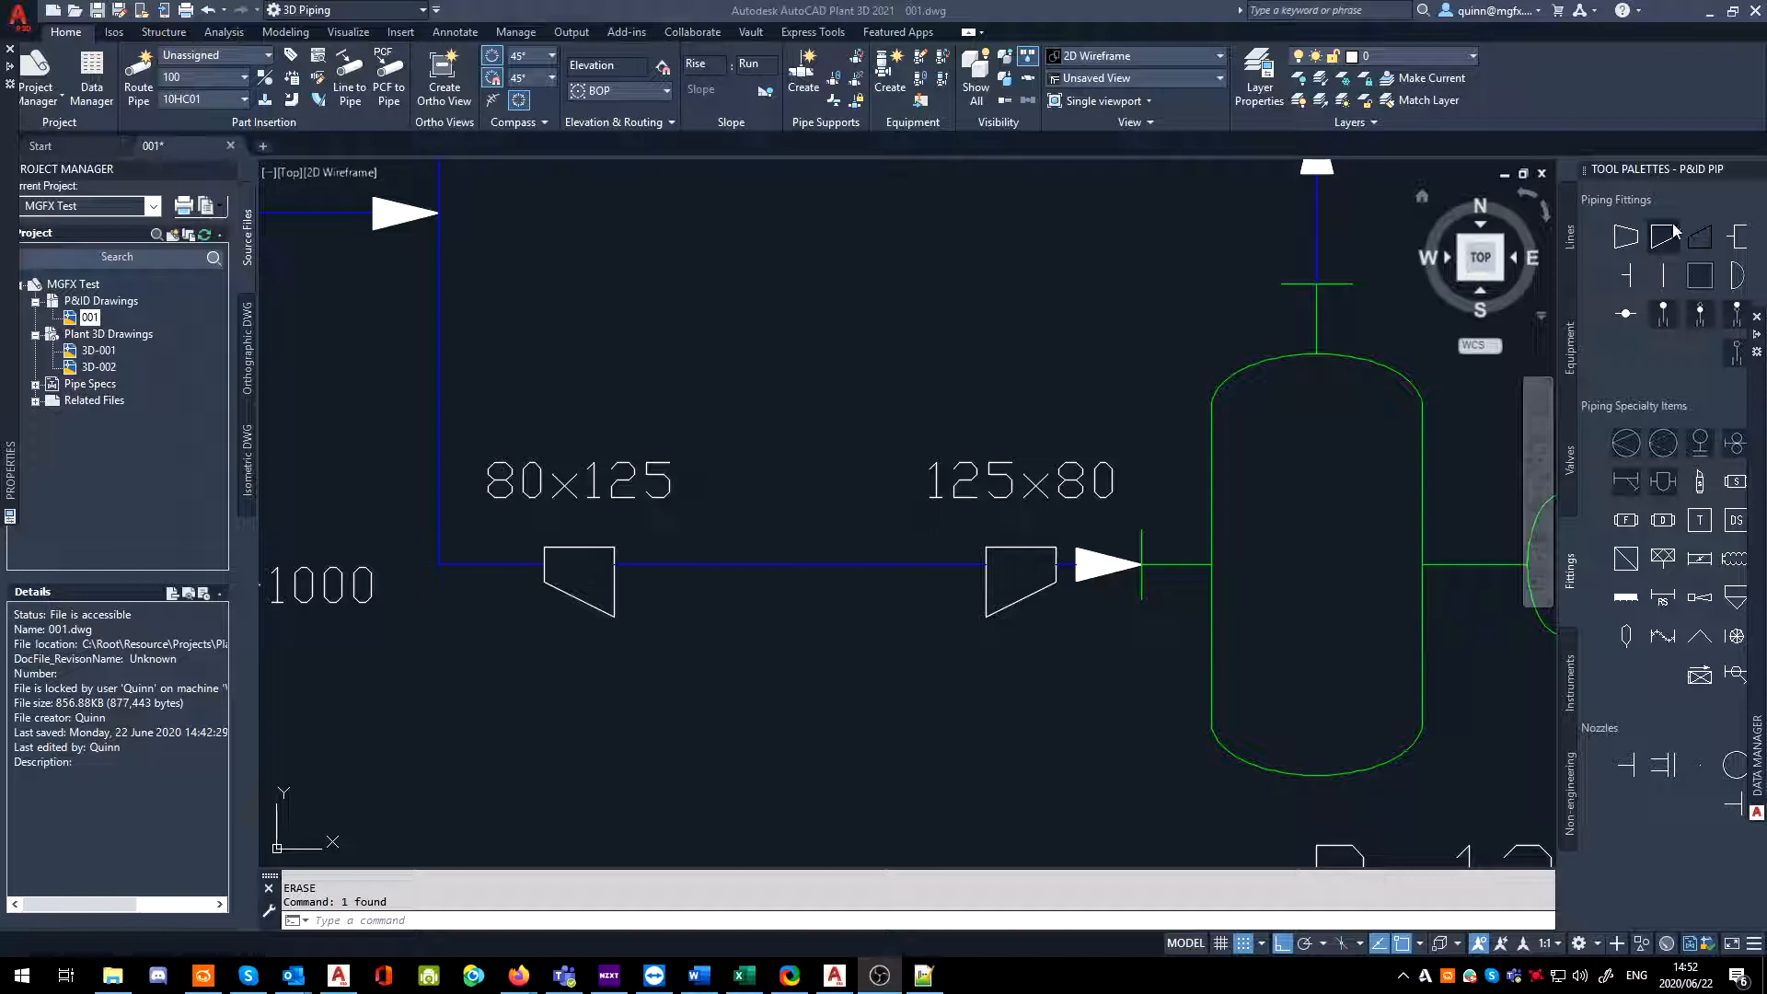
{"action": "mouse_move", "coordinate": [1663, 237]}
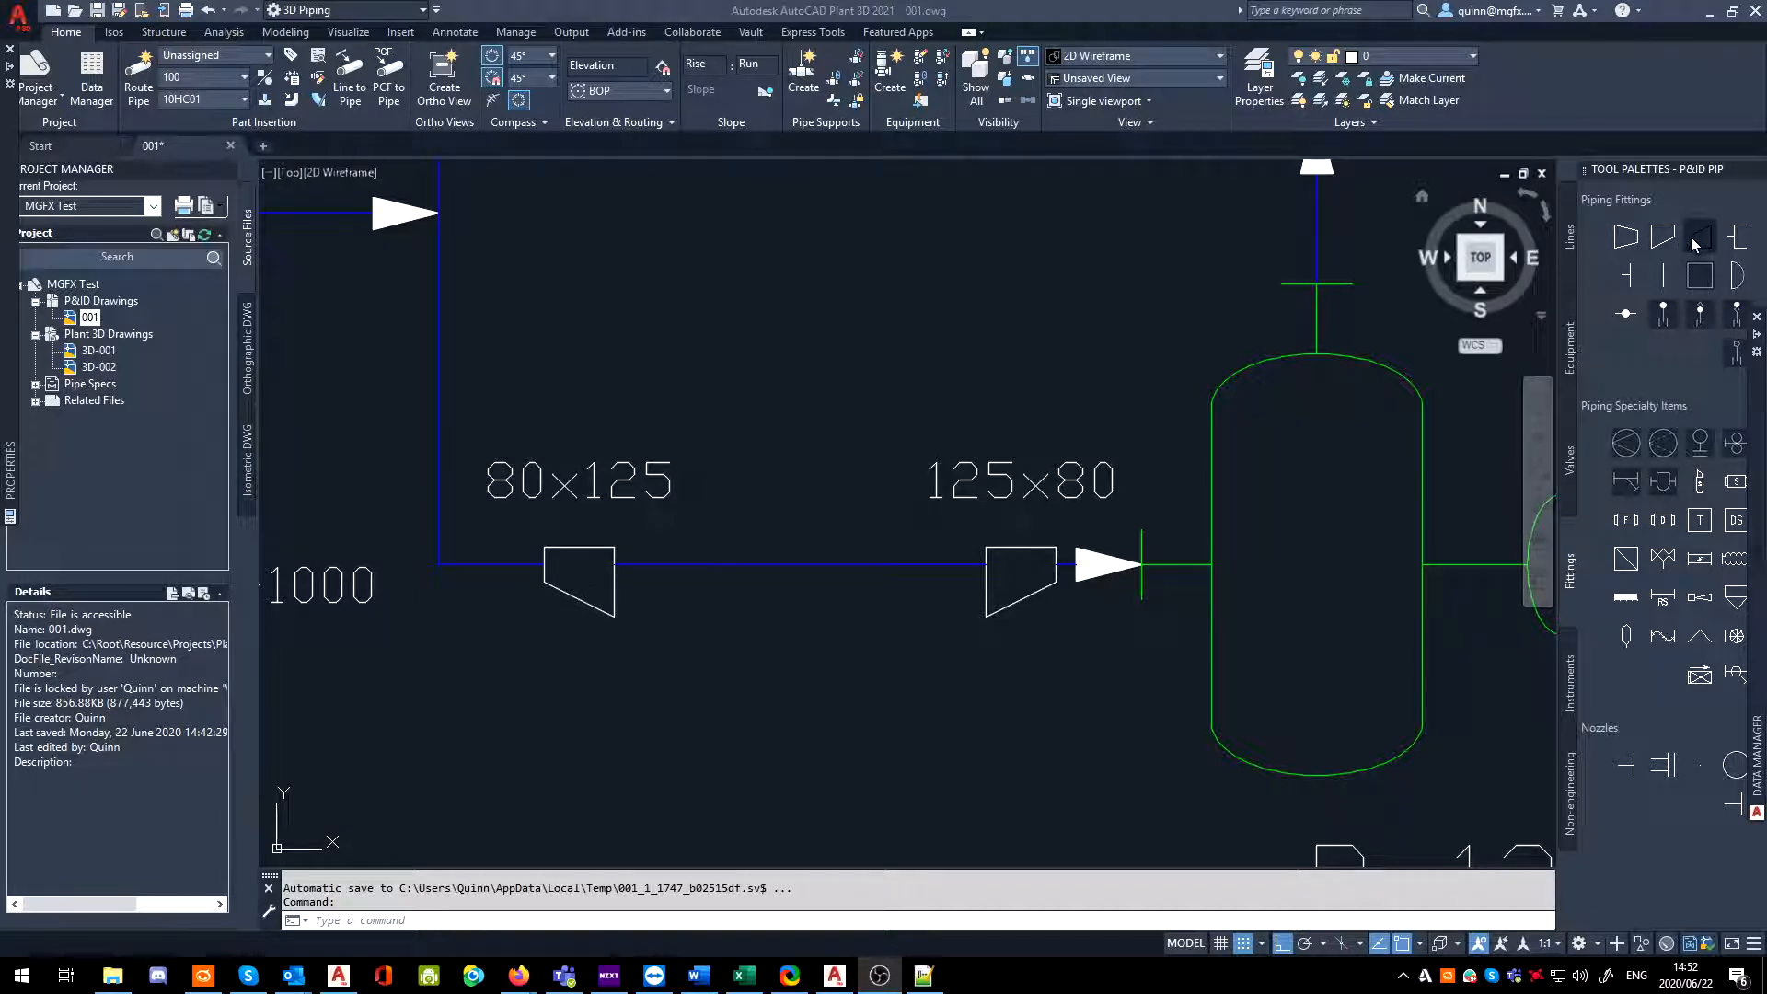
{"action": "mouse_move", "coordinate": [1683, 258]}
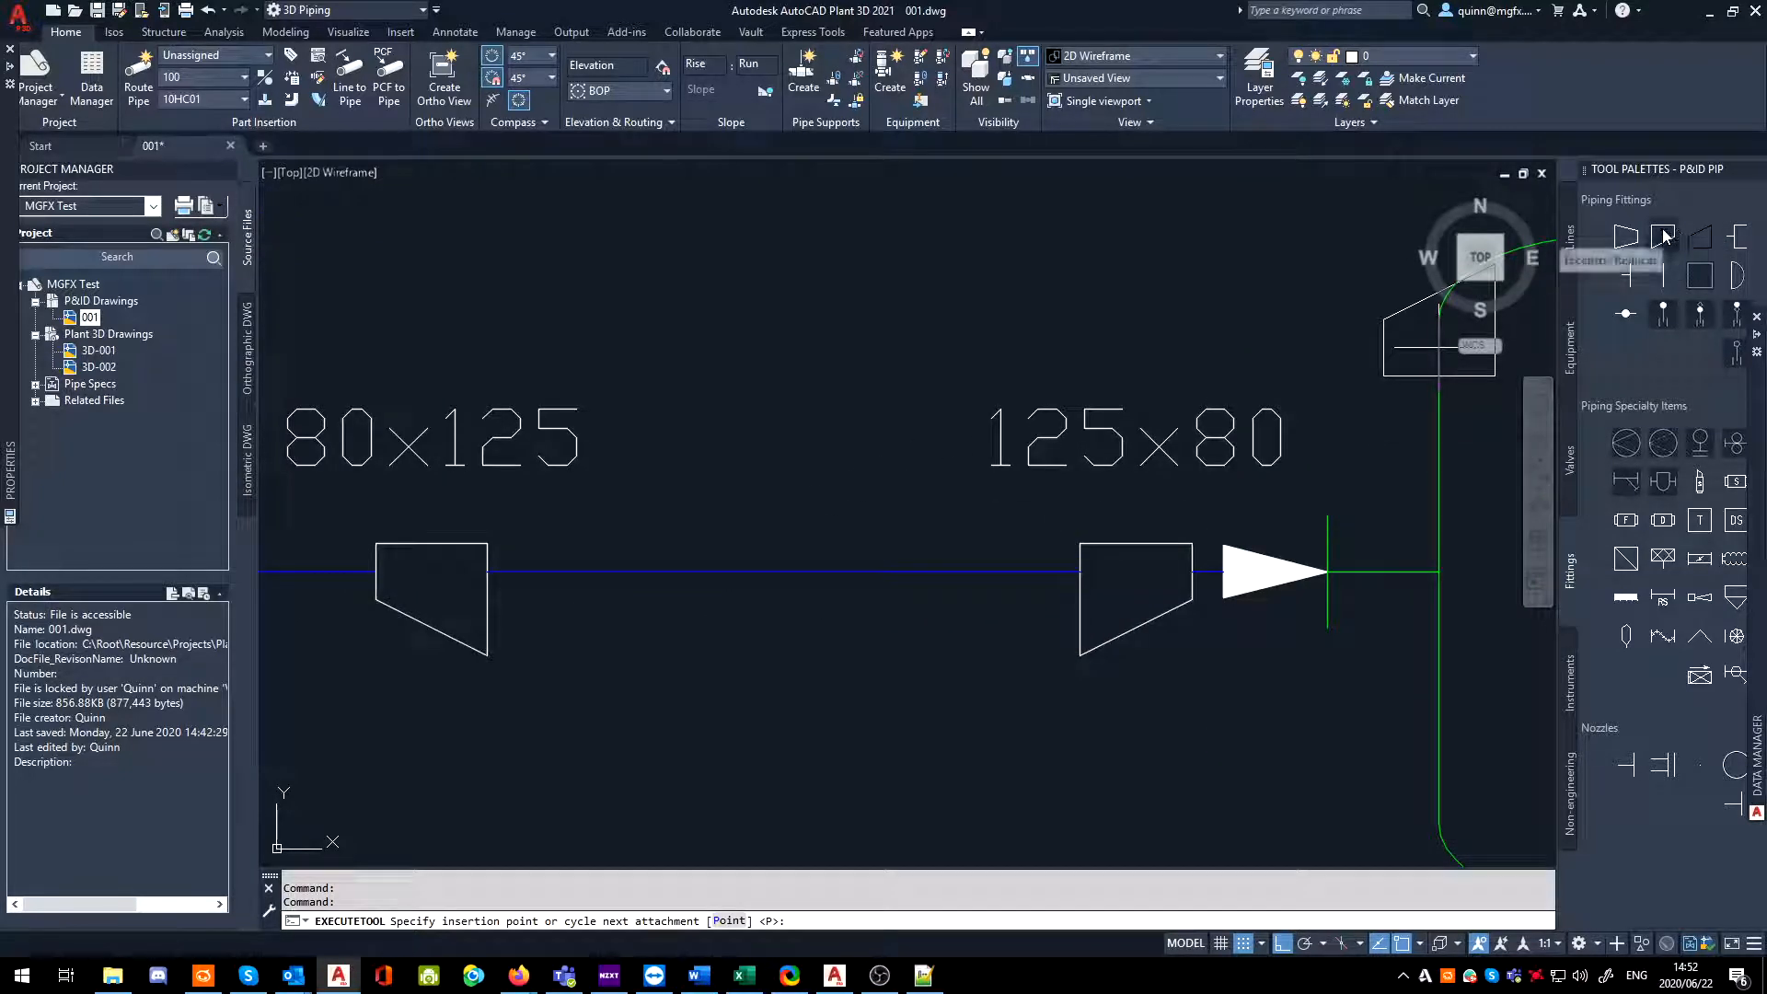
{"action": "mouse_move", "coordinate": [1699, 237]}
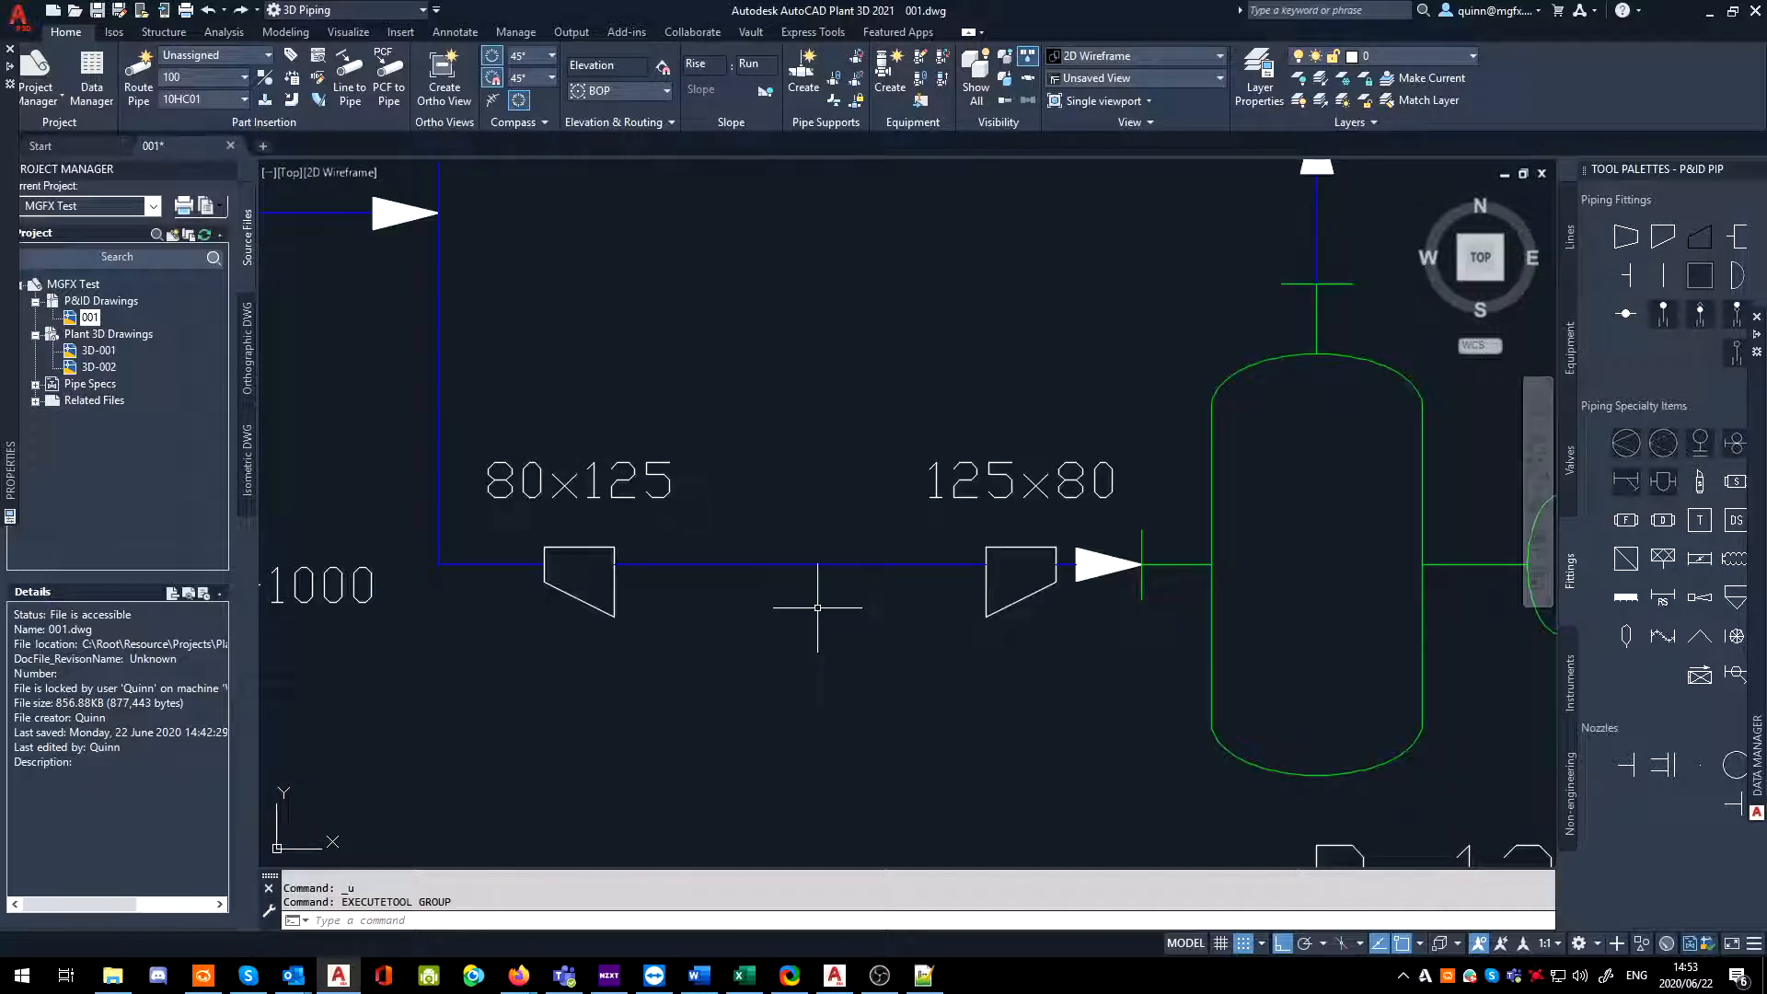
- Insert an Eccentric Reducer Bottom Flat on the line and retag that segment to size 65
{"action": "right_click", "coordinate": [817, 609]}
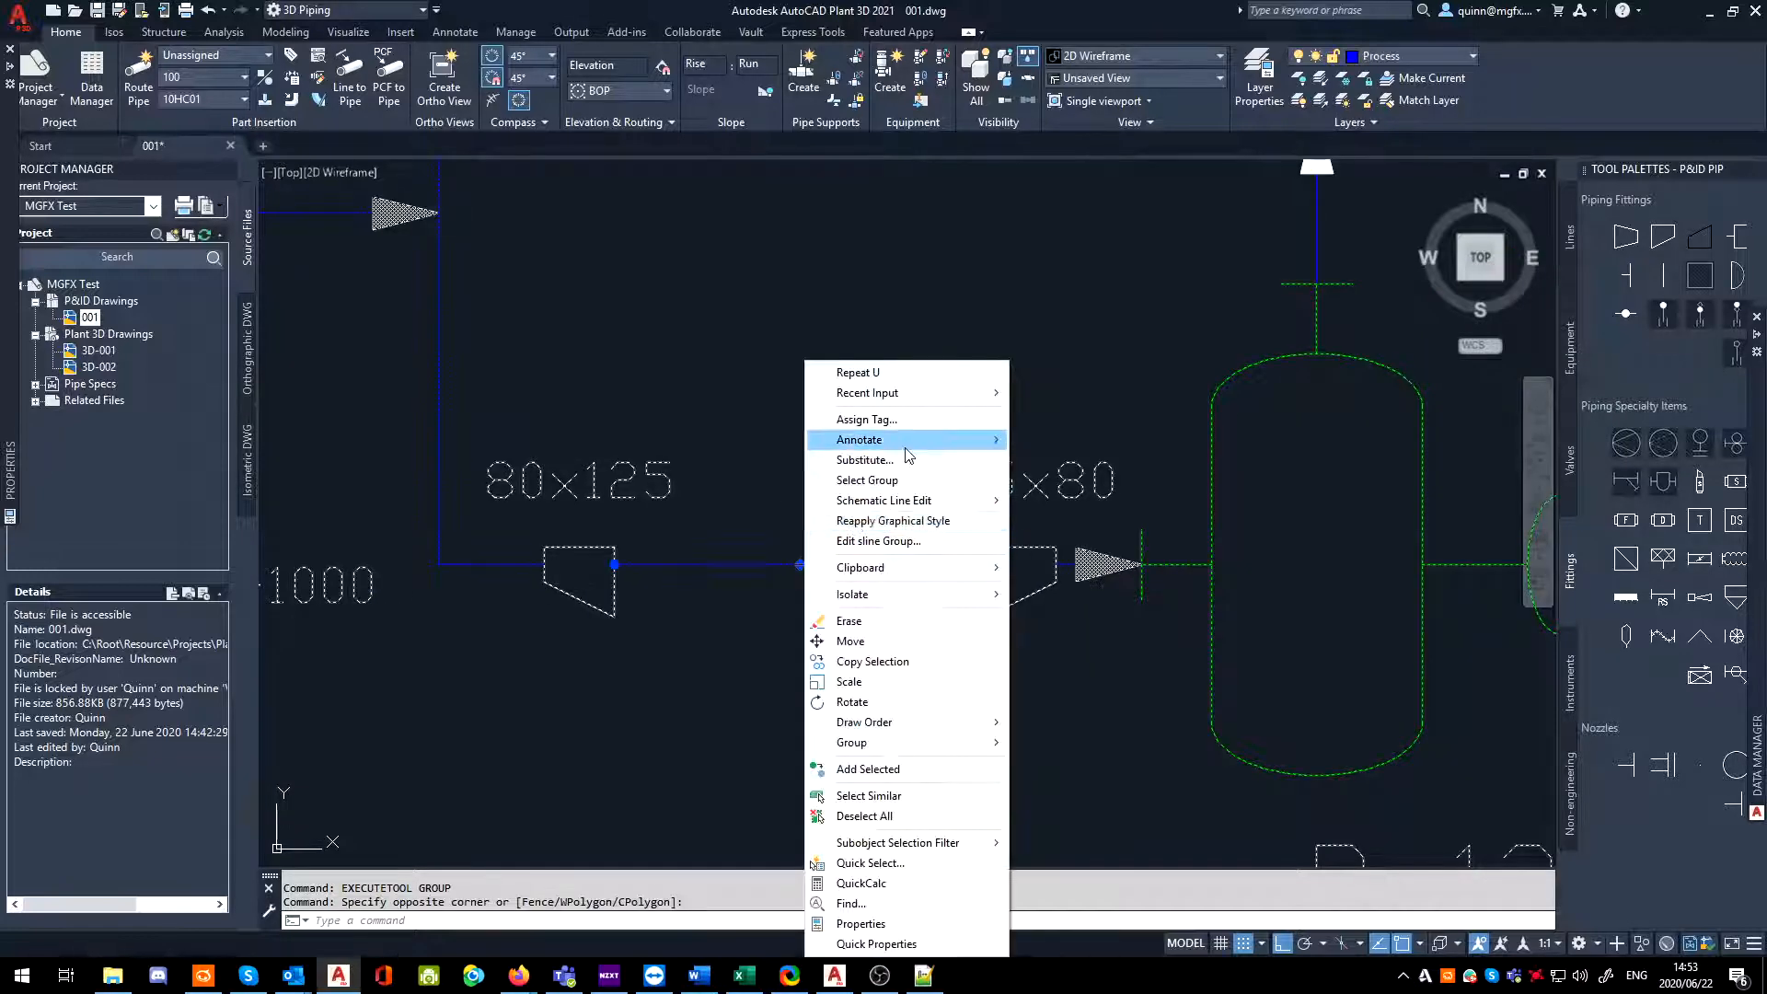
{"action": "left_click", "coordinate": [867, 420]}
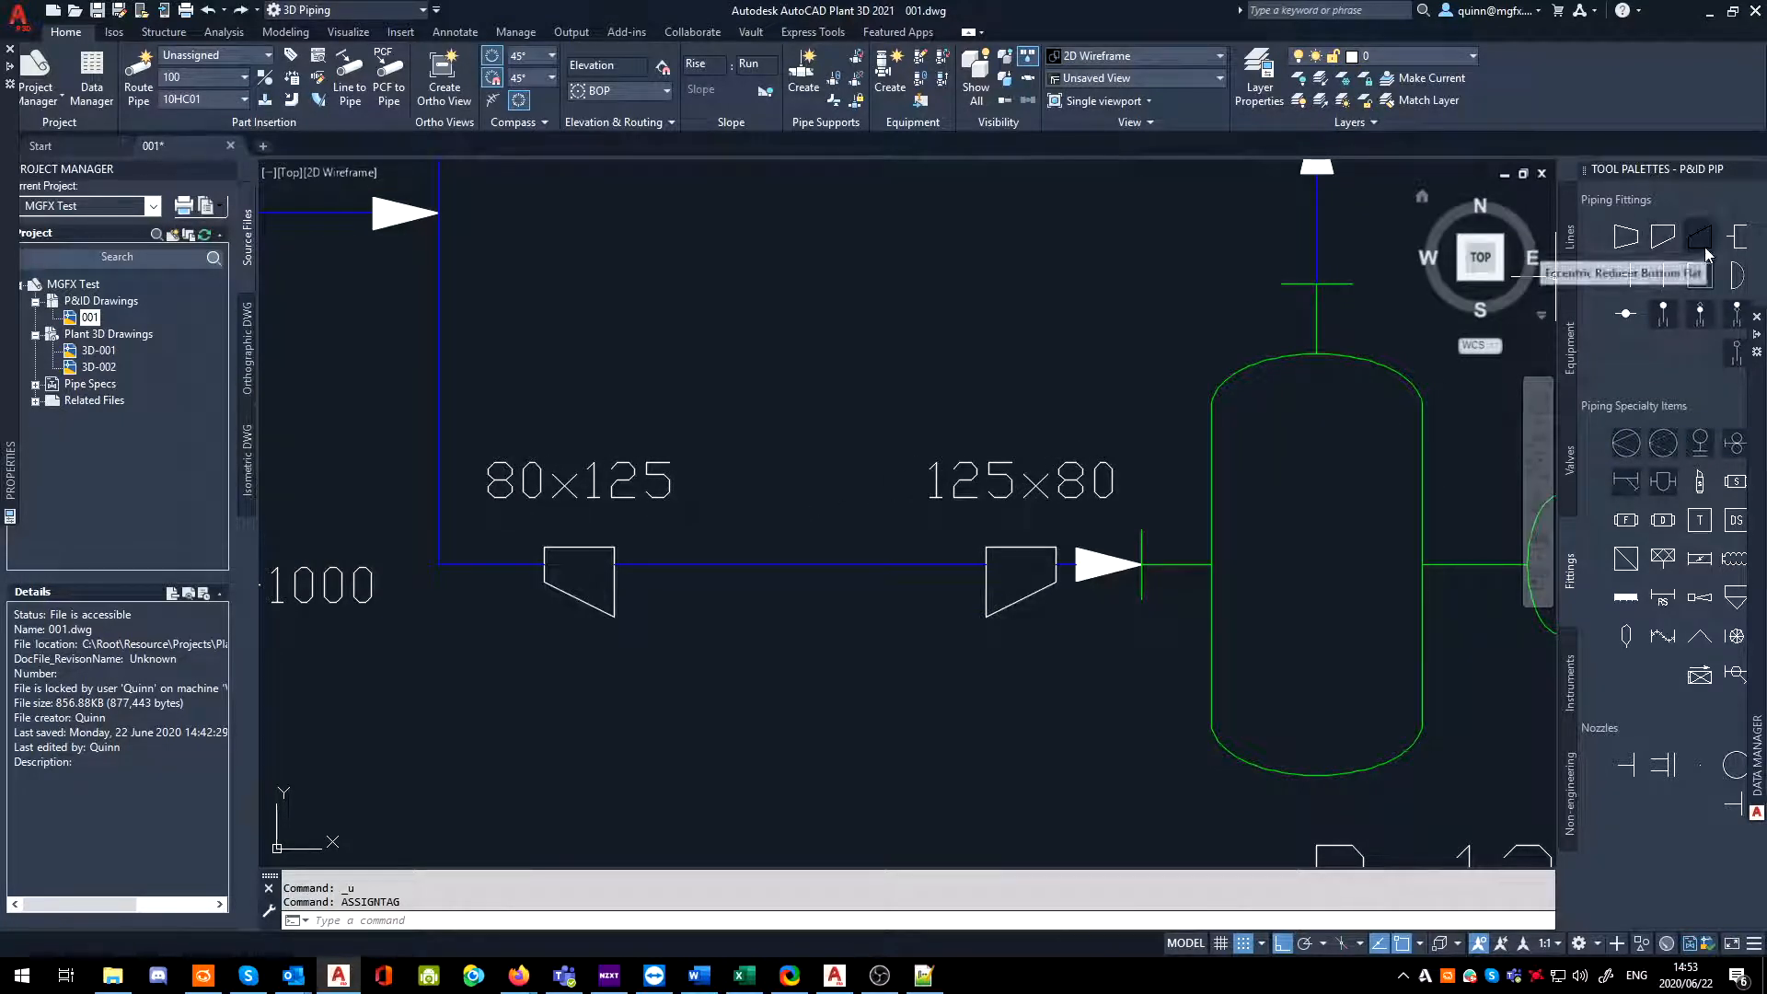
{"action": "left_click", "coordinate": [789, 569]}
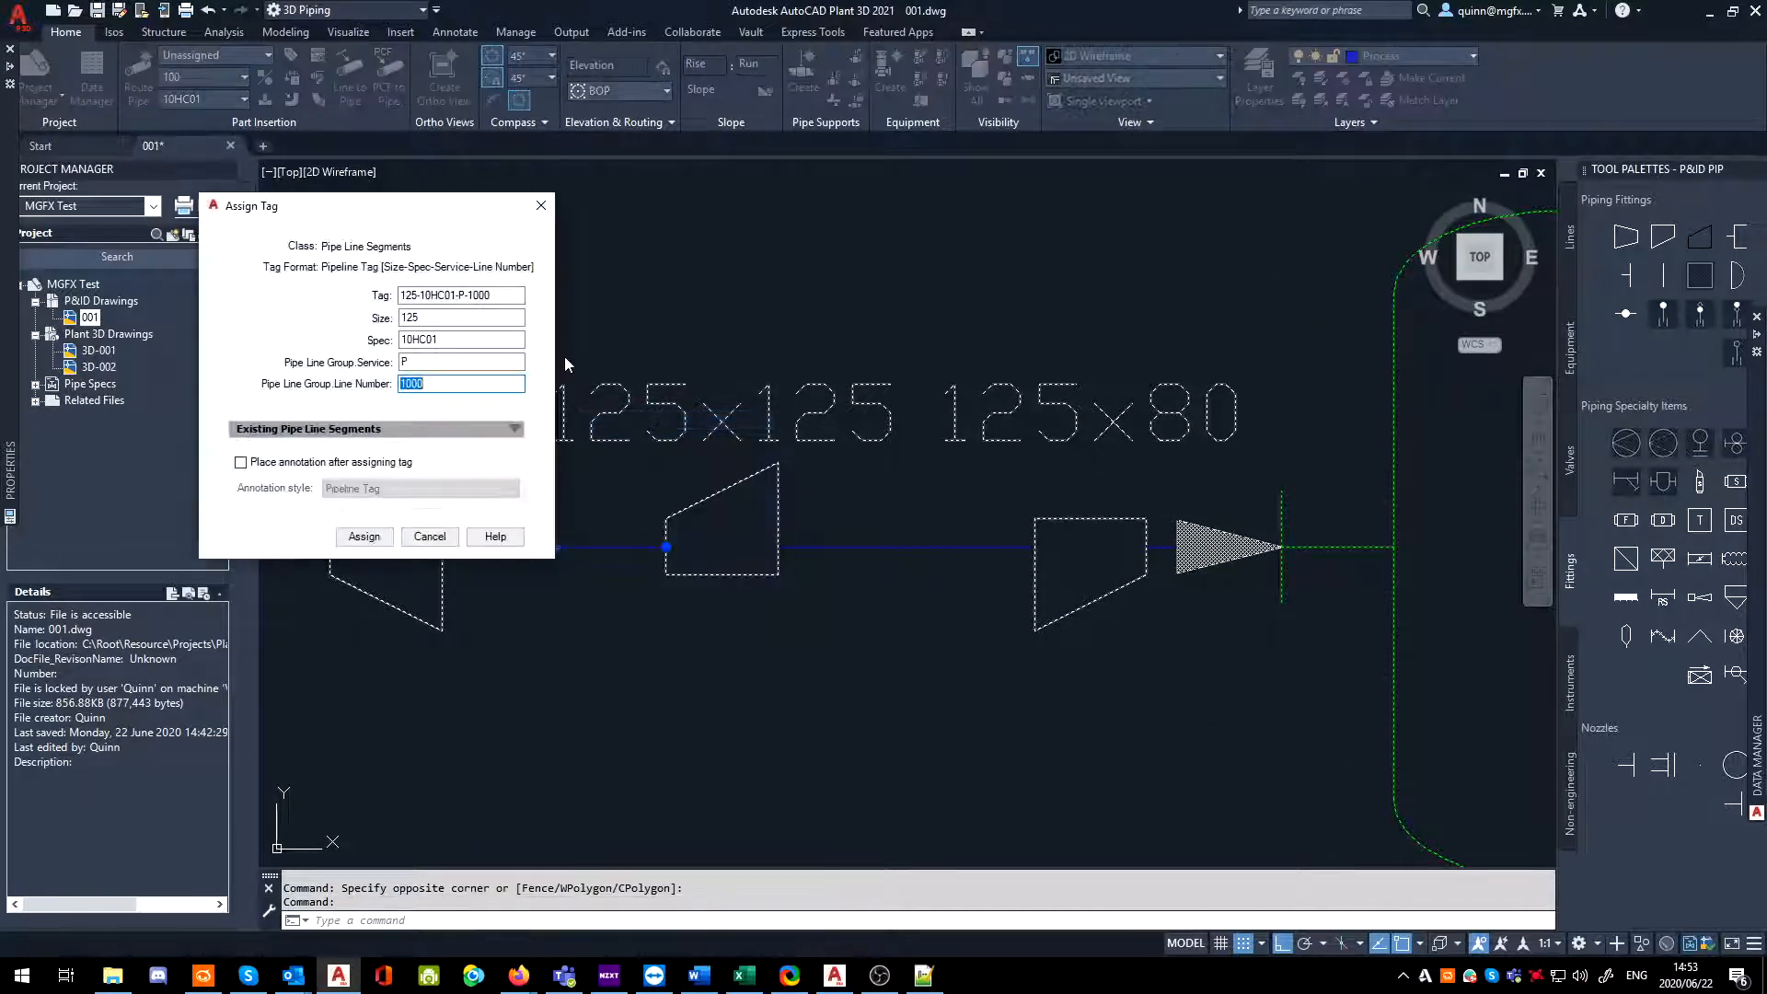
{"action": "left_click", "coordinate": [515, 317]}
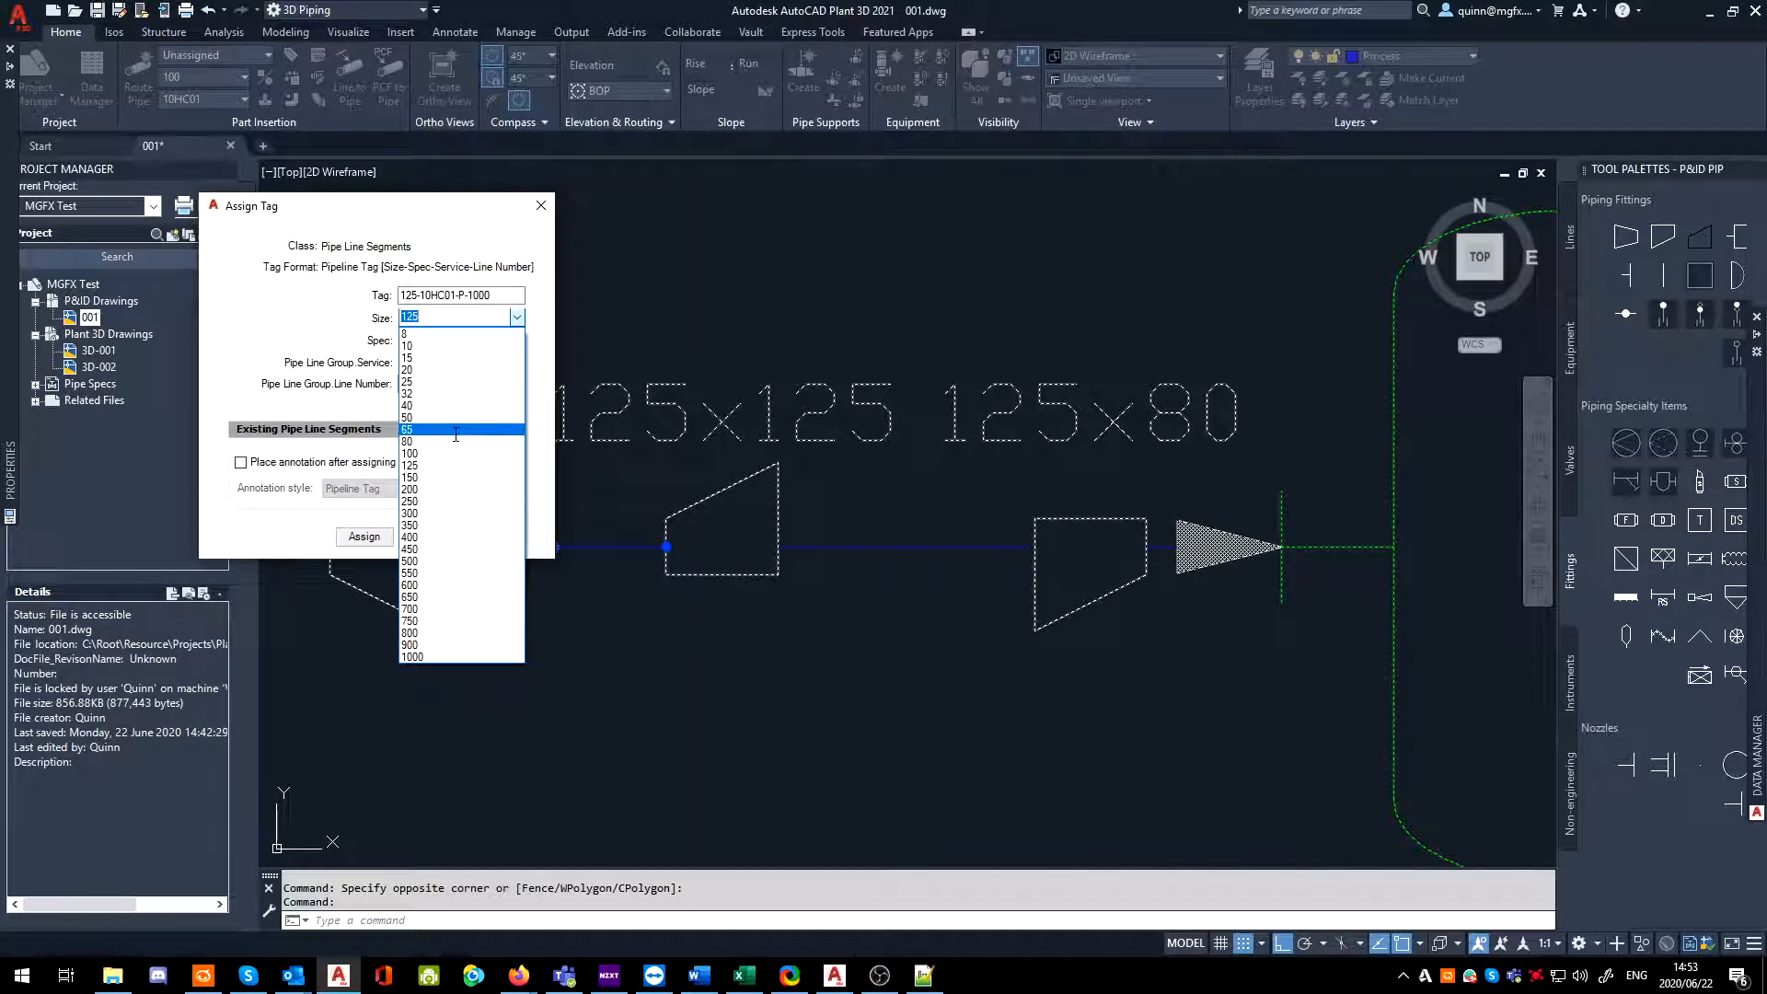
{"action": "left_click", "coordinate": [365, 536]}
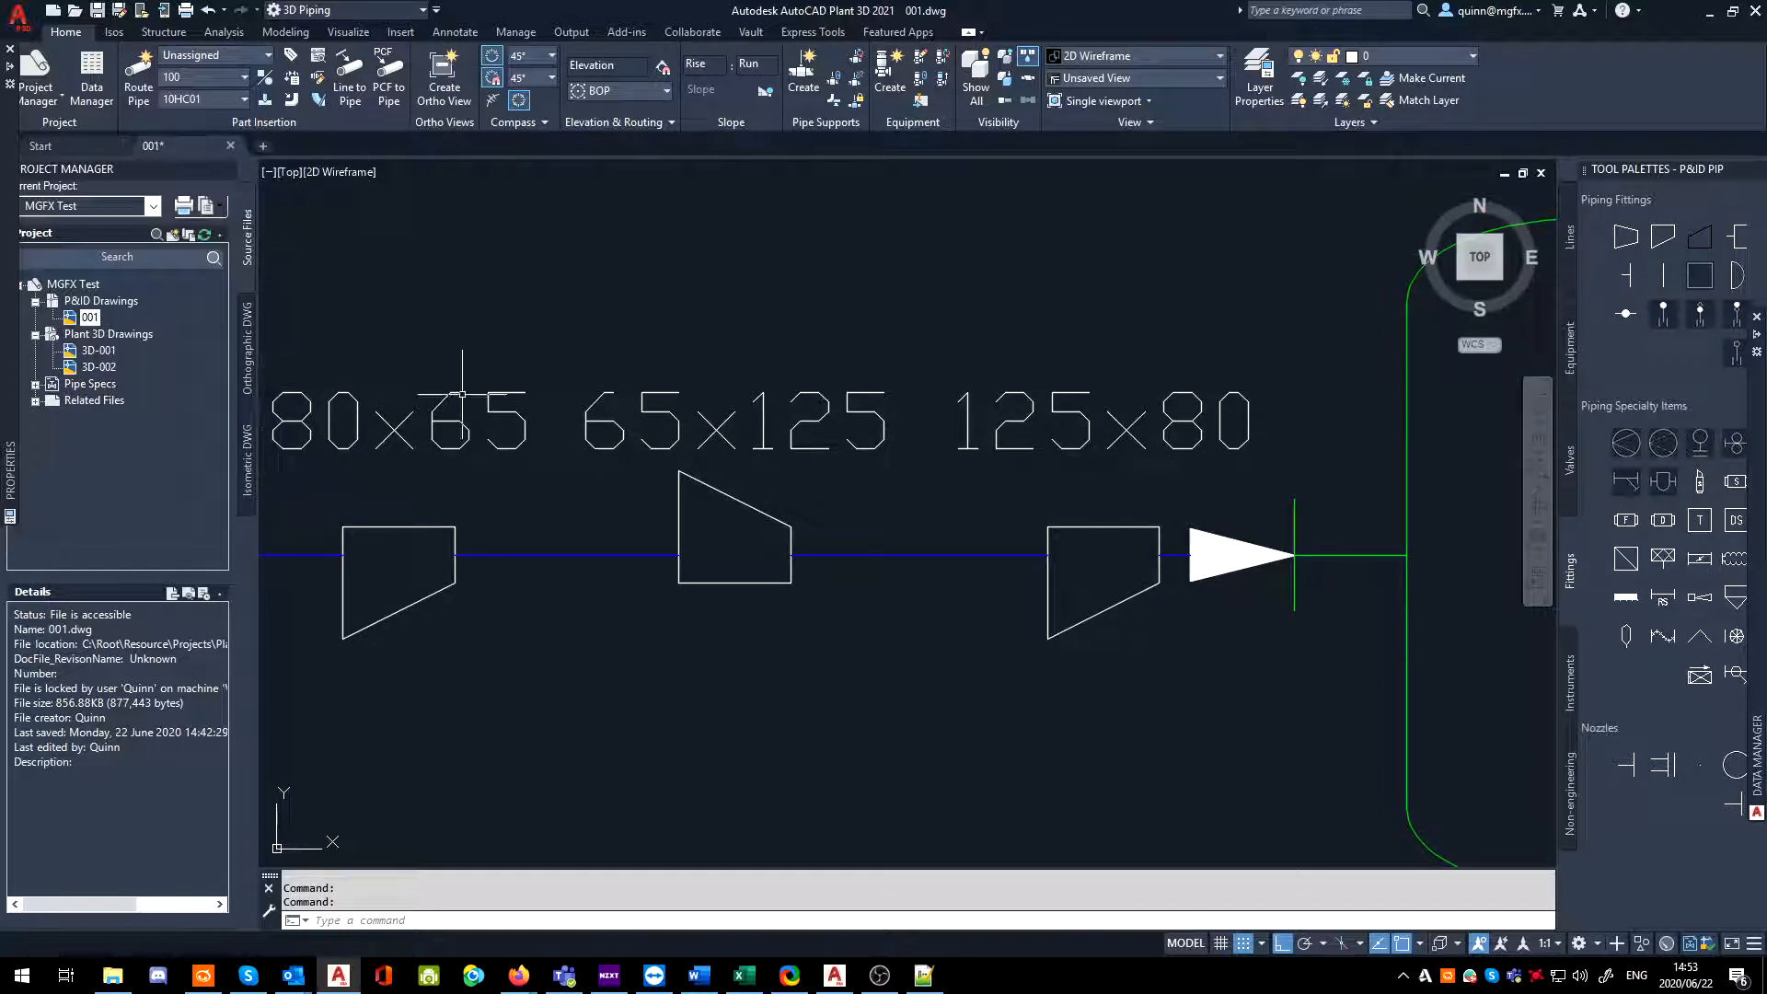
{"action": "mouse_move", "coordinate": [541, 450]}
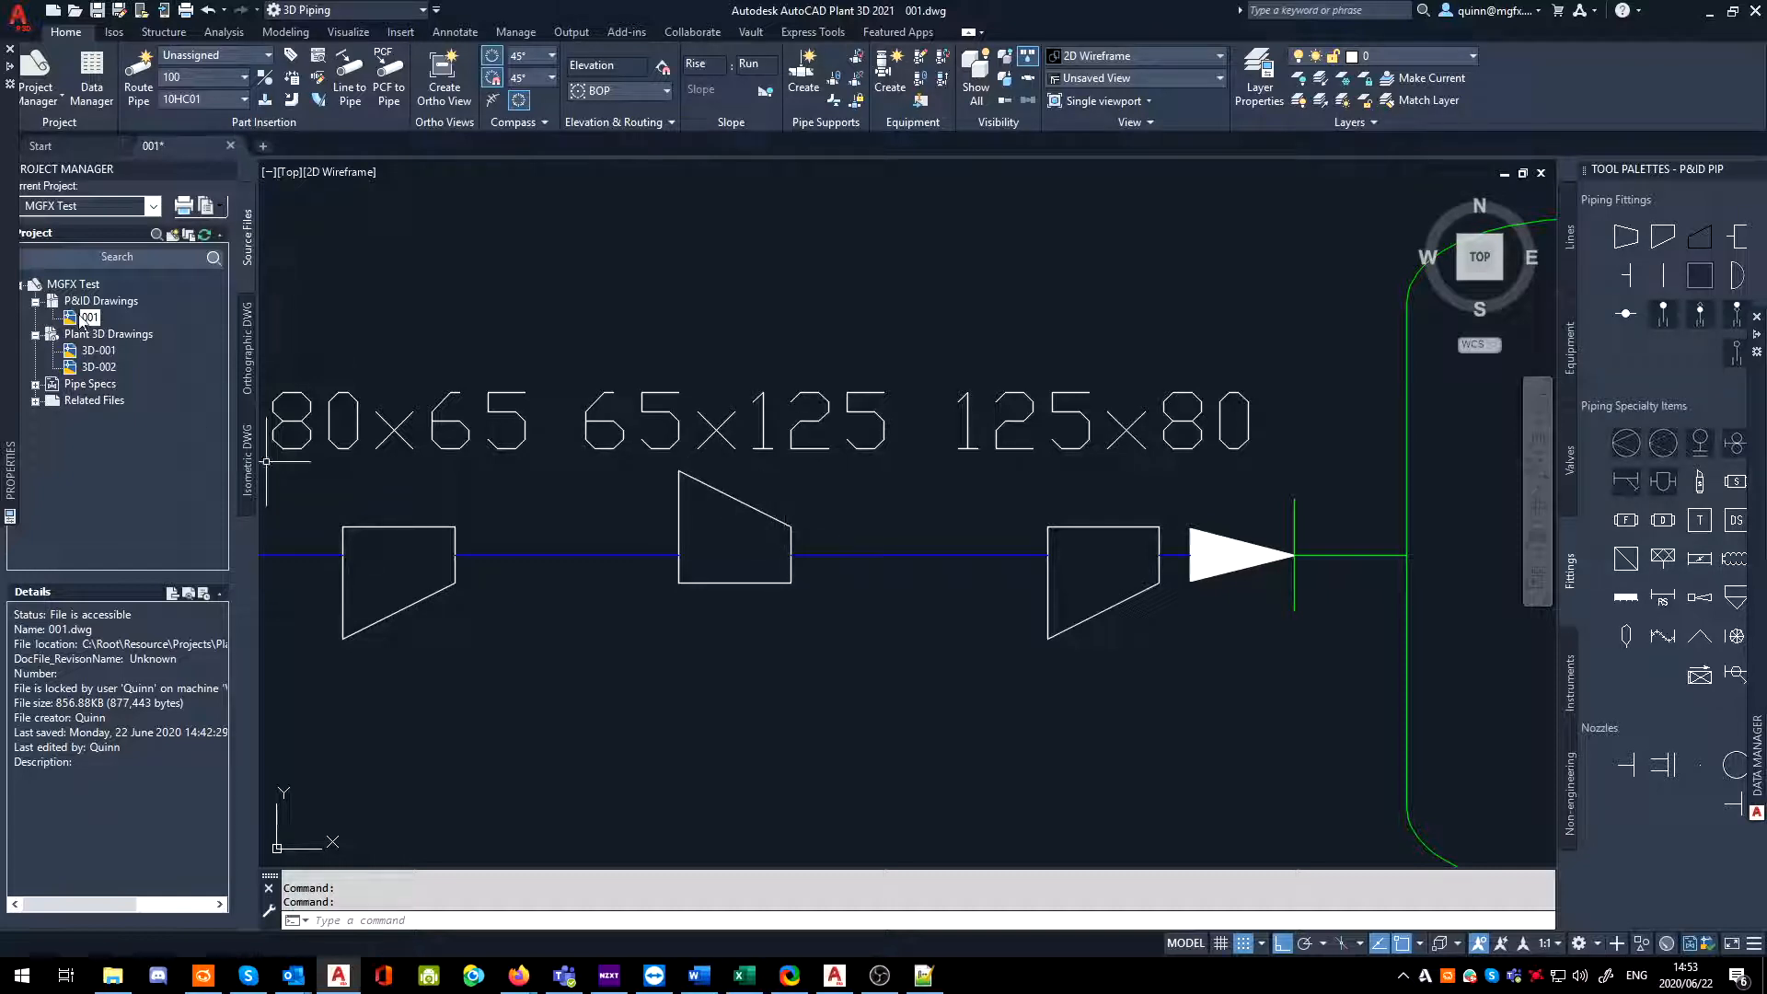
- In Project Setup, expand P&ID Class Definitions > Engineering Items > Inline Assets > Reducers
{"action": "right_click", "coordinate": [89, 316]}
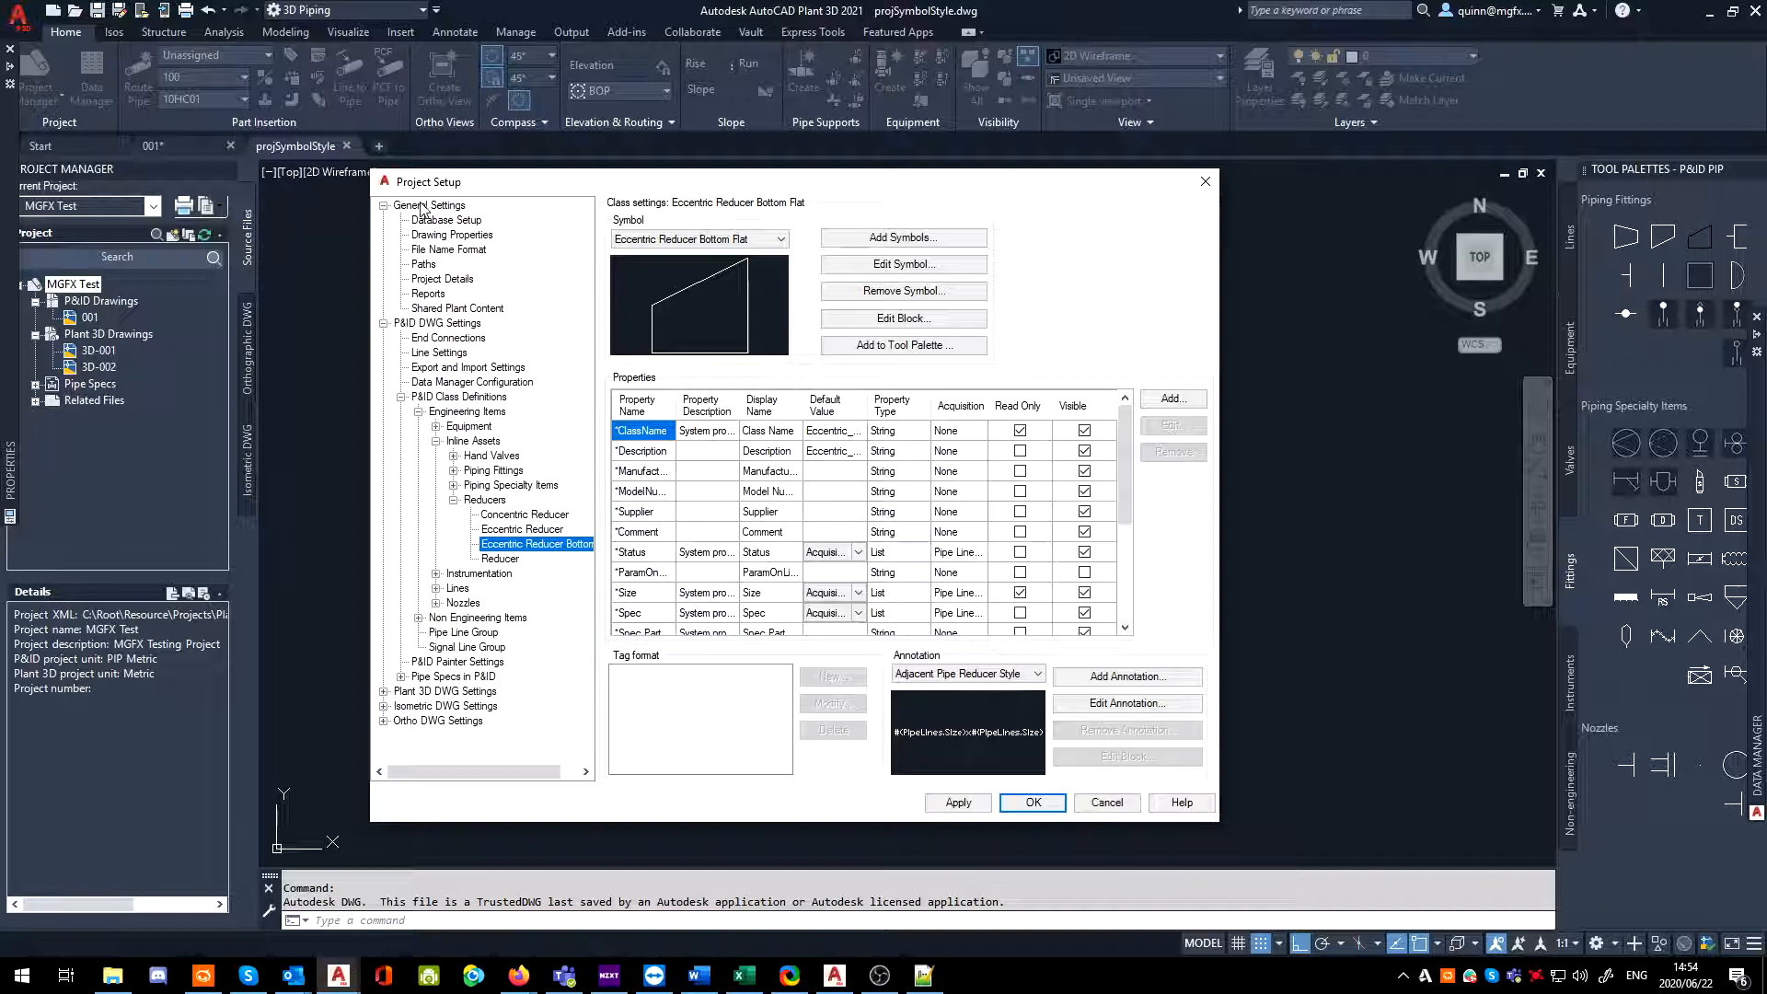
{"action": "left_click", "coordinate": [458, 396]}
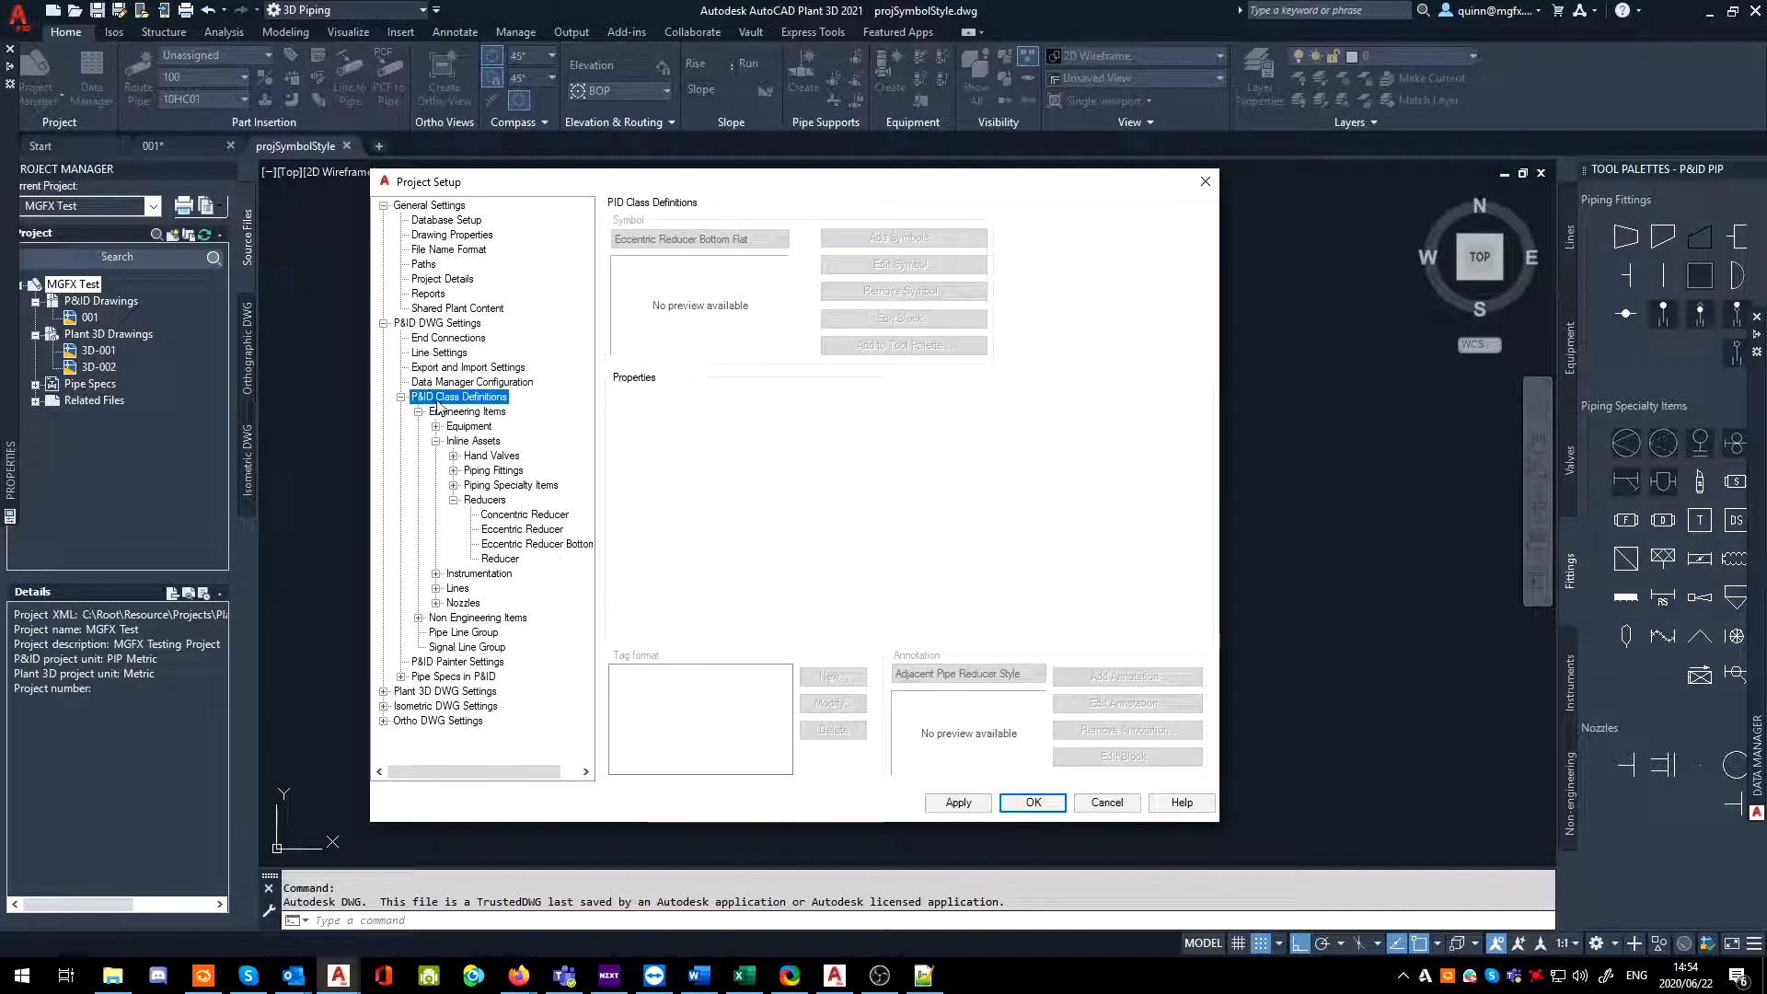
{"action": "left_click", "coordinate": [437, 324]}
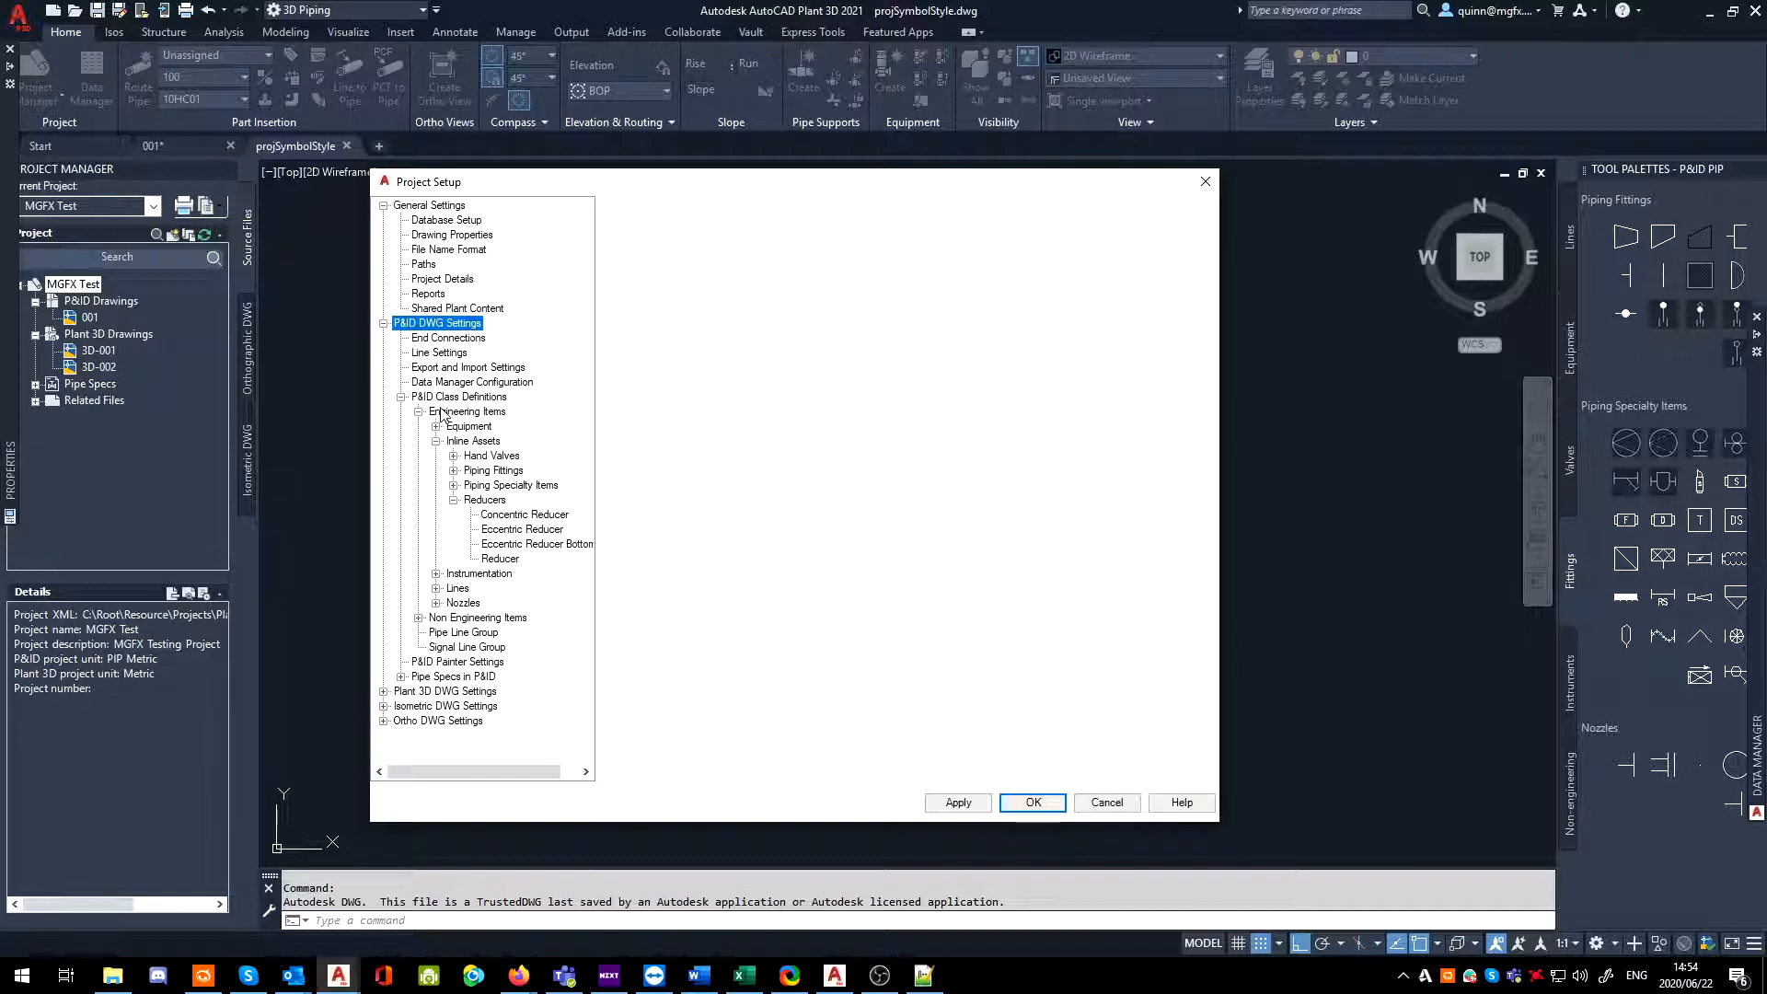
{"action": "left_click", "coordinate": [458, 396]}
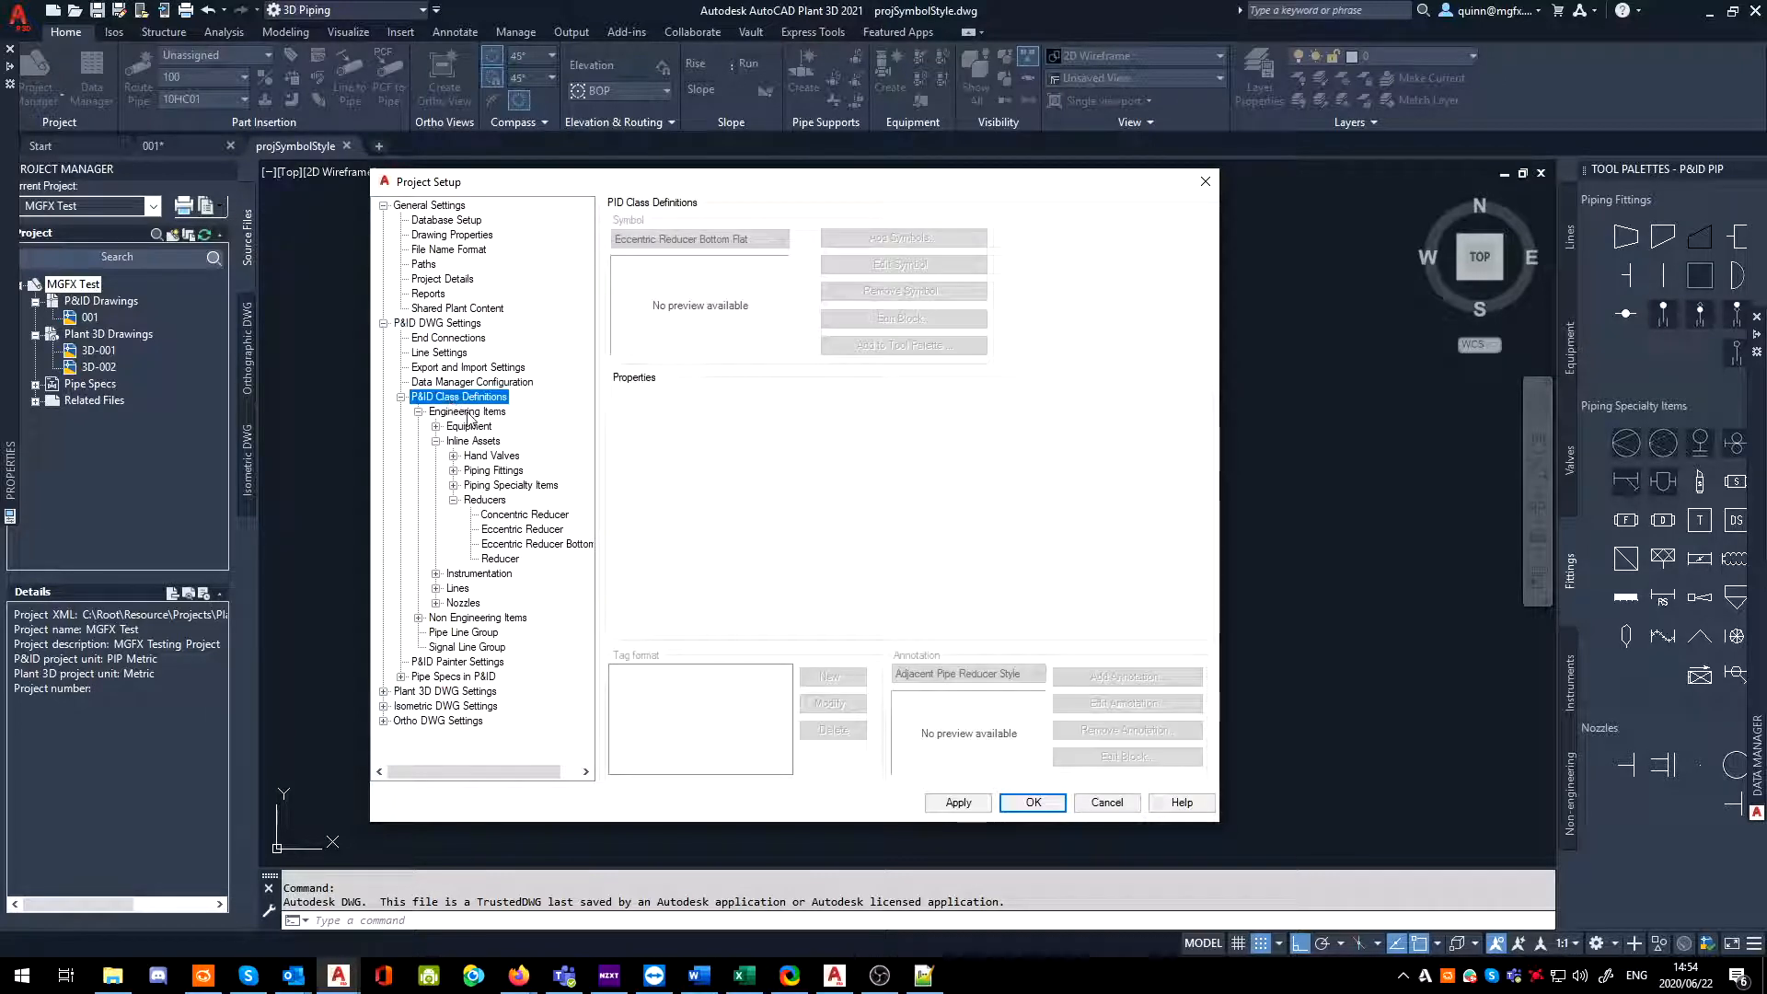
{"action": "left_click", "coordinate": [466, 411]}
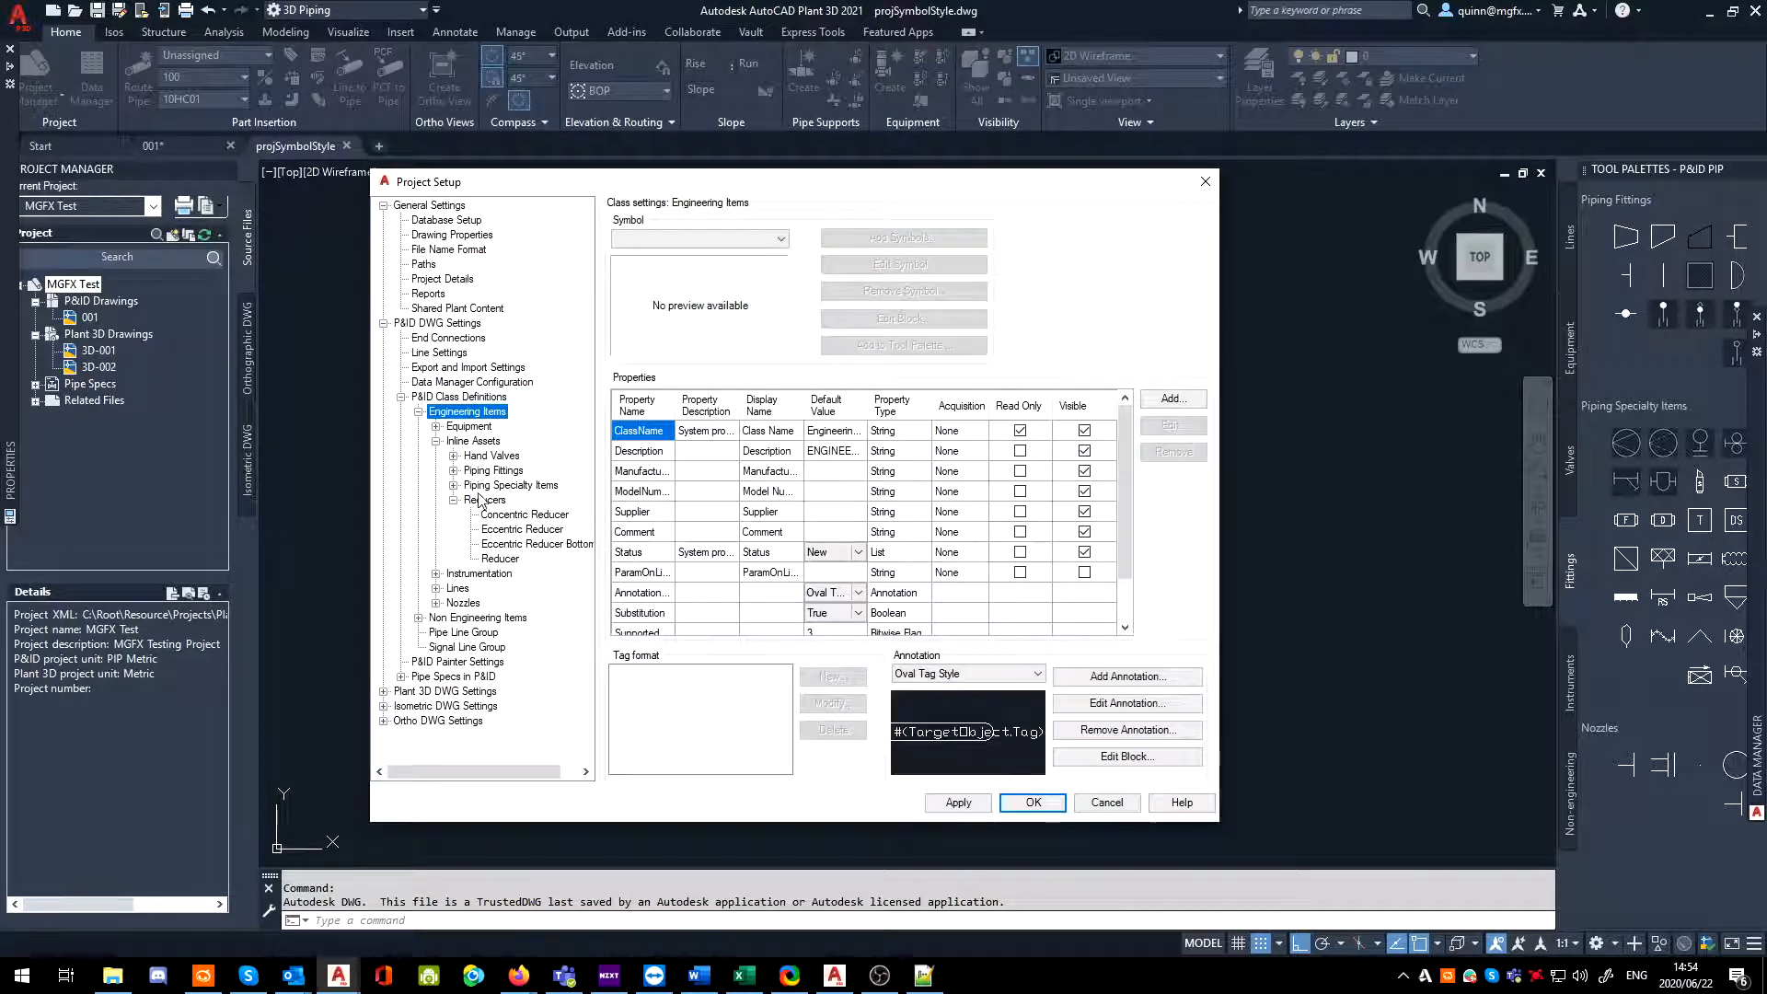
{"action": "left_click", "coordinate": [475, 440]}
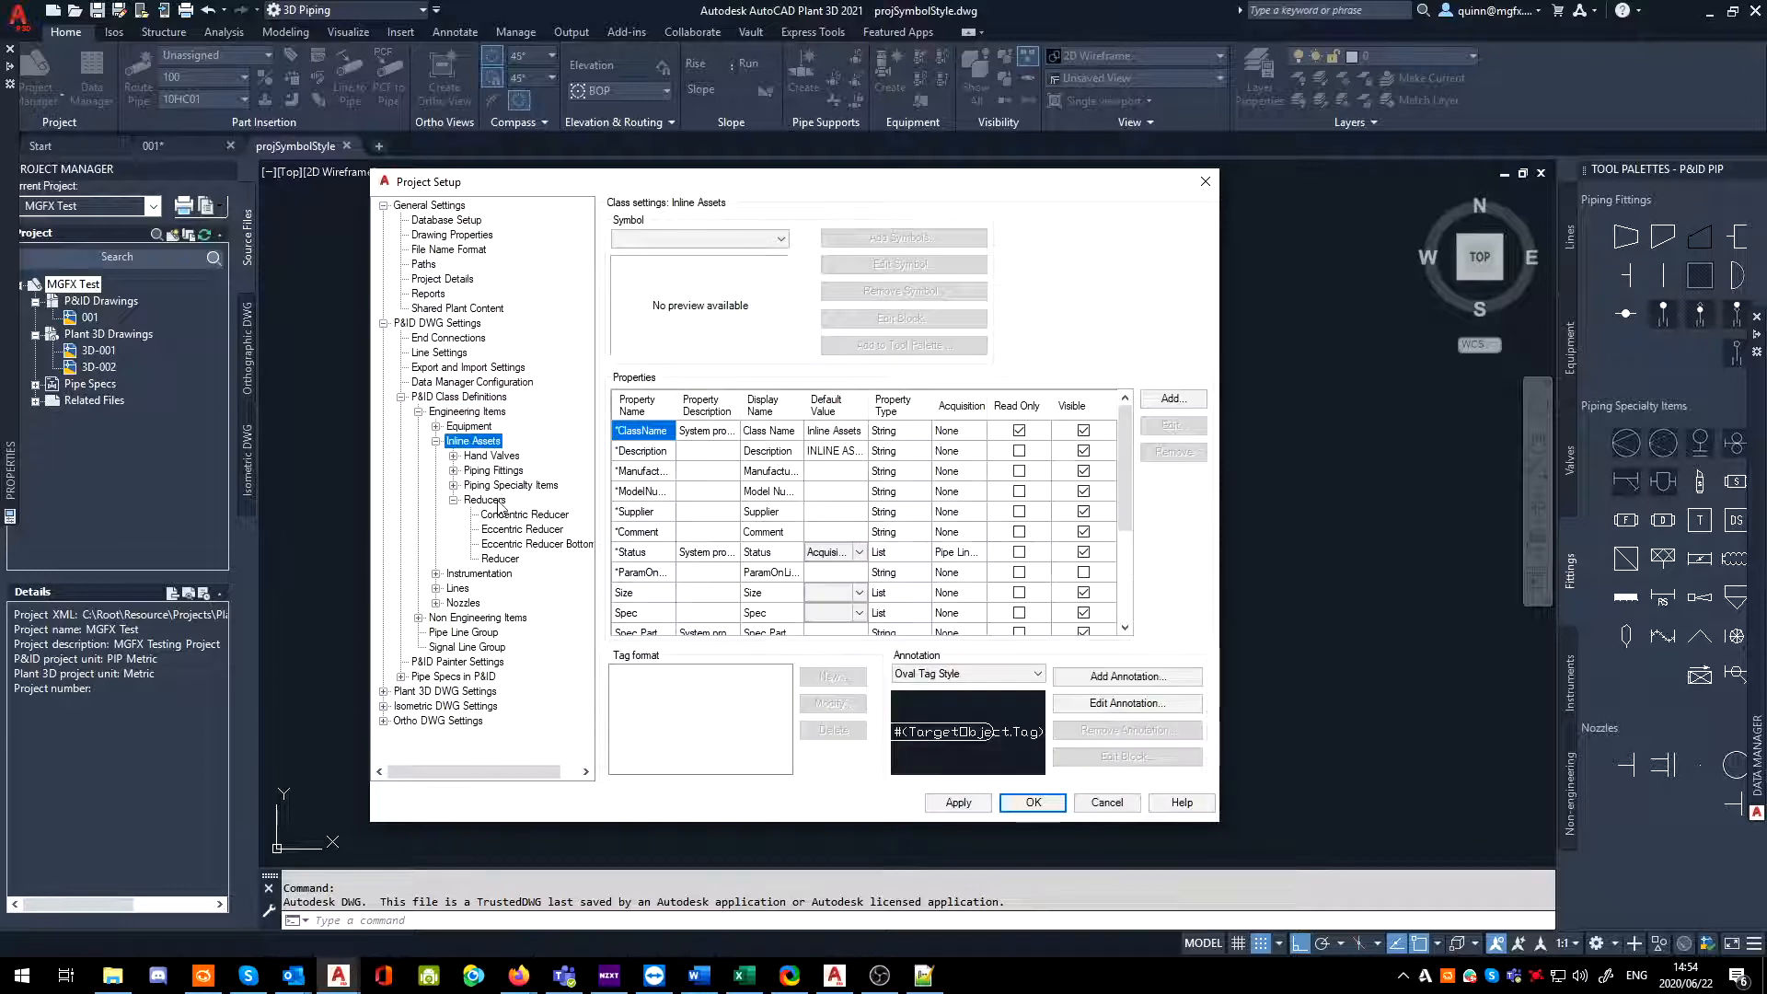
{"action": "left_click", "coordinate": [484, 499]}
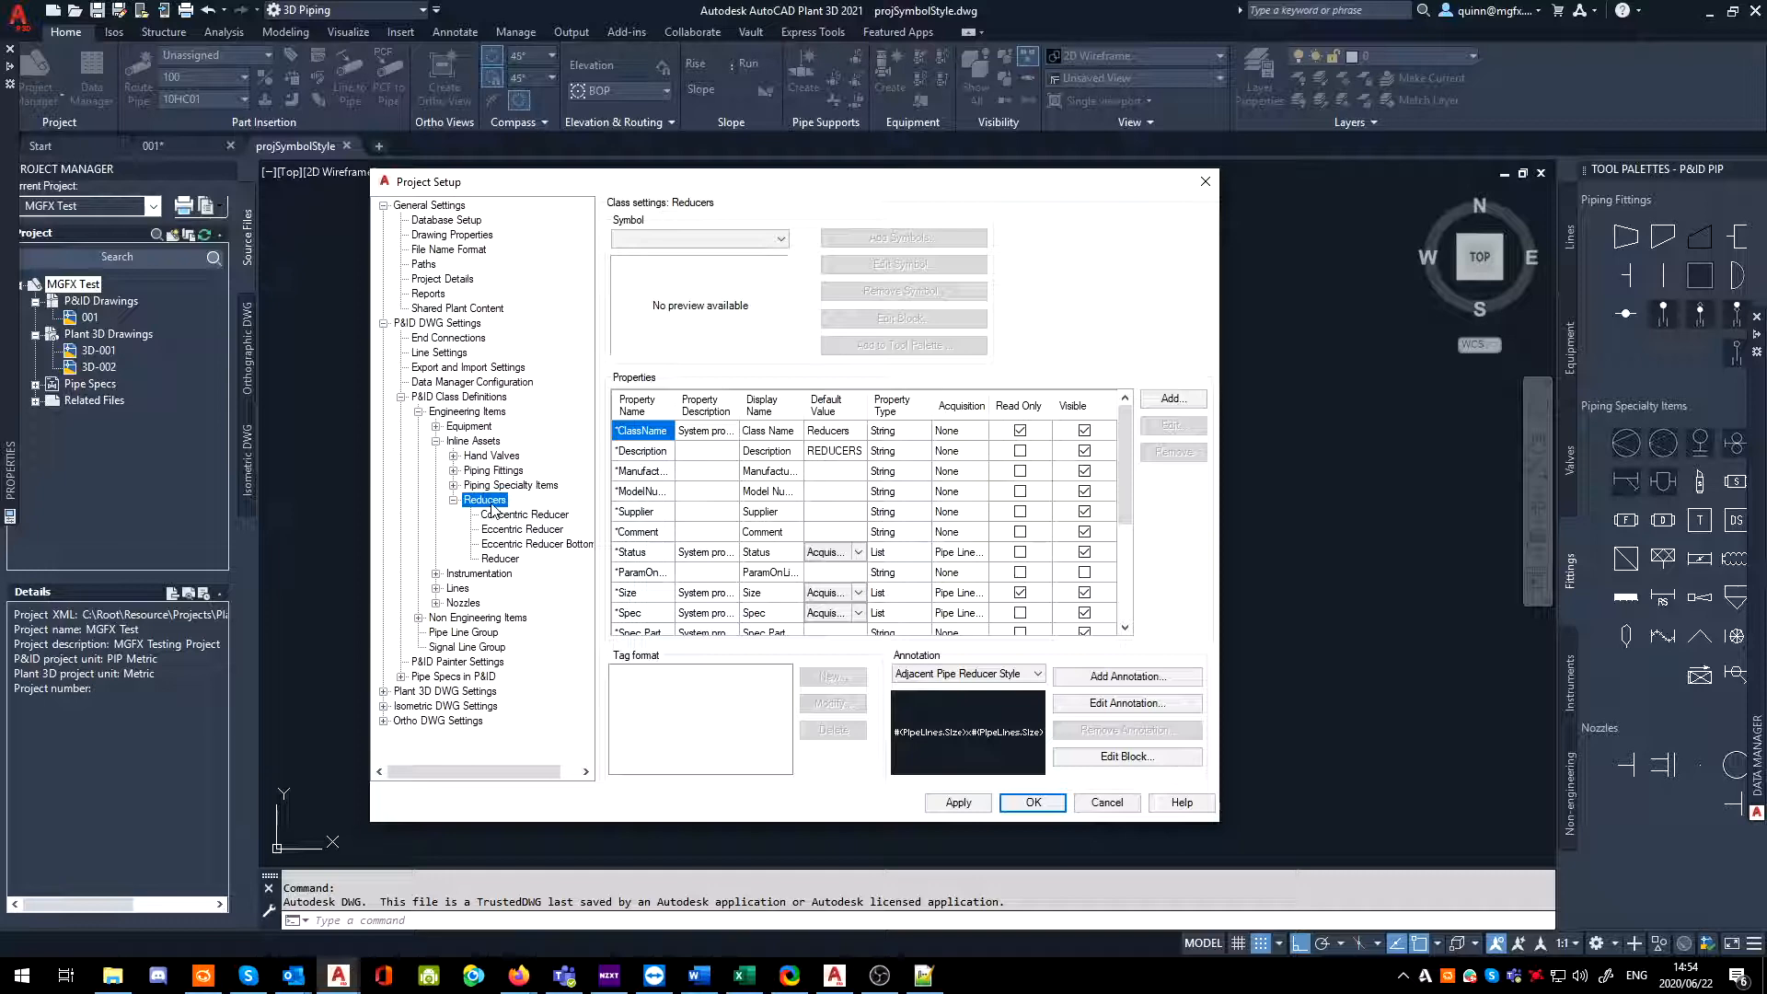
- Select the Eccentric Reducer Bottom Flat class and compare its symbol with the Eccentric Reducer class
{"action": "scroll", "scroll_direction": "down", "scroll_amount": 3}
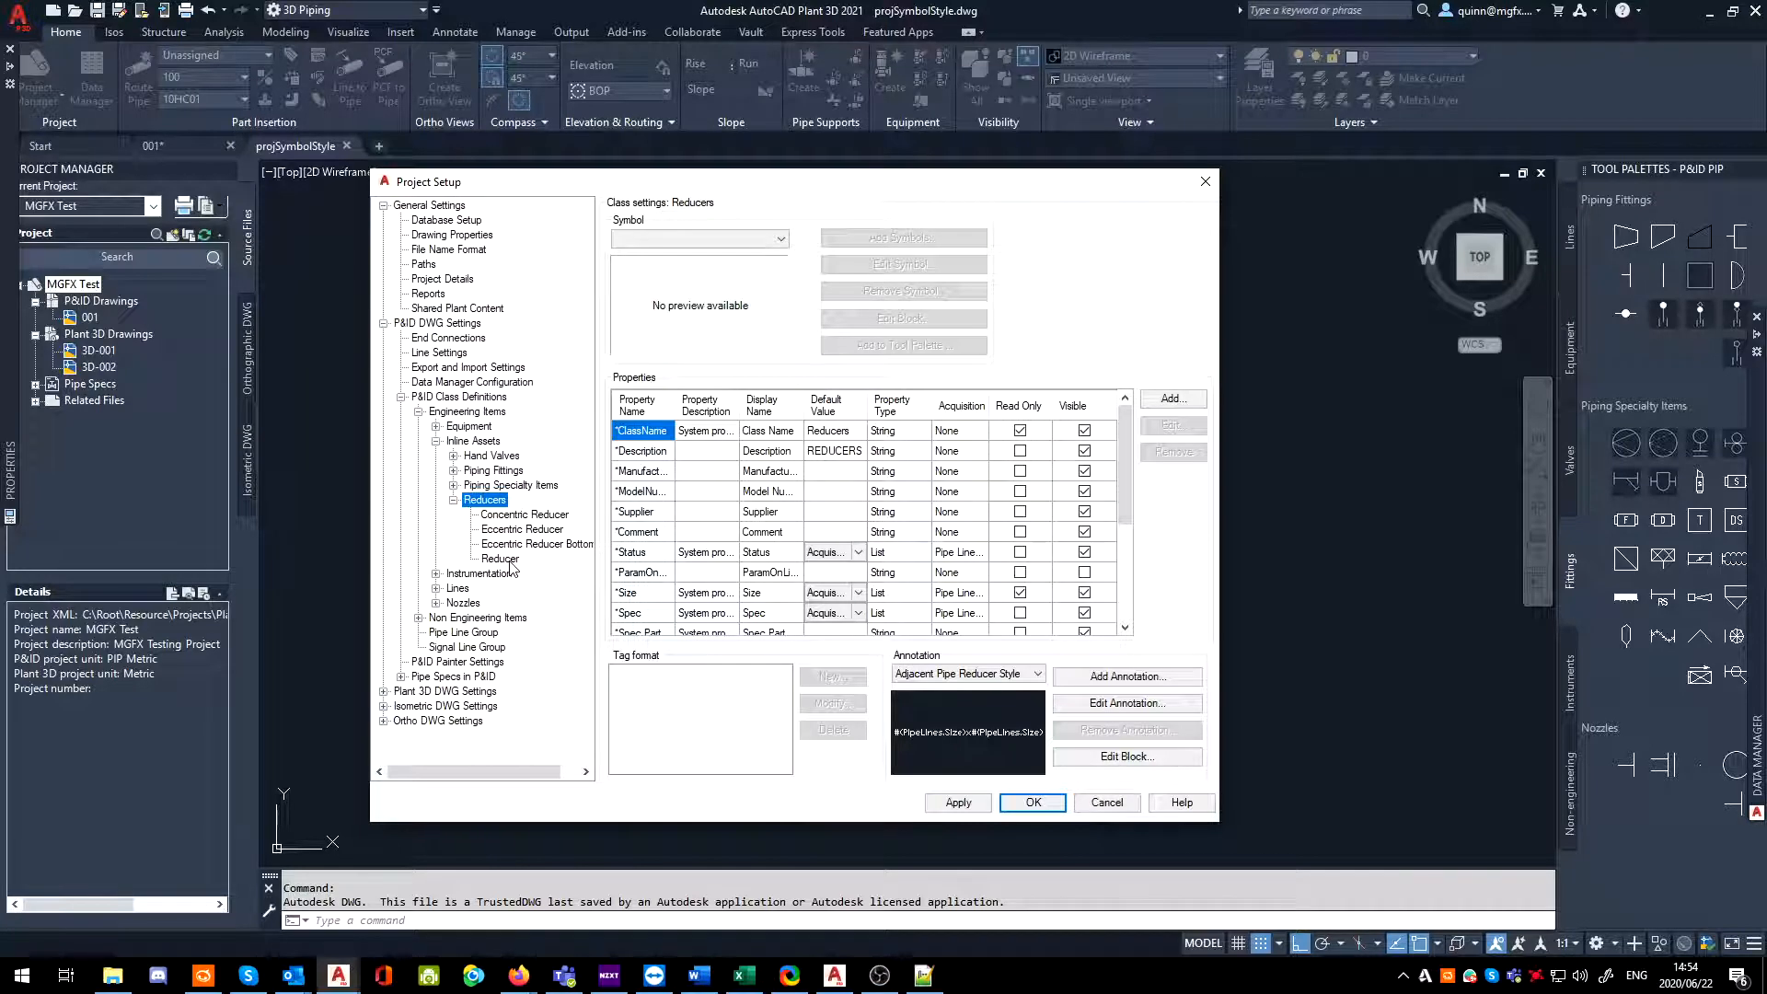
{"action": "left_click", "coordinate": [538, 543]}
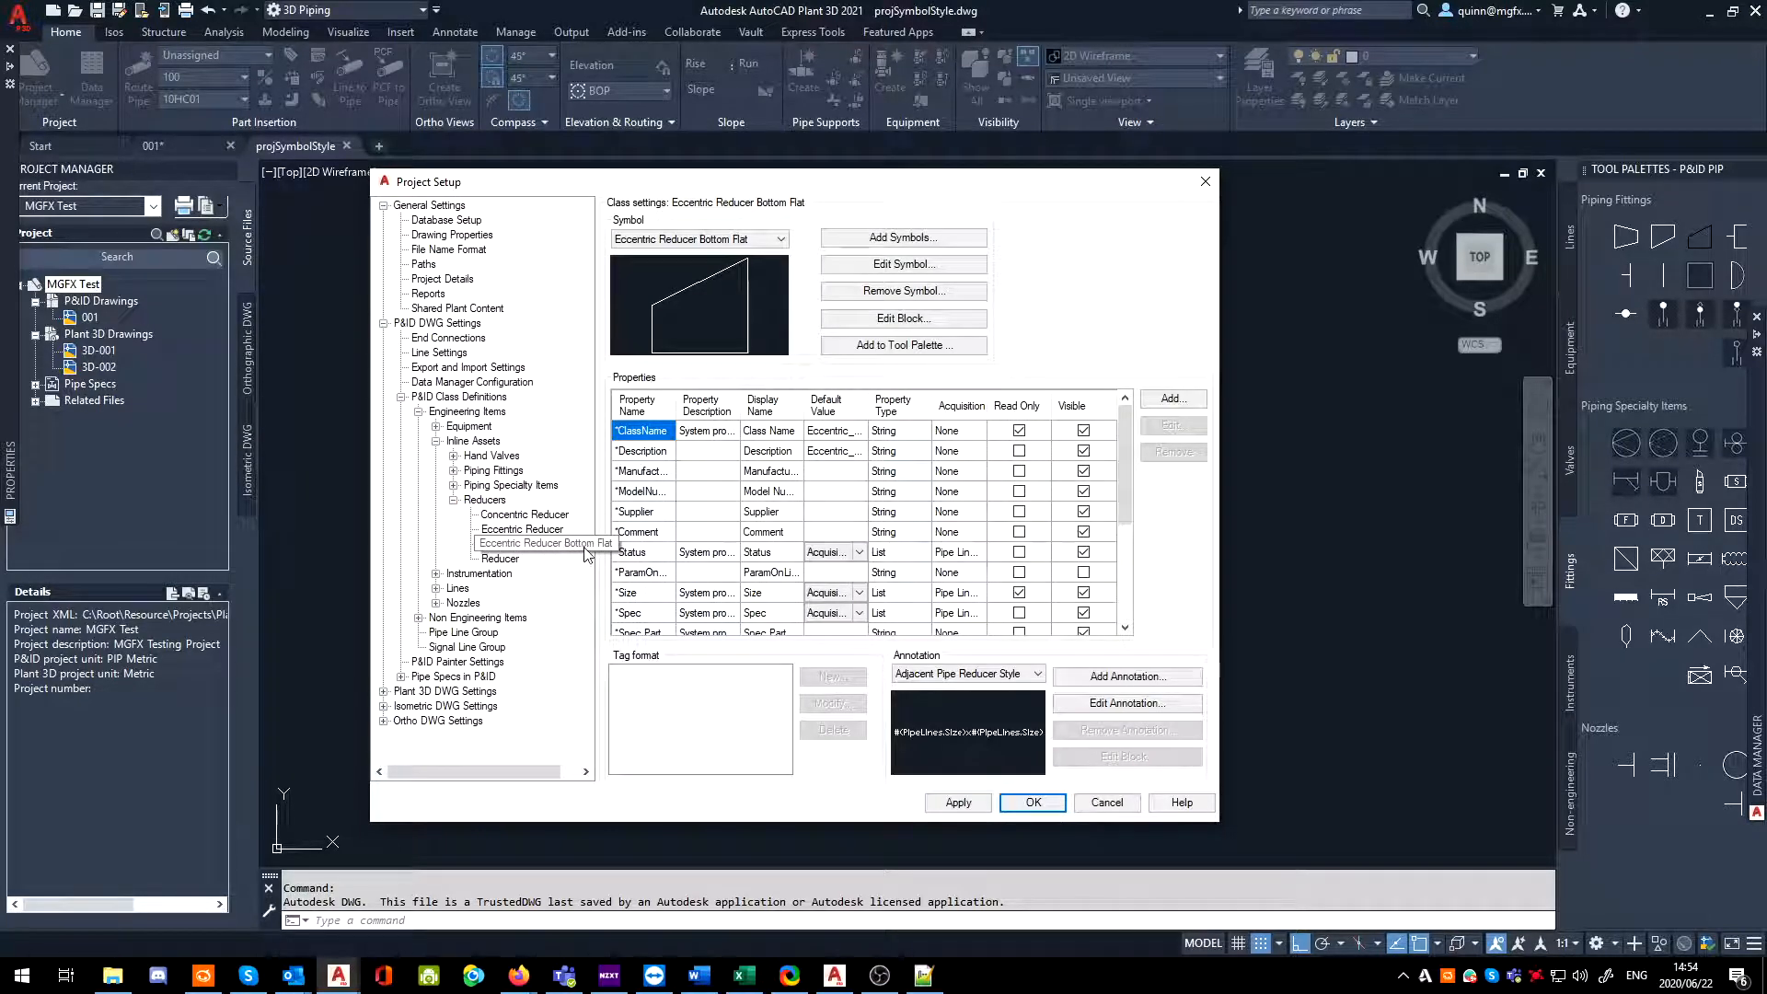
{"action": "left_click", "coordinate": [545, 543]}
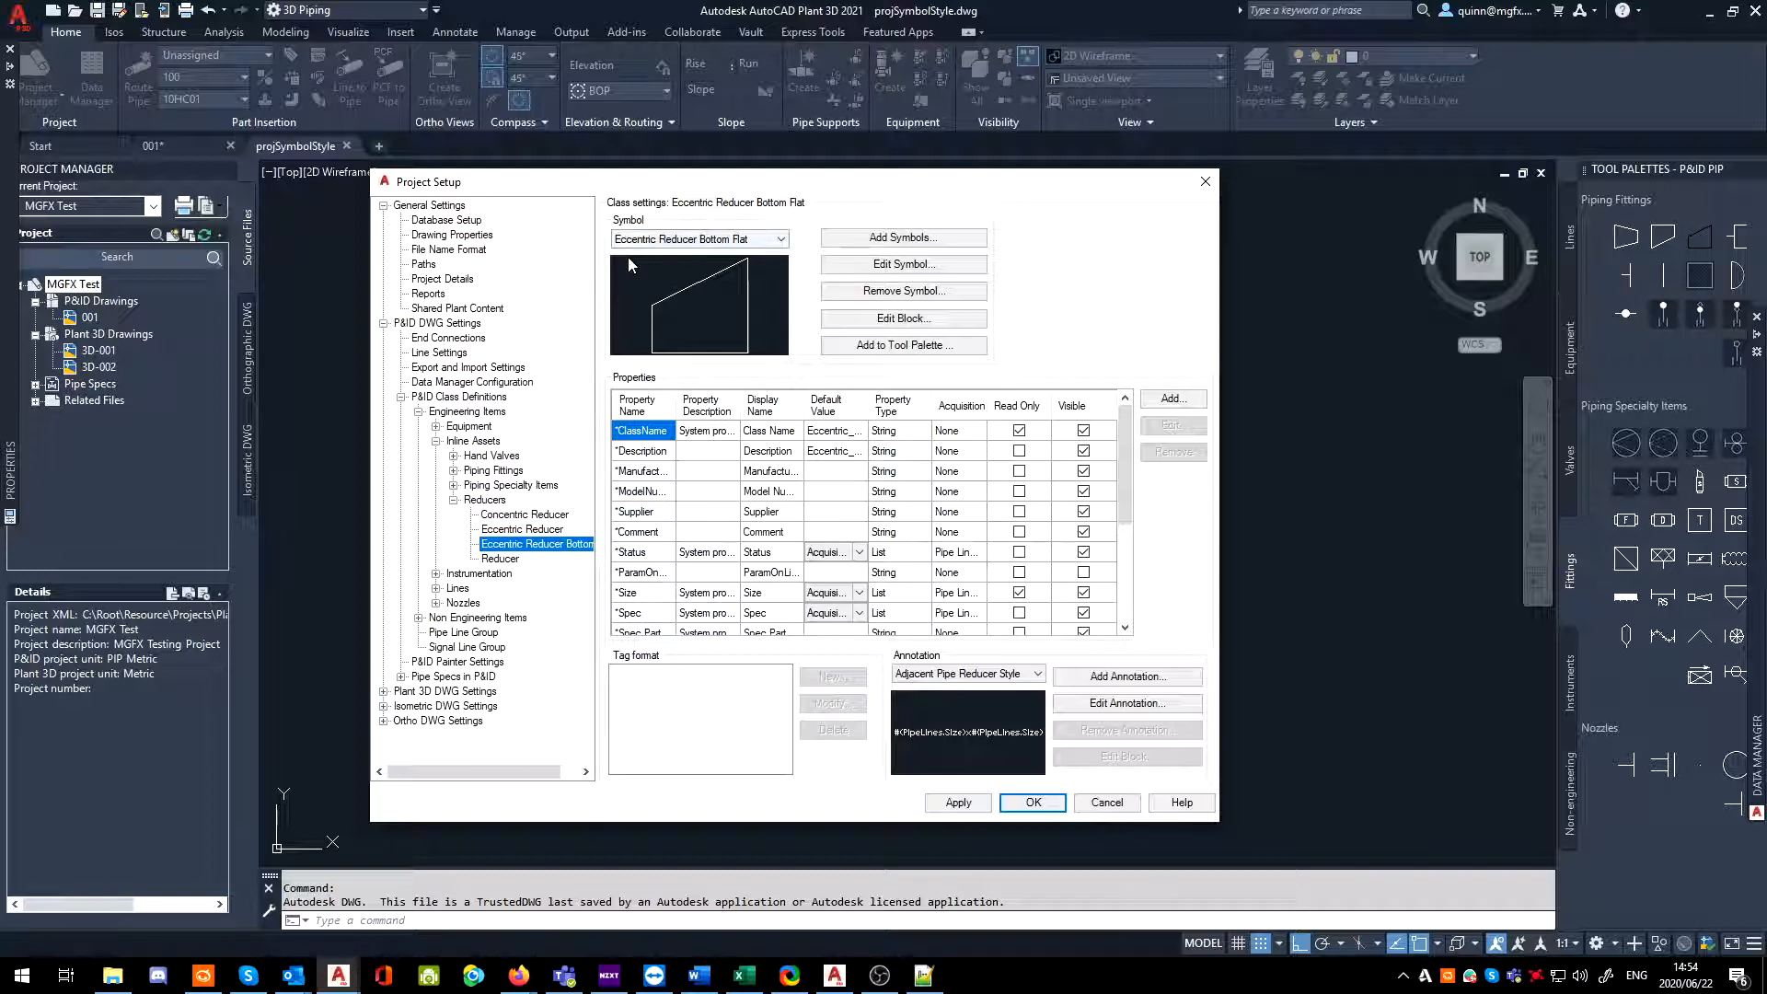
{"action": "left_click", "coordinate": [520, 530]}
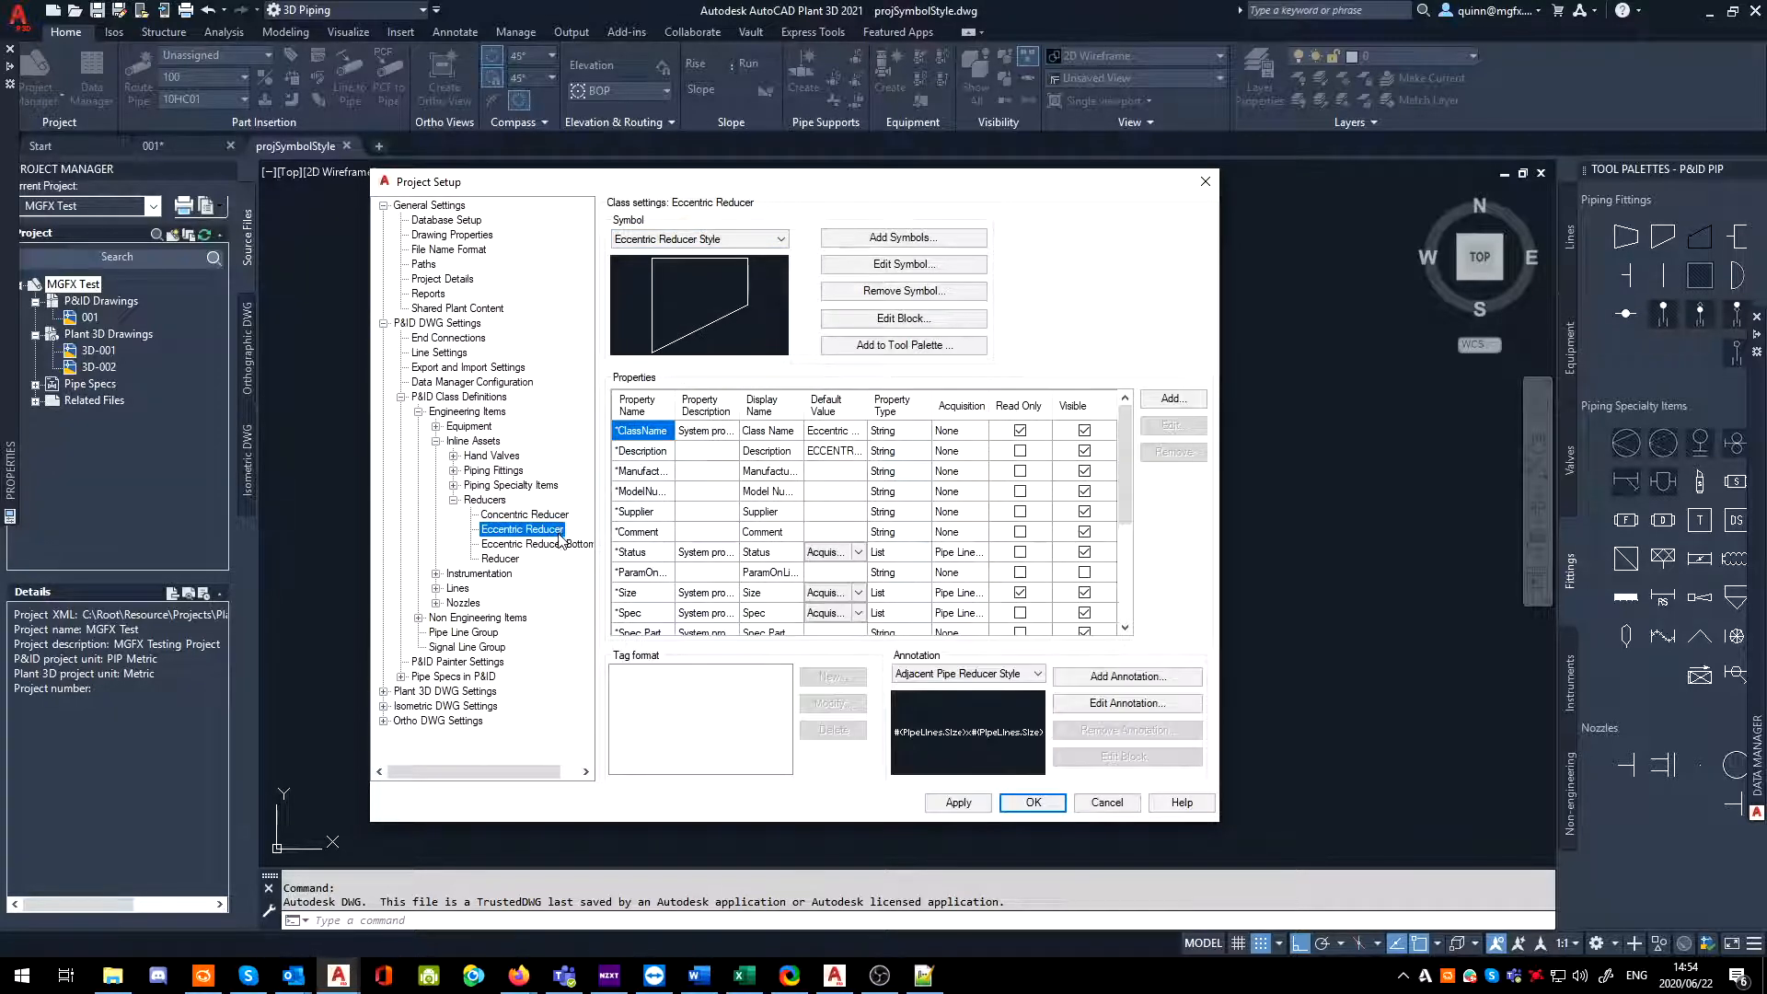
{"action": "left_click", "coordinate": [537, 543]}
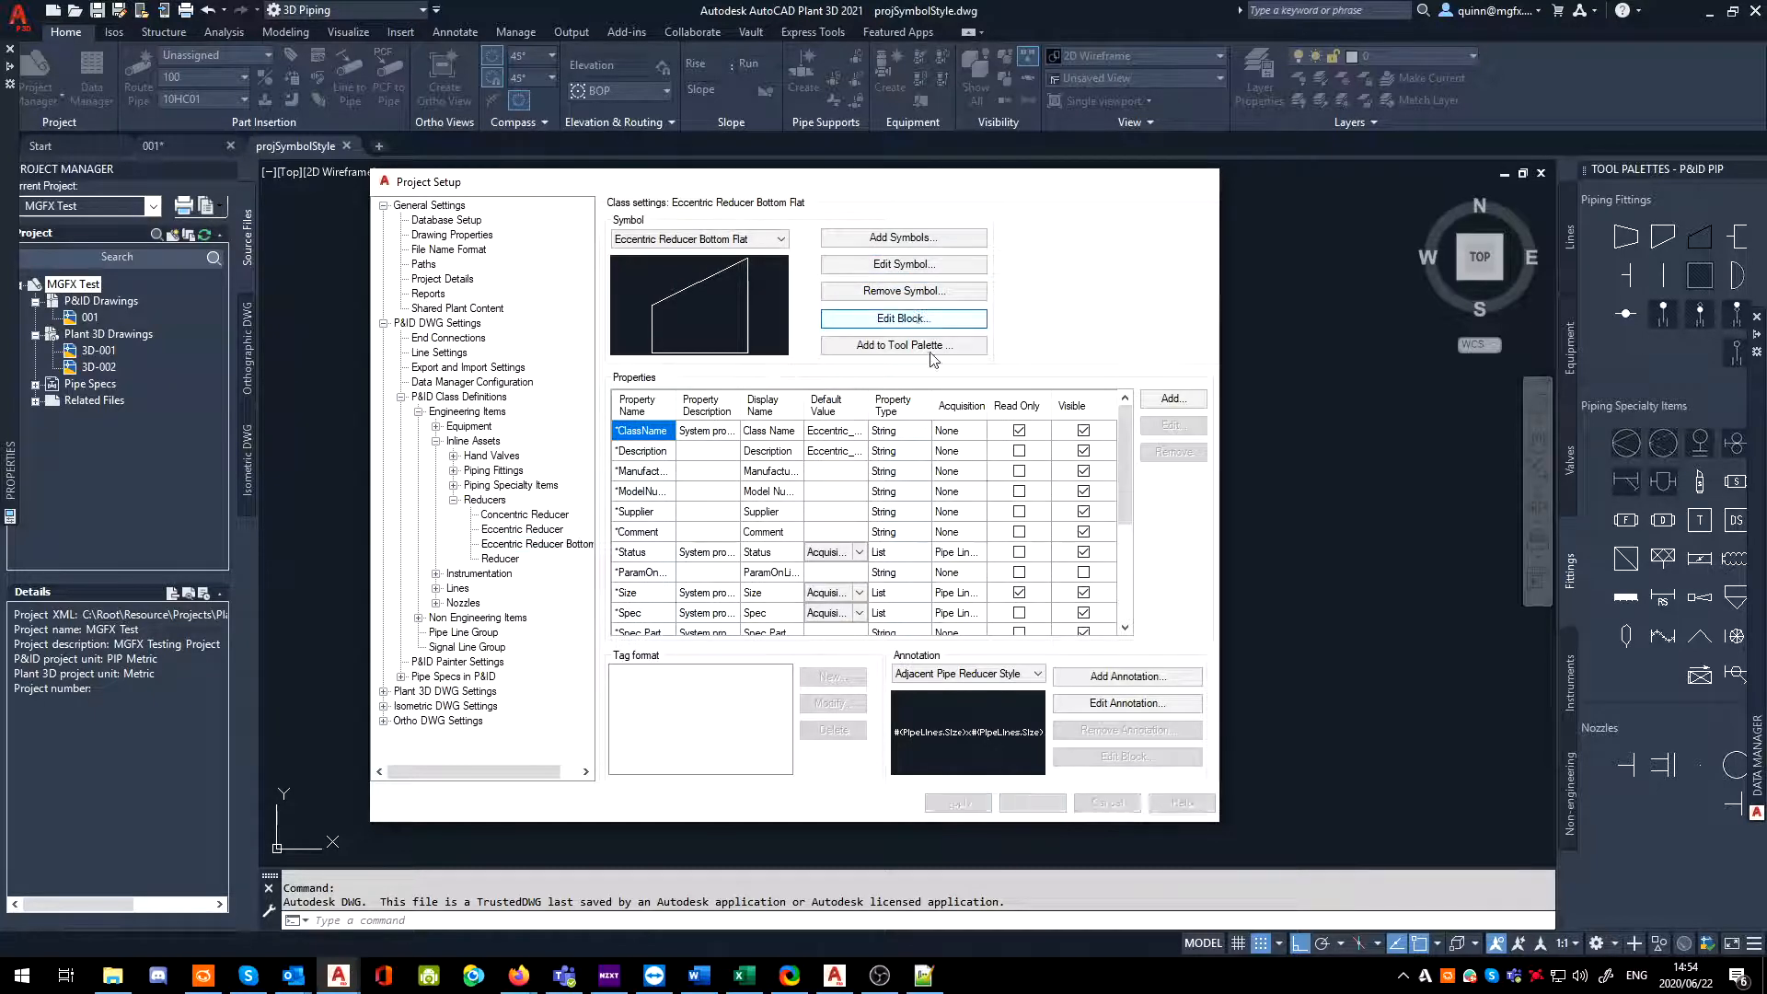
- Edit the reducer block and MIRROR its linework about a vertical line, erasing the source objects
{"action": "left_click", "coordinate": [902, 318]}
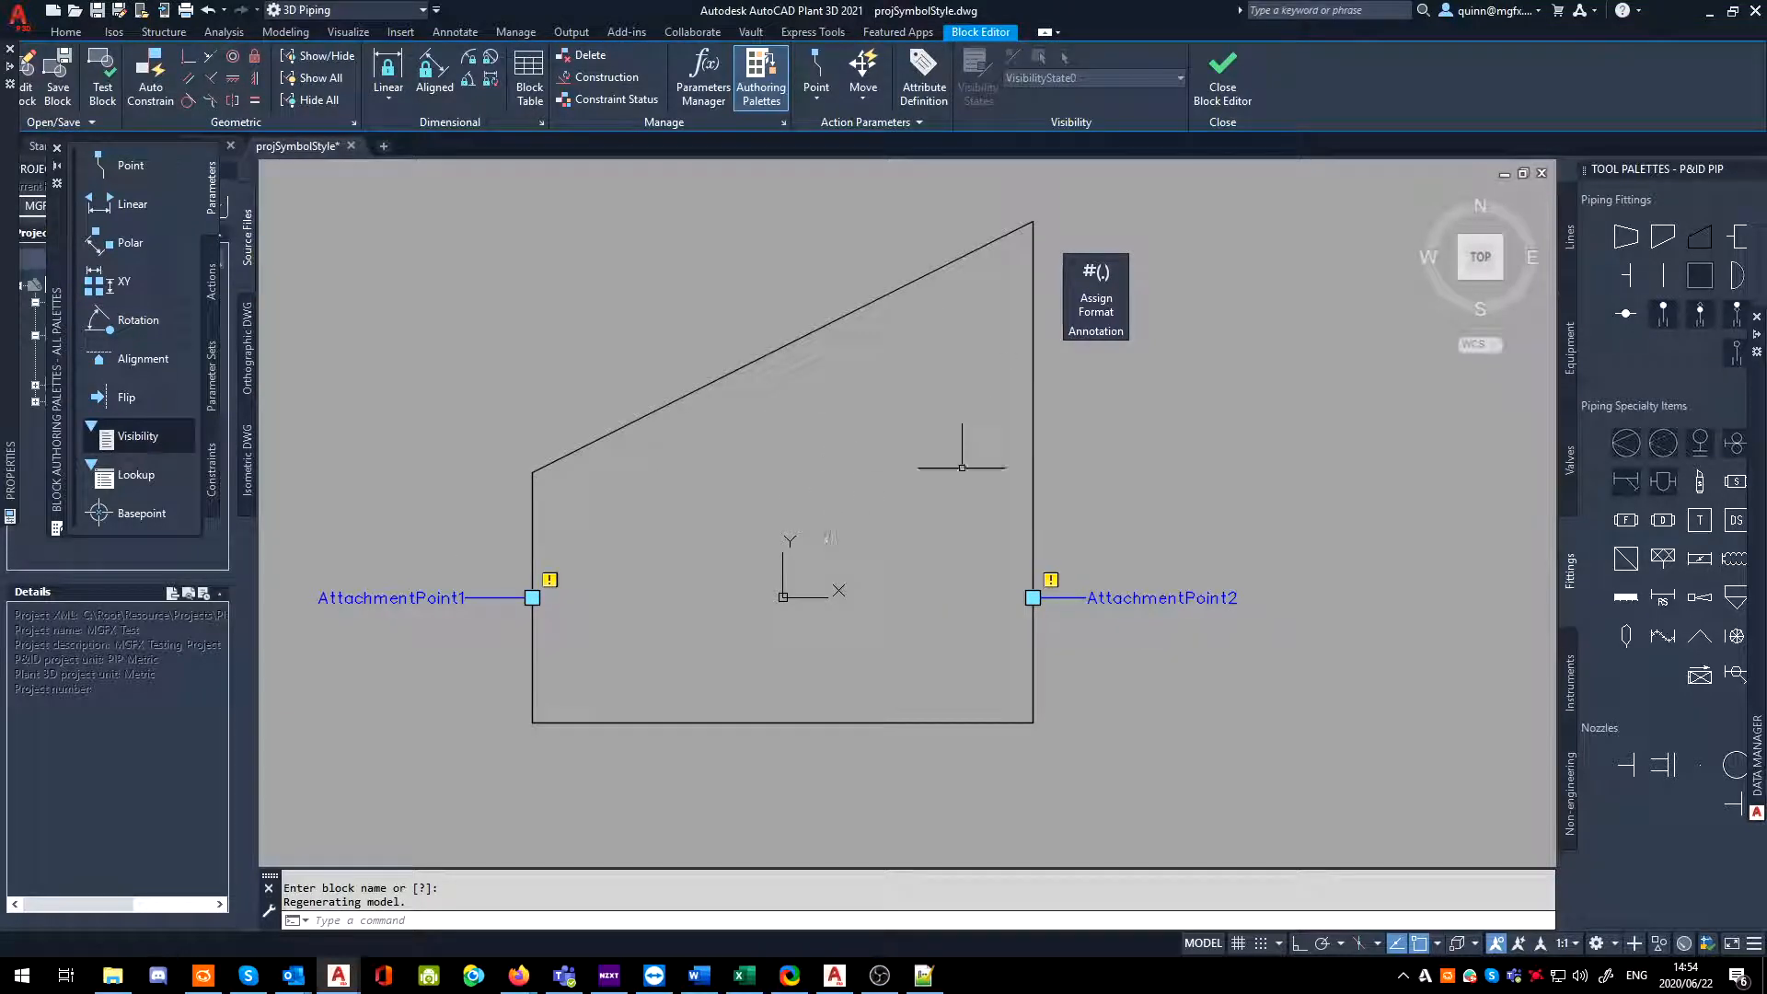
{"action": "mouse_move", "coordinate": [907, 454]}
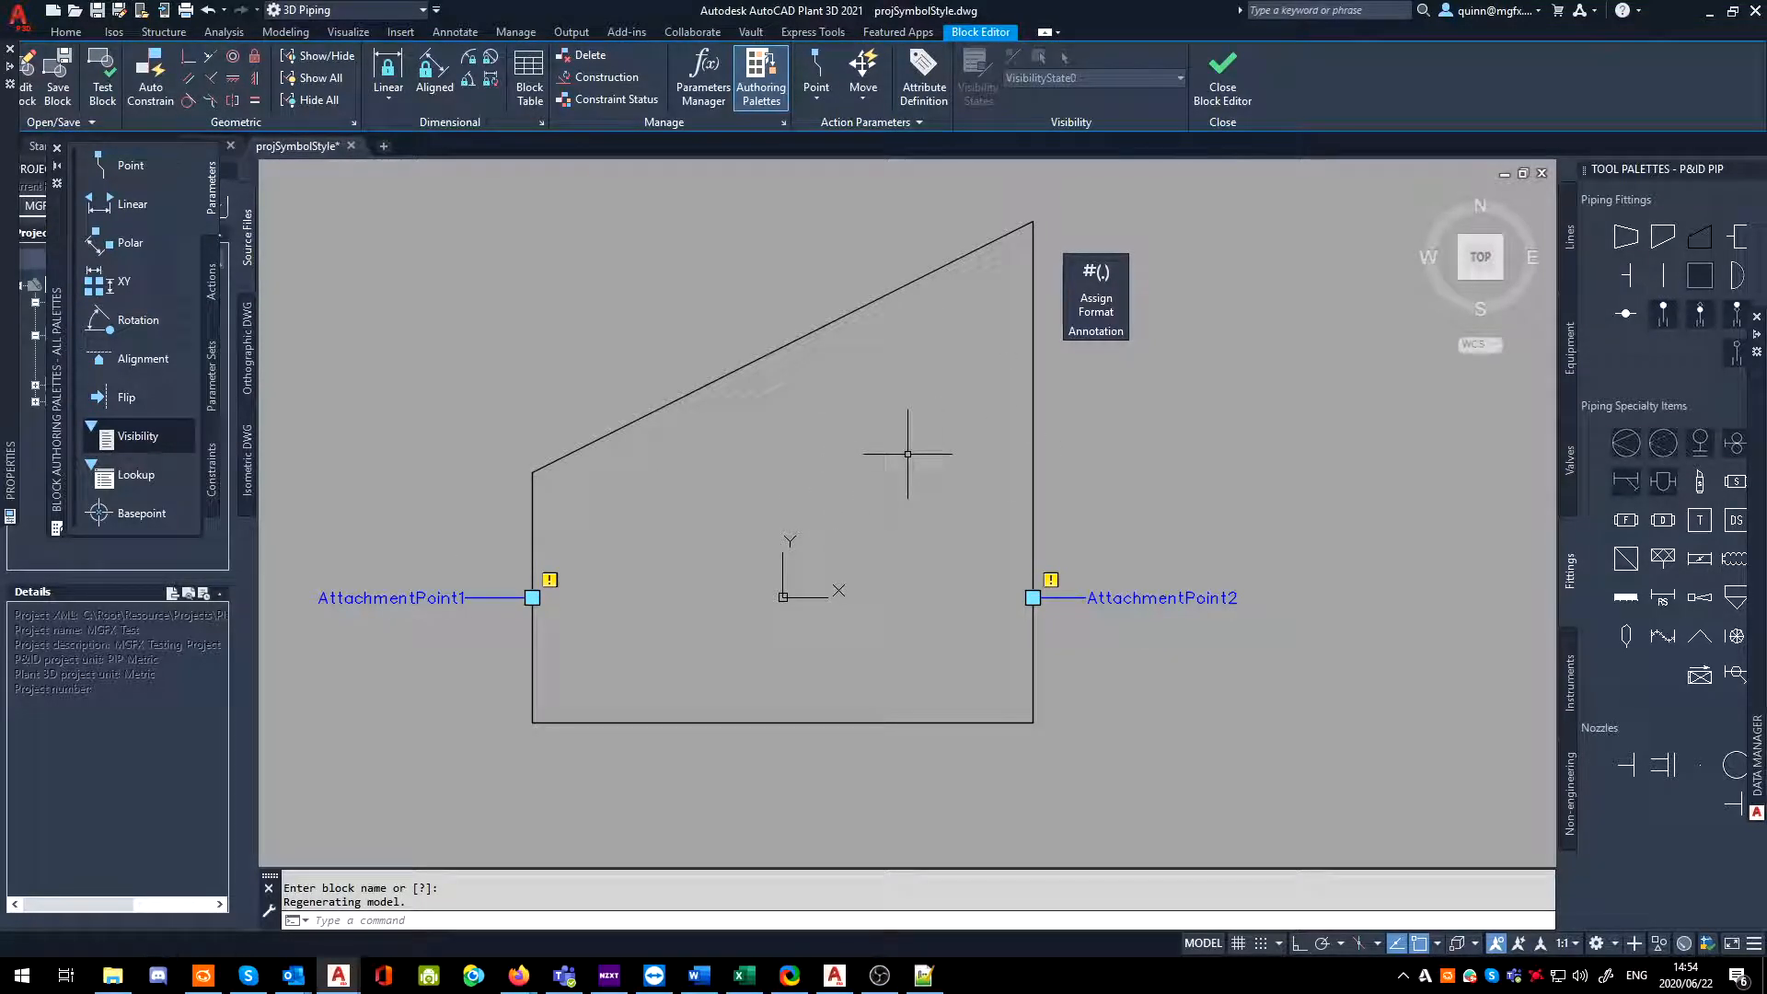
{"action": "mouse_move", "coordinate": [762, 383]}
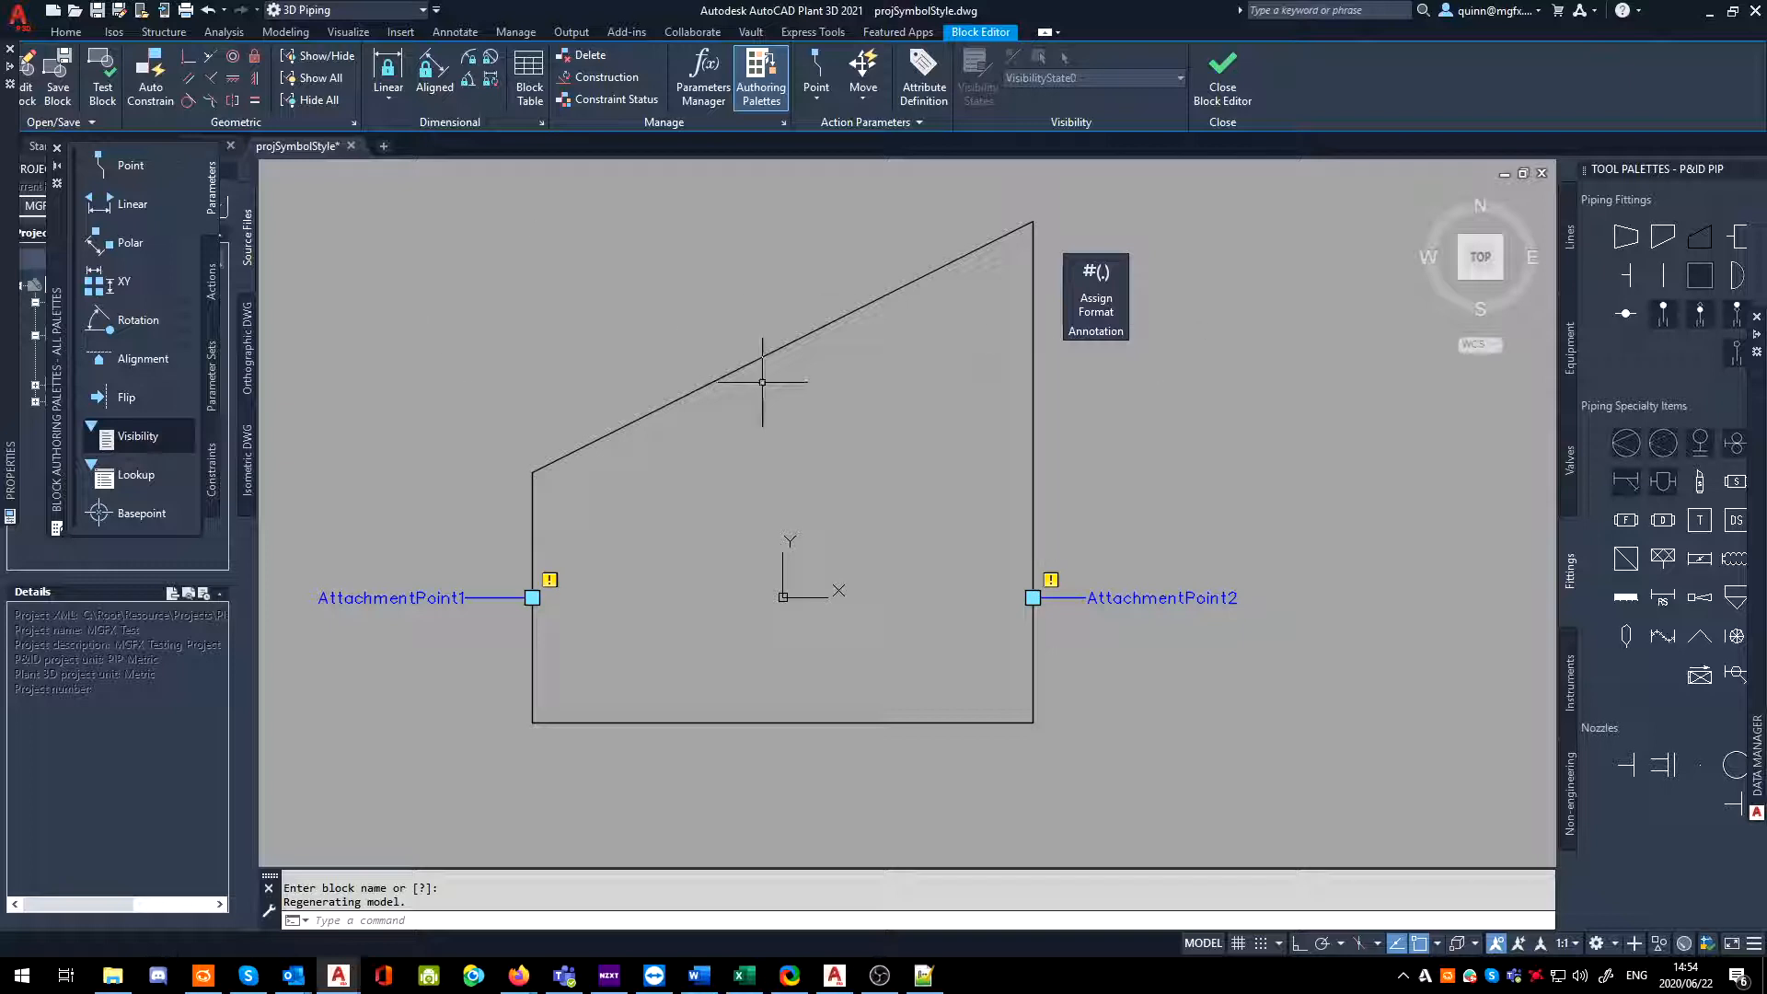
{"action": "type", "text": "M"}
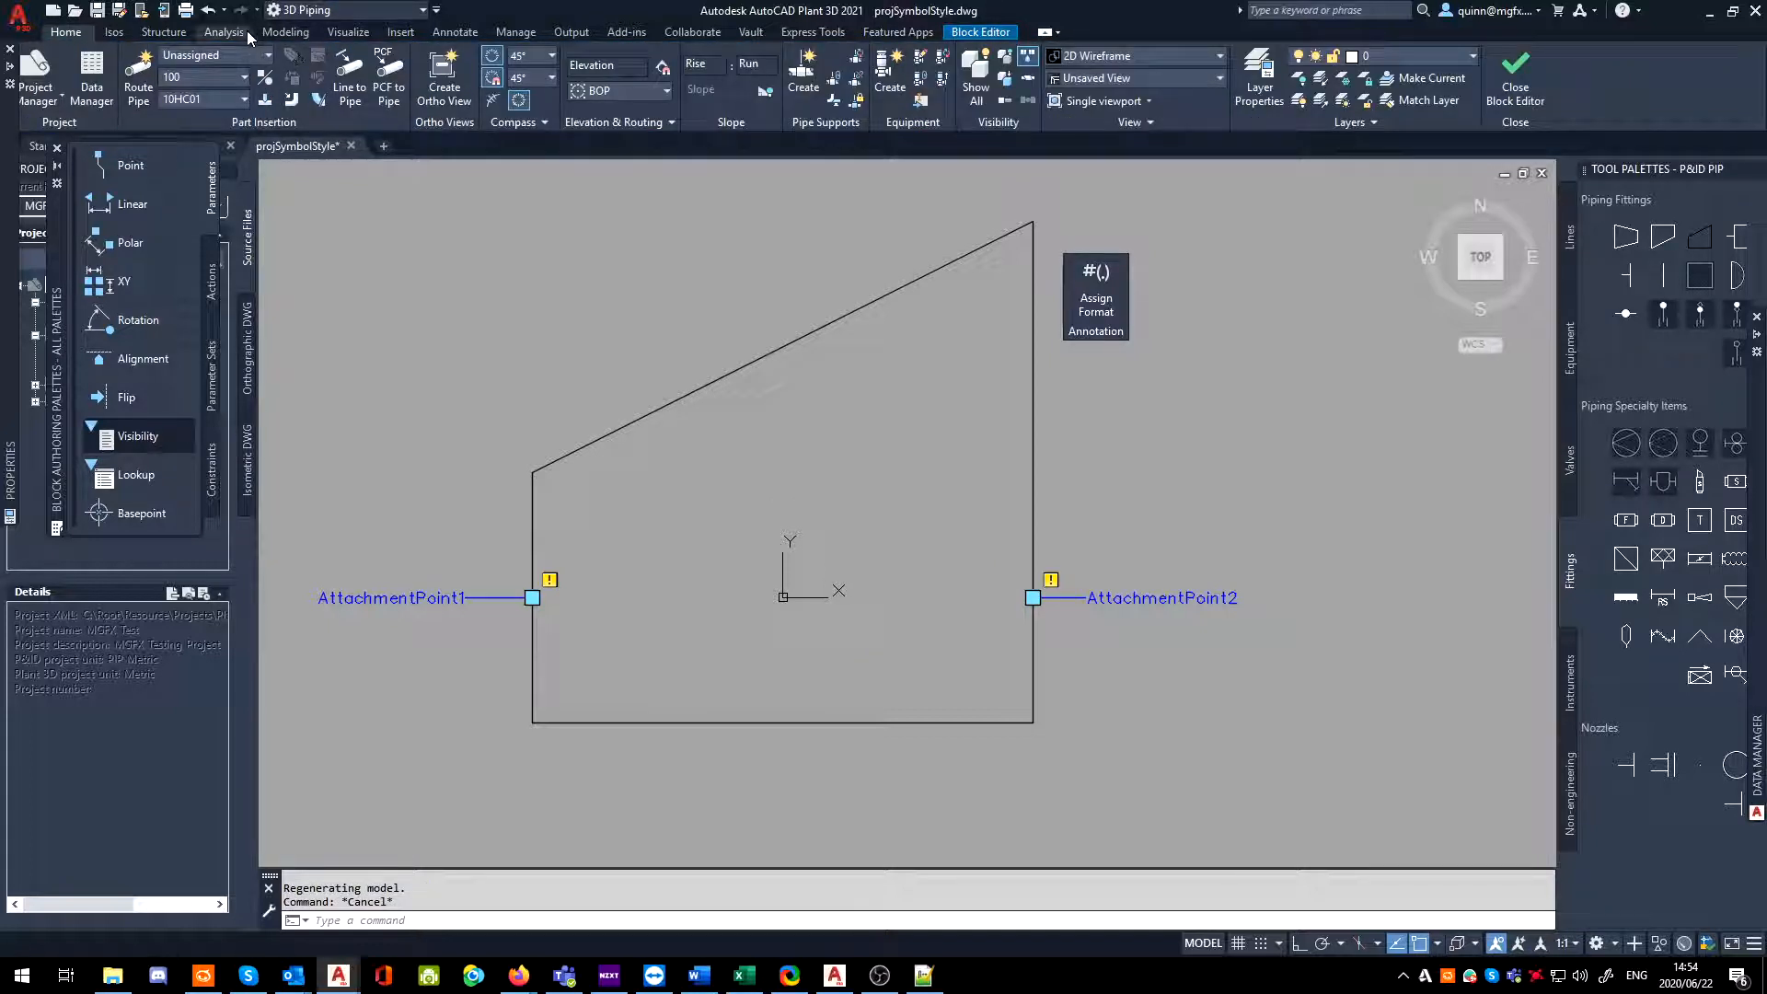
{"action": "type", "text": "ml"}
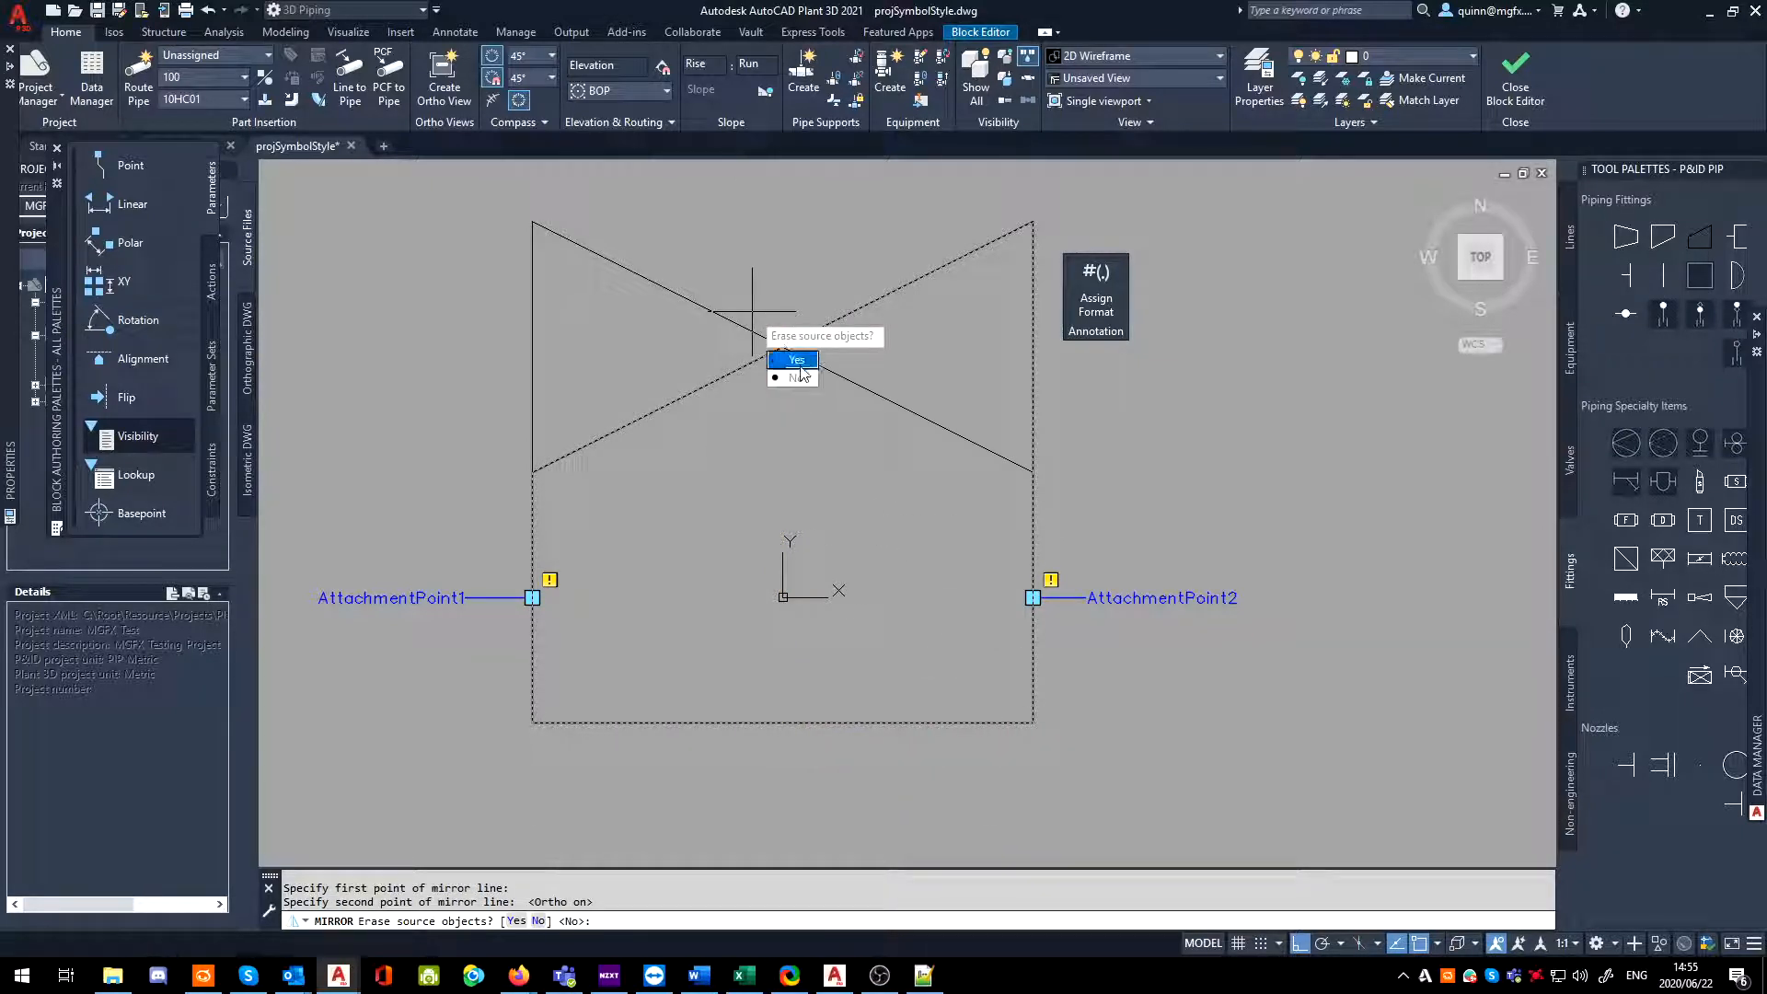
{"action": "left_click", "coordinate": [795, 359]}
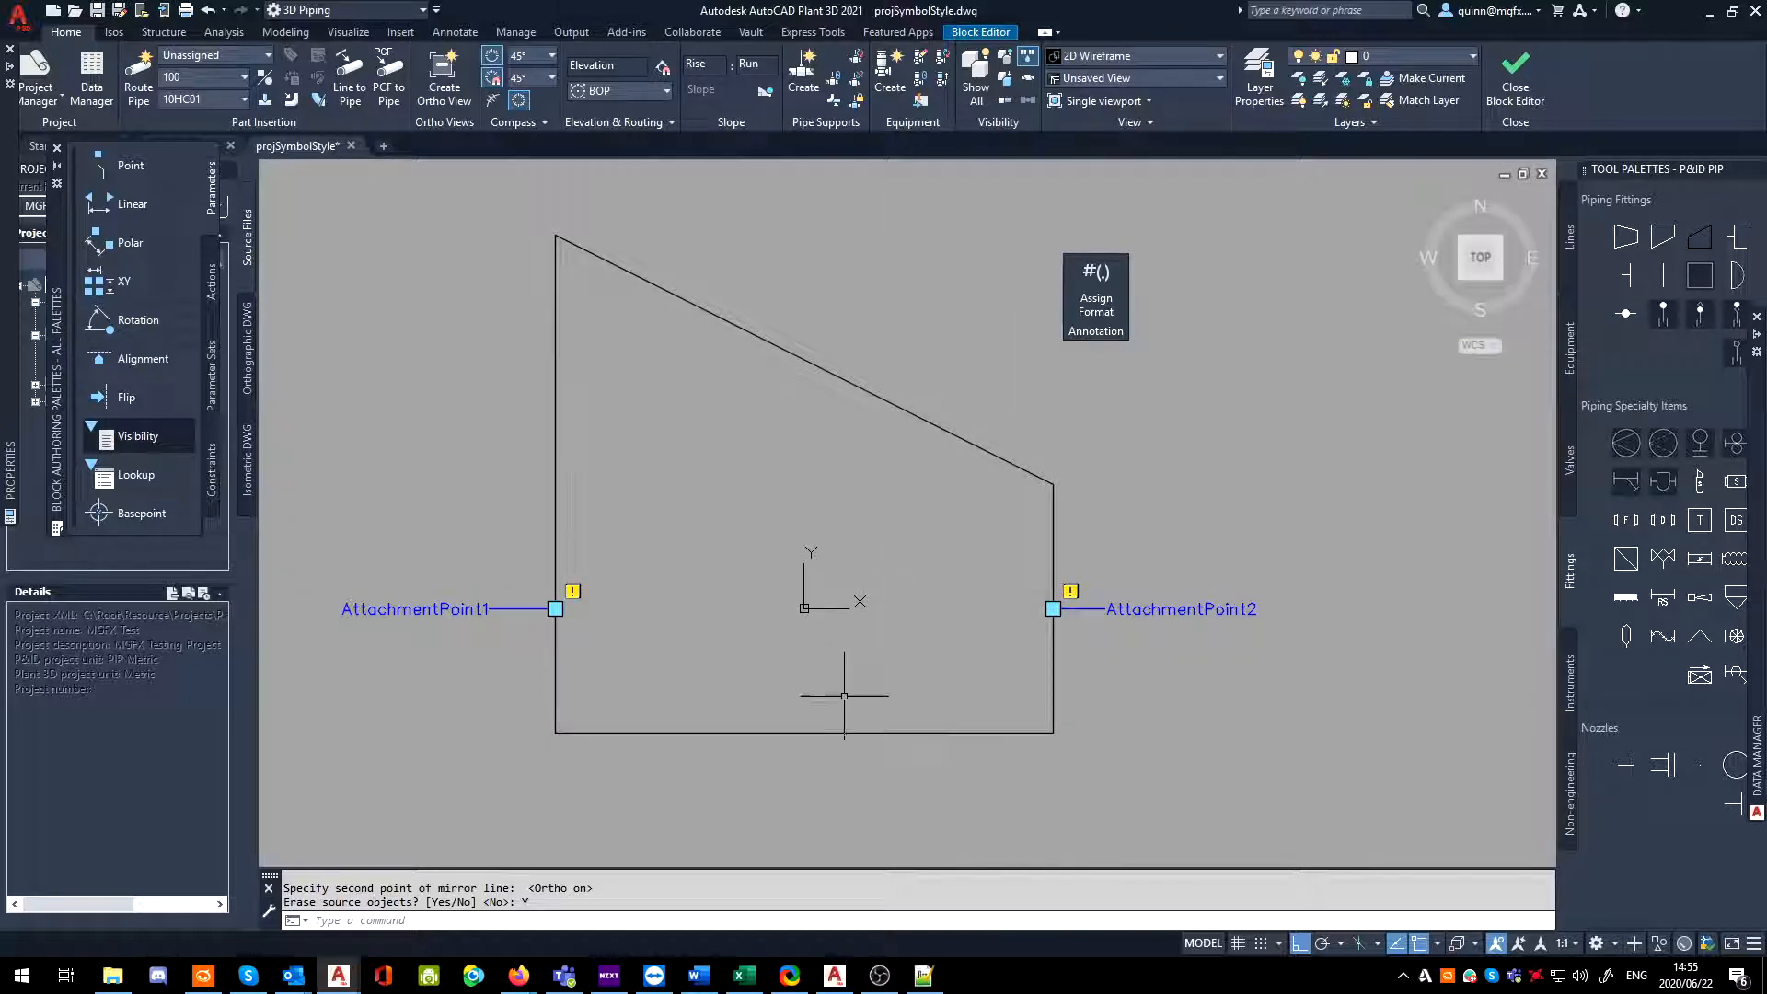
{"action": "mouse_move", "coordinate": [877, 707]}
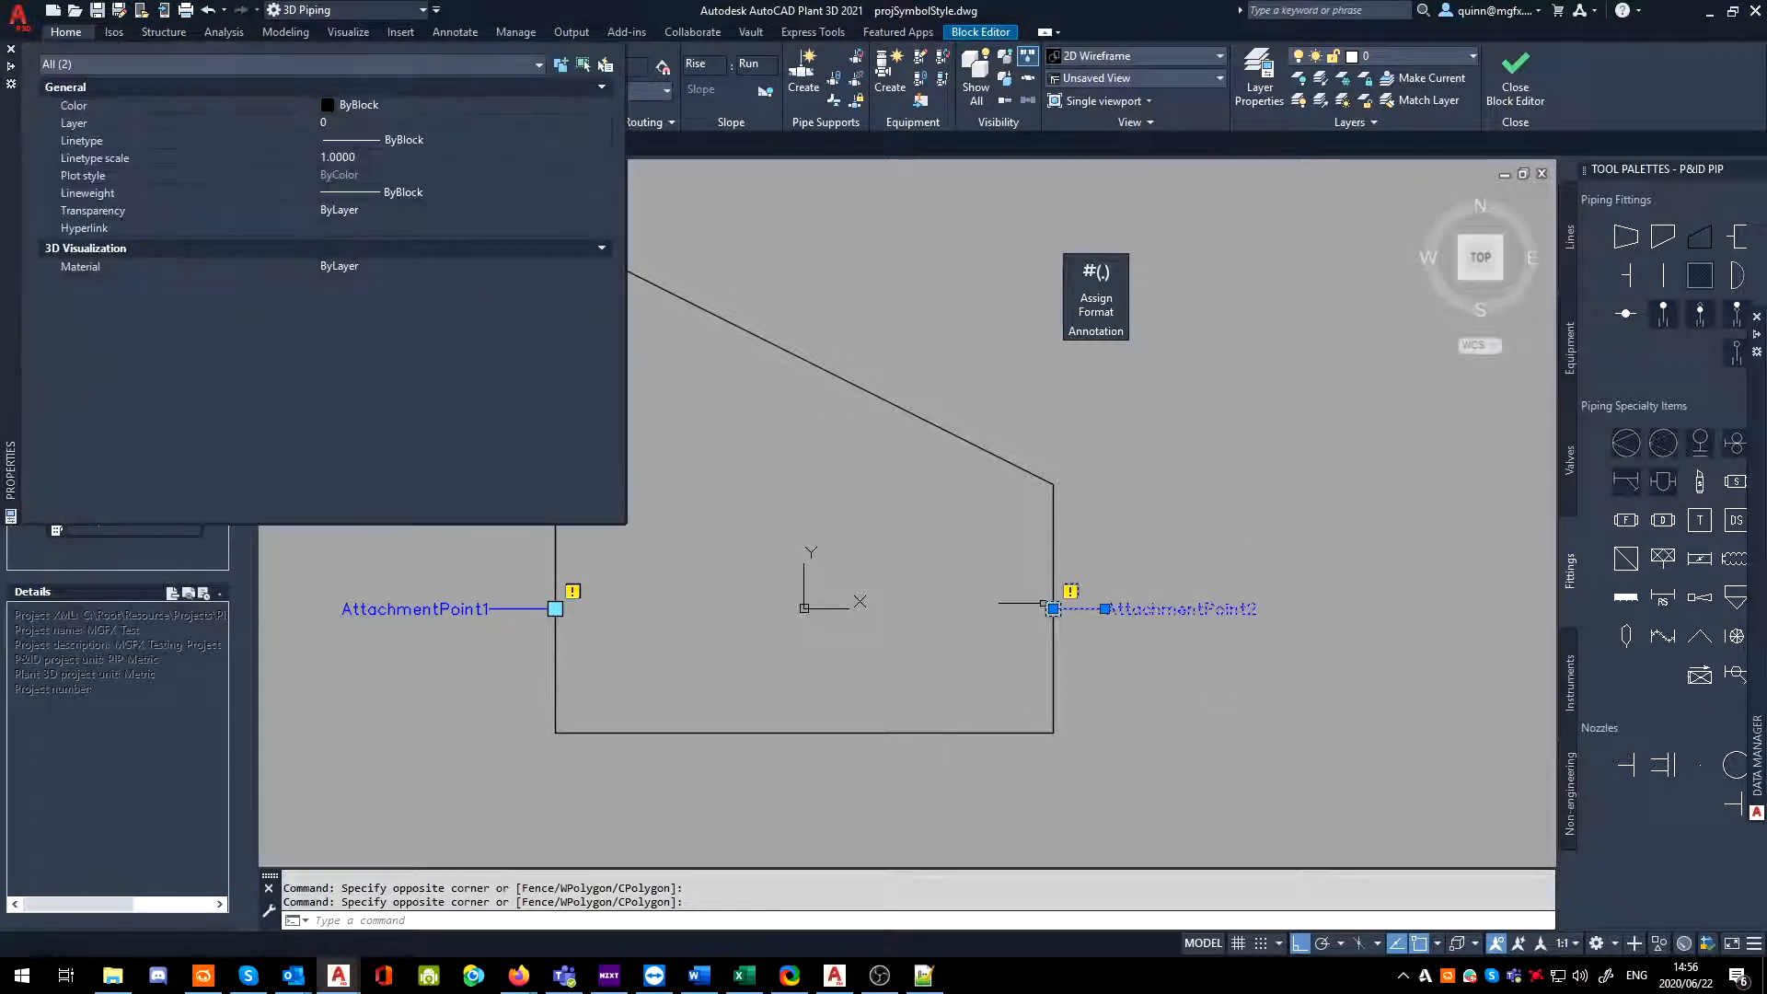
{"action": "left_click", "coordinate": [1053, 609]}
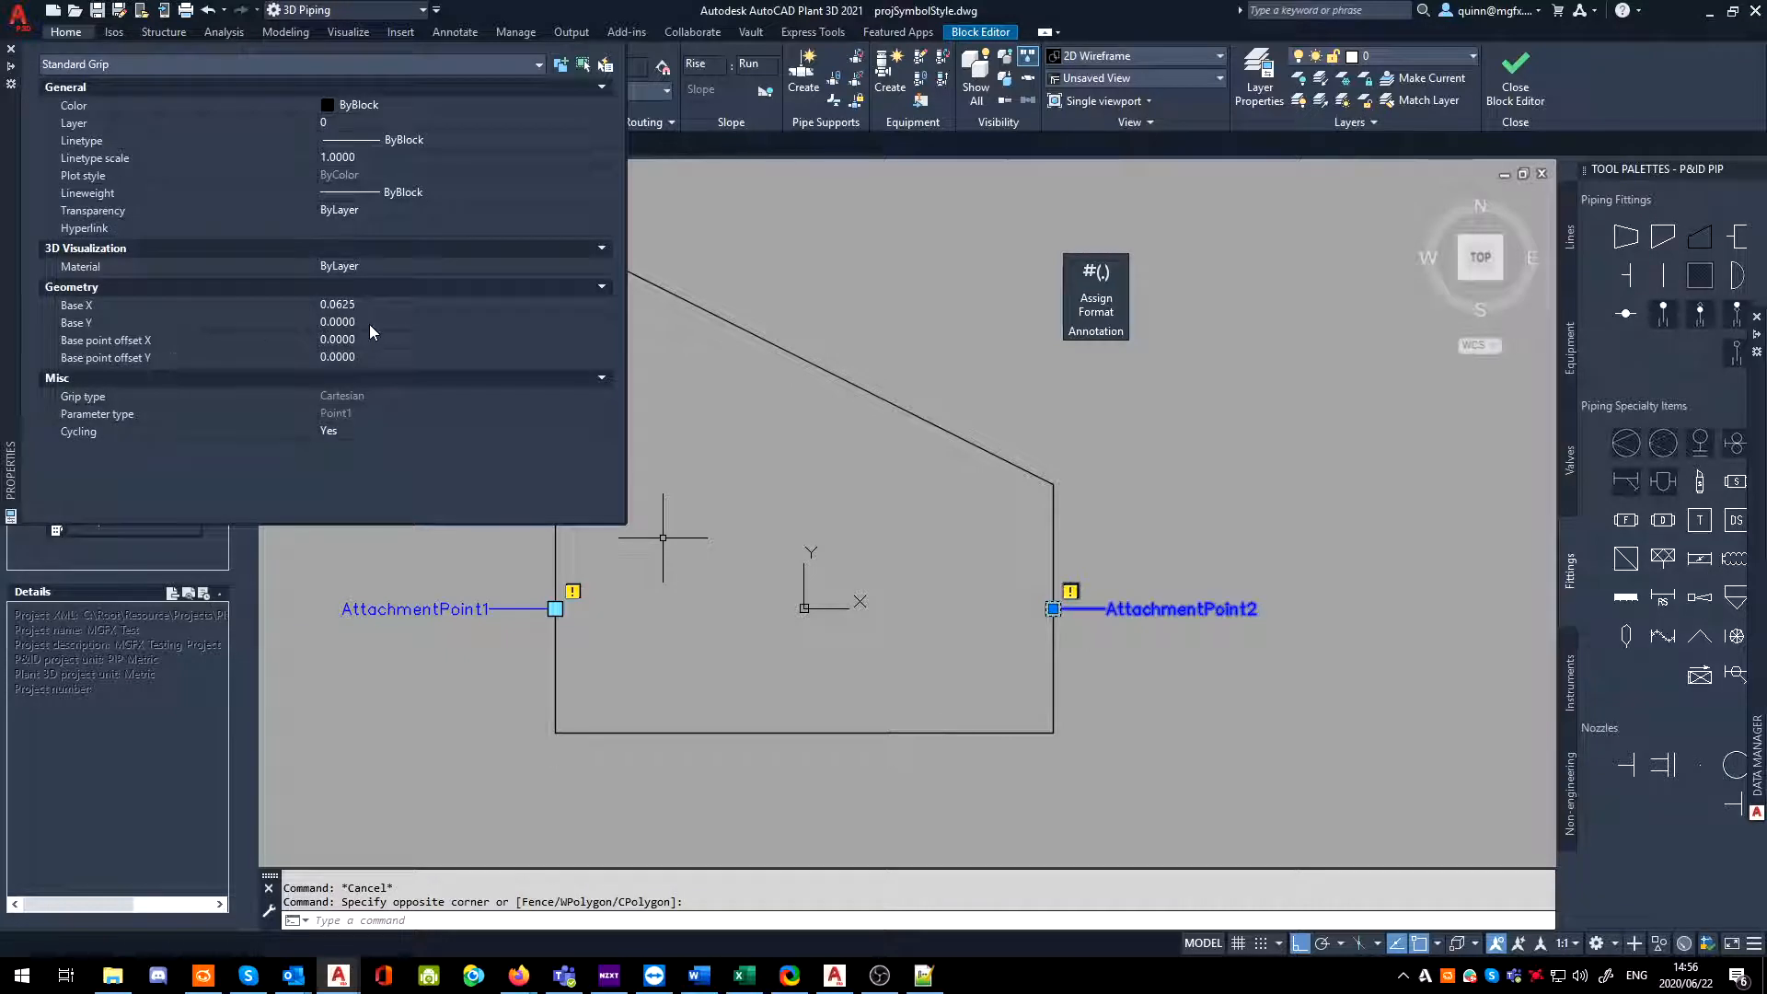
{"action": "mouse_move", "coordinate": [390, 386]}
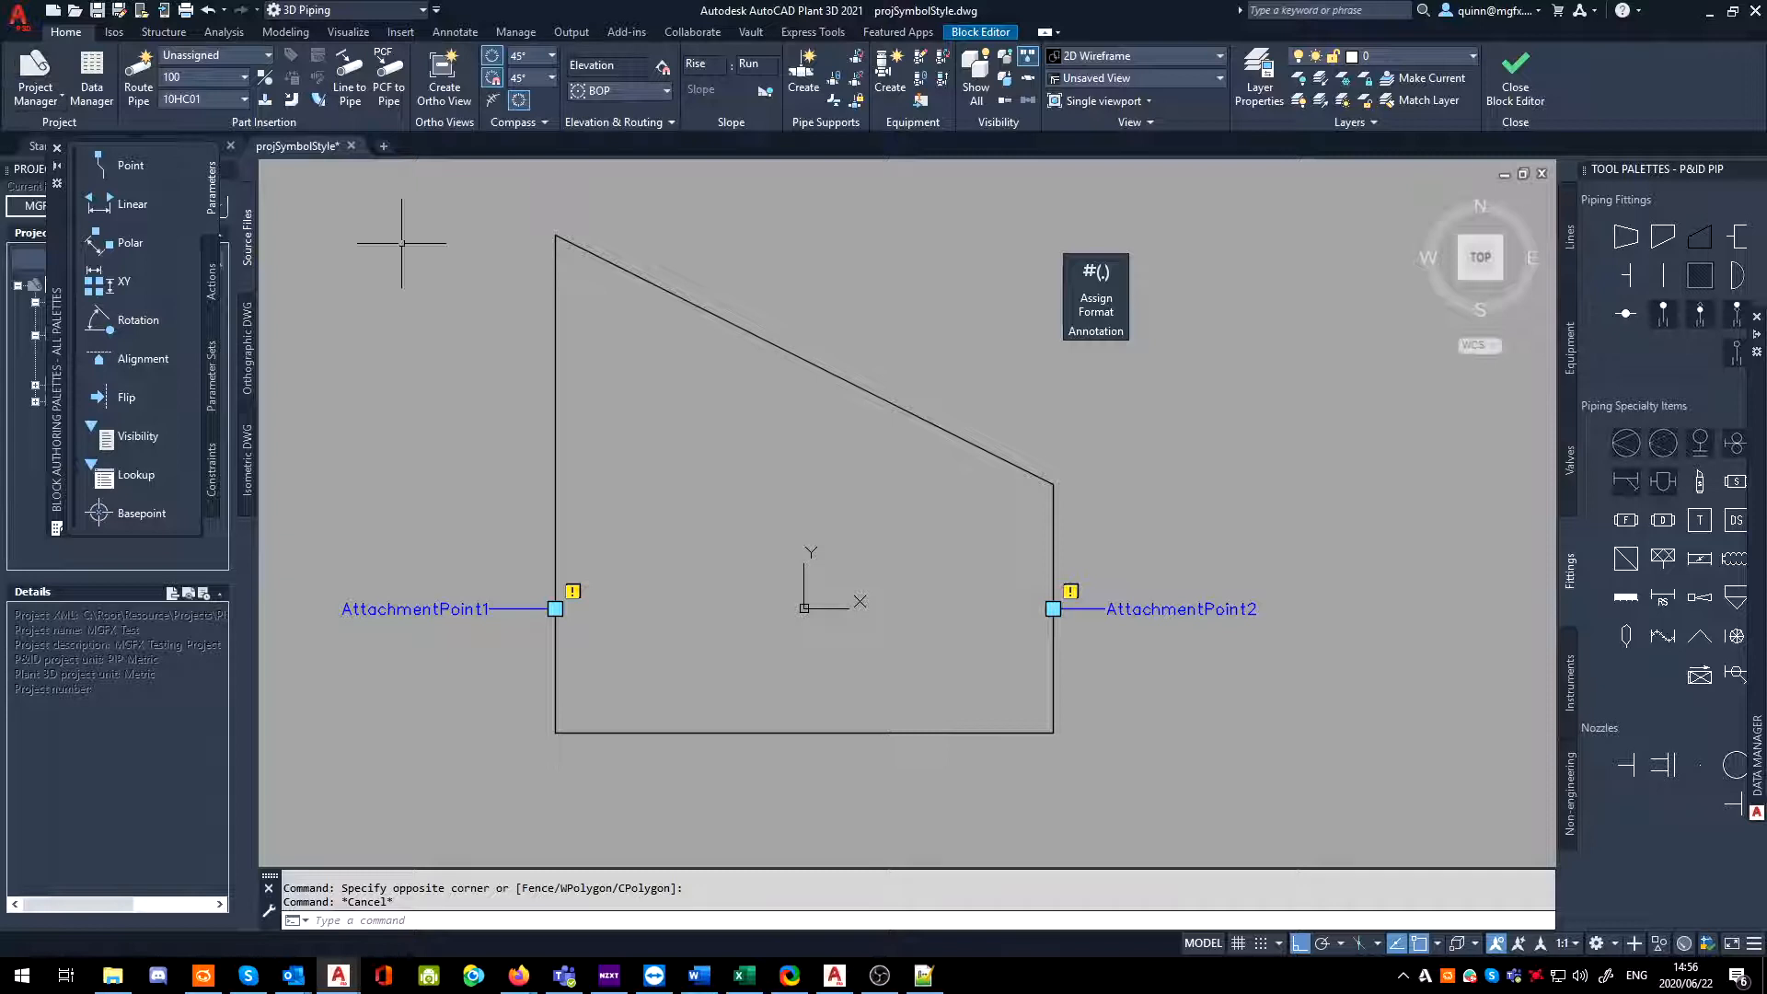
{"action": "mouse_move", "coordinate": [734, 354]}
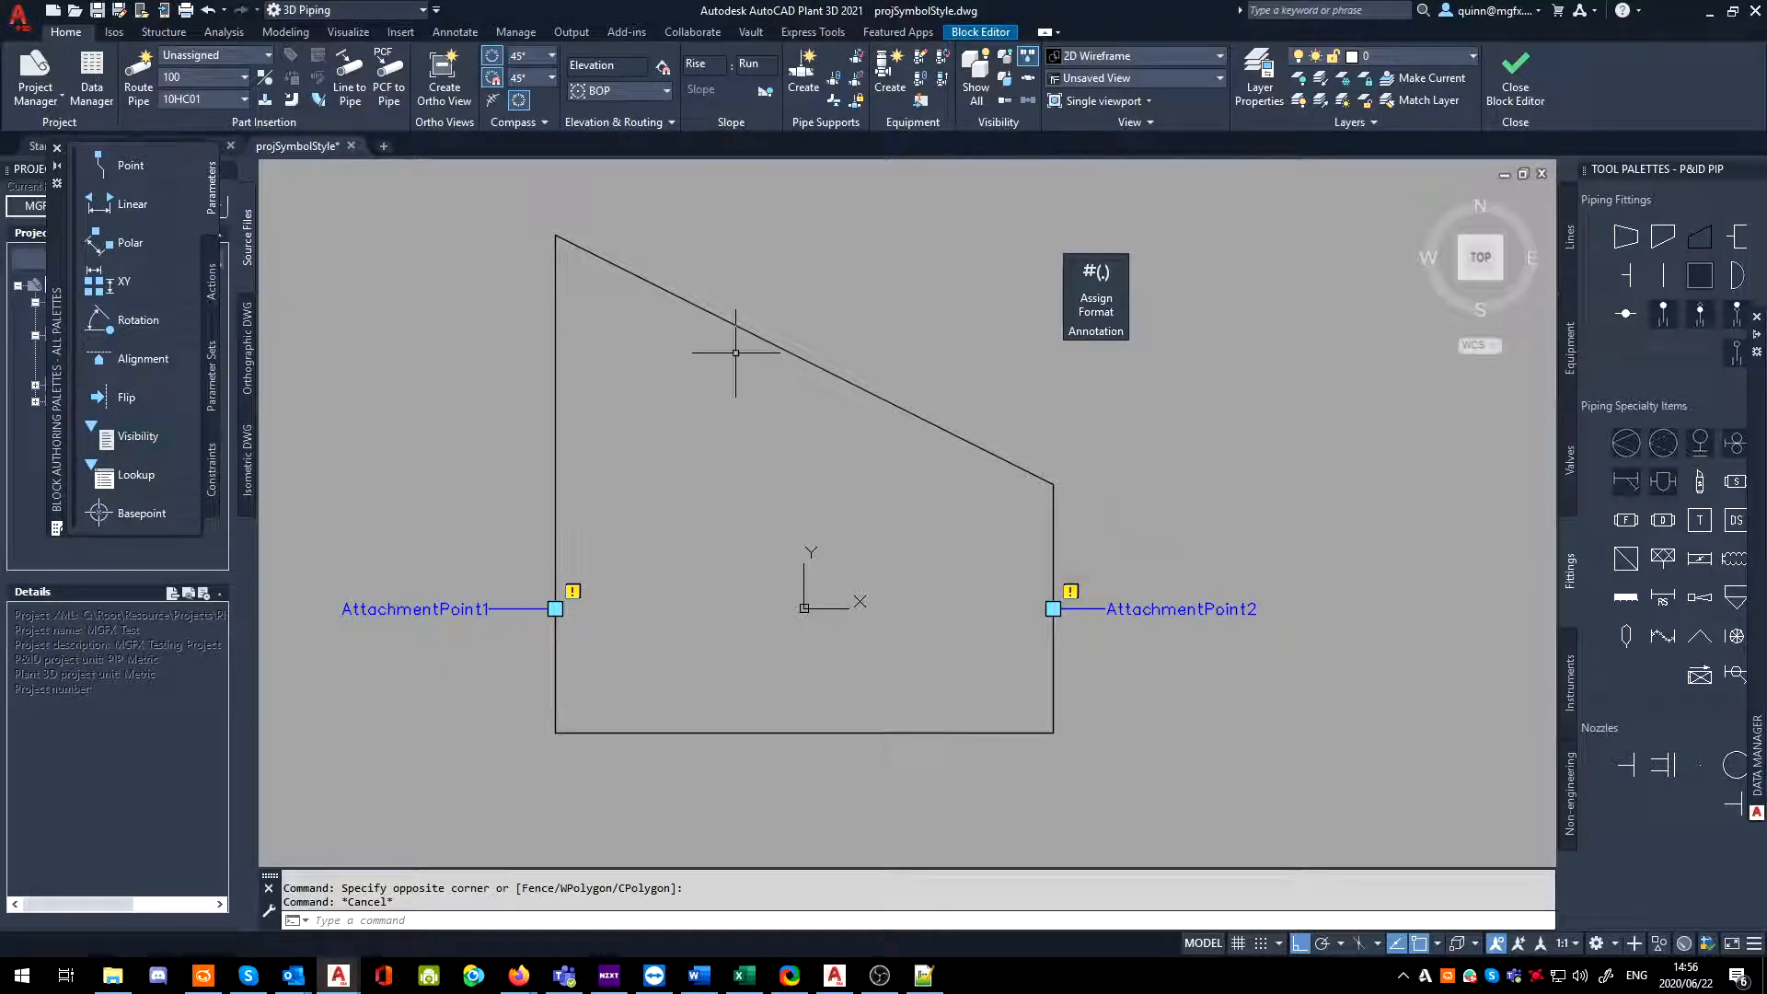
{"action": "mouse_move", "coordinate": [530, 423]}
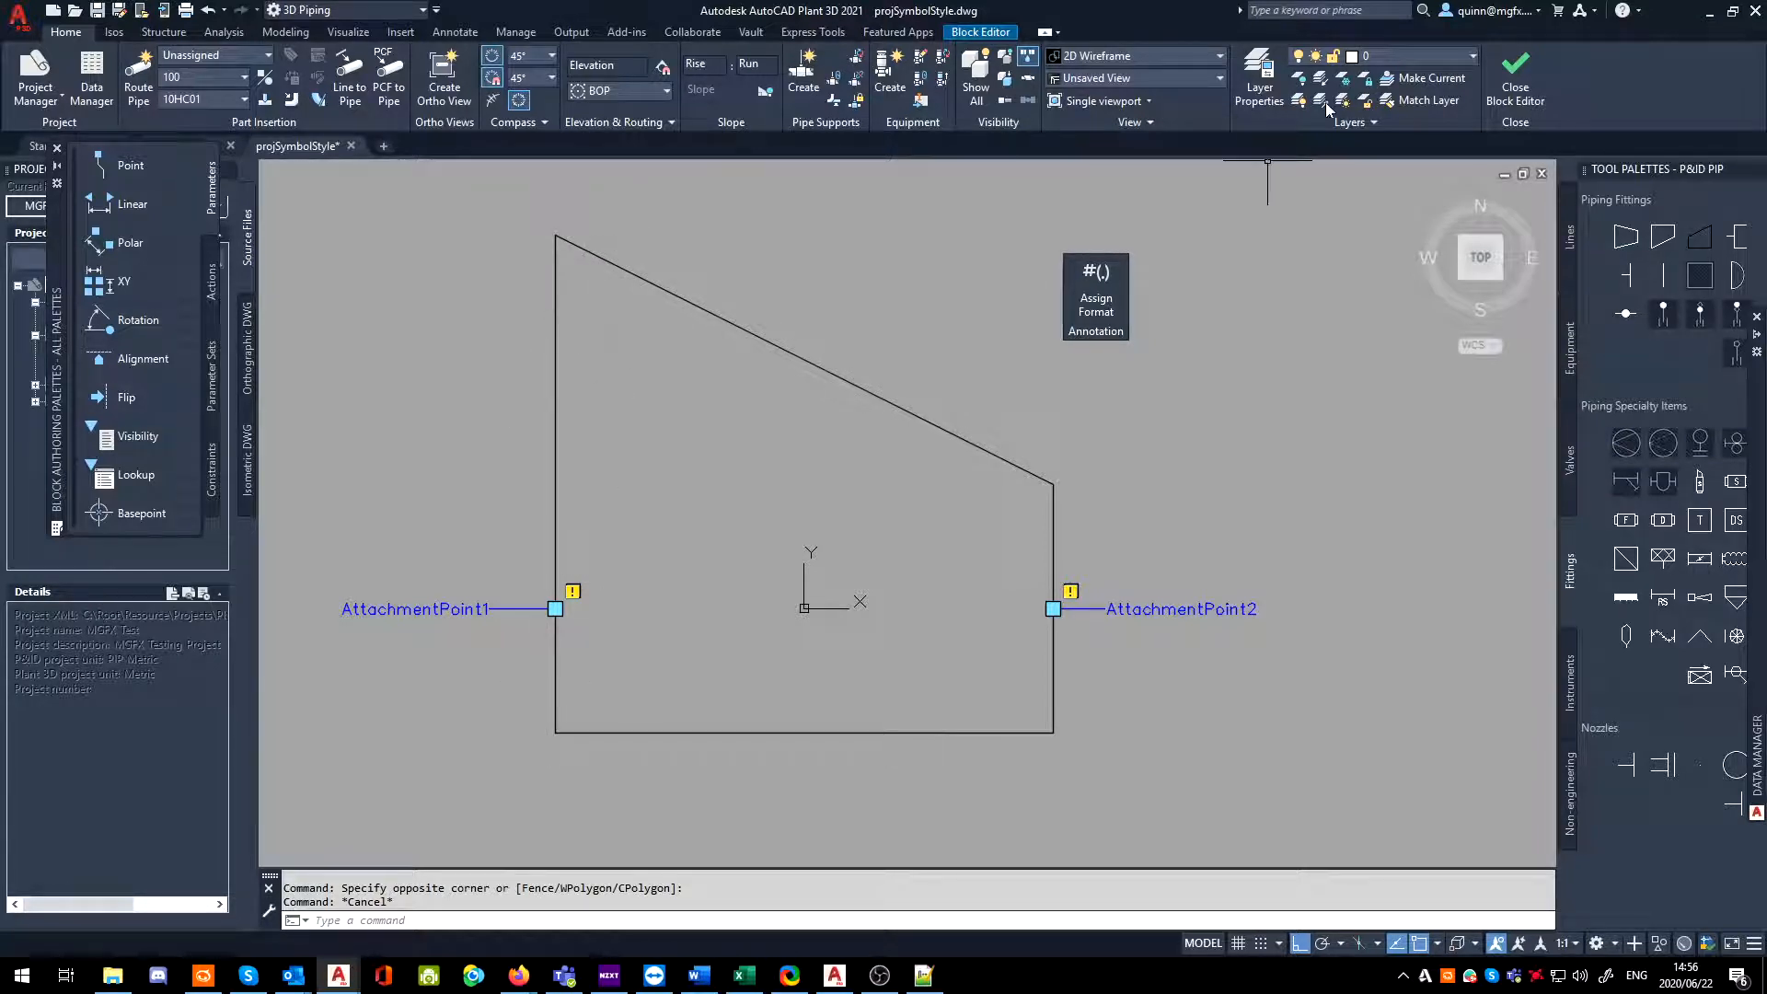
- Close the Block Editor saving the mirrored Eccentric Reducer Bottom Flat, then confirm Project Setup with OK
{"action": "left_click", "coordinate": [1514, 85]}
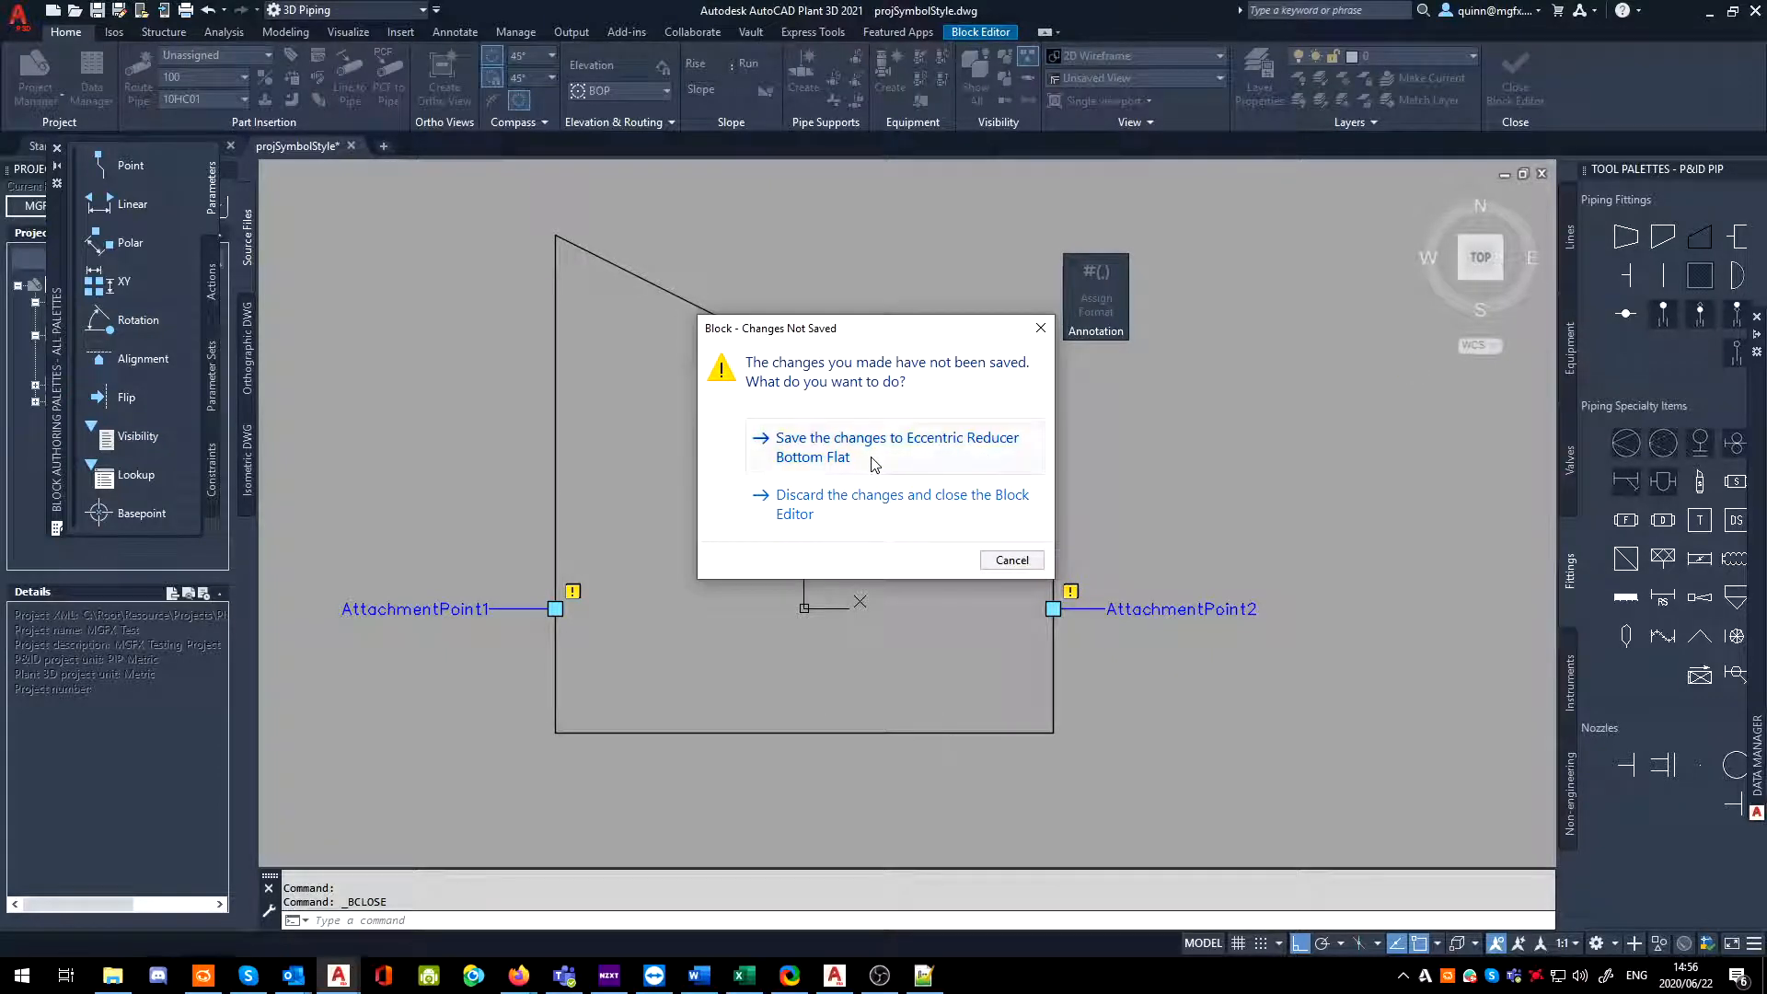
{"action": "left_click", "coordinate": [902, 504]}
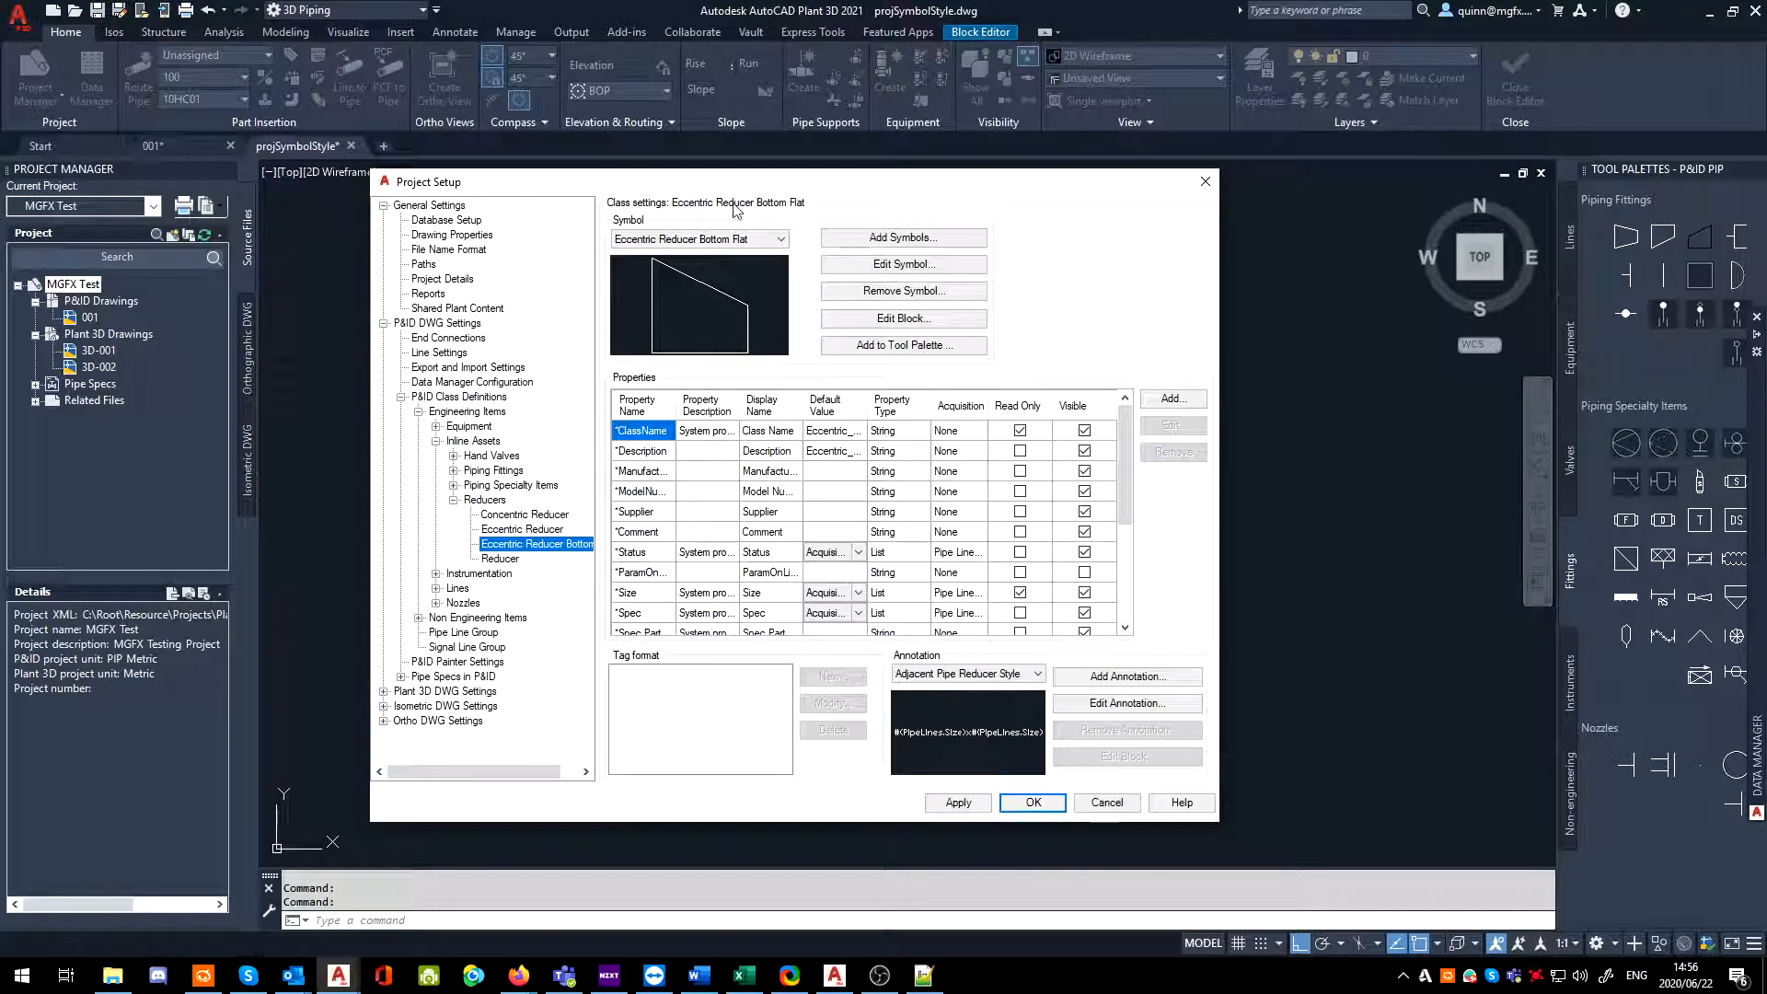
{"action": "left_click", "coordinate": [521, 530]}
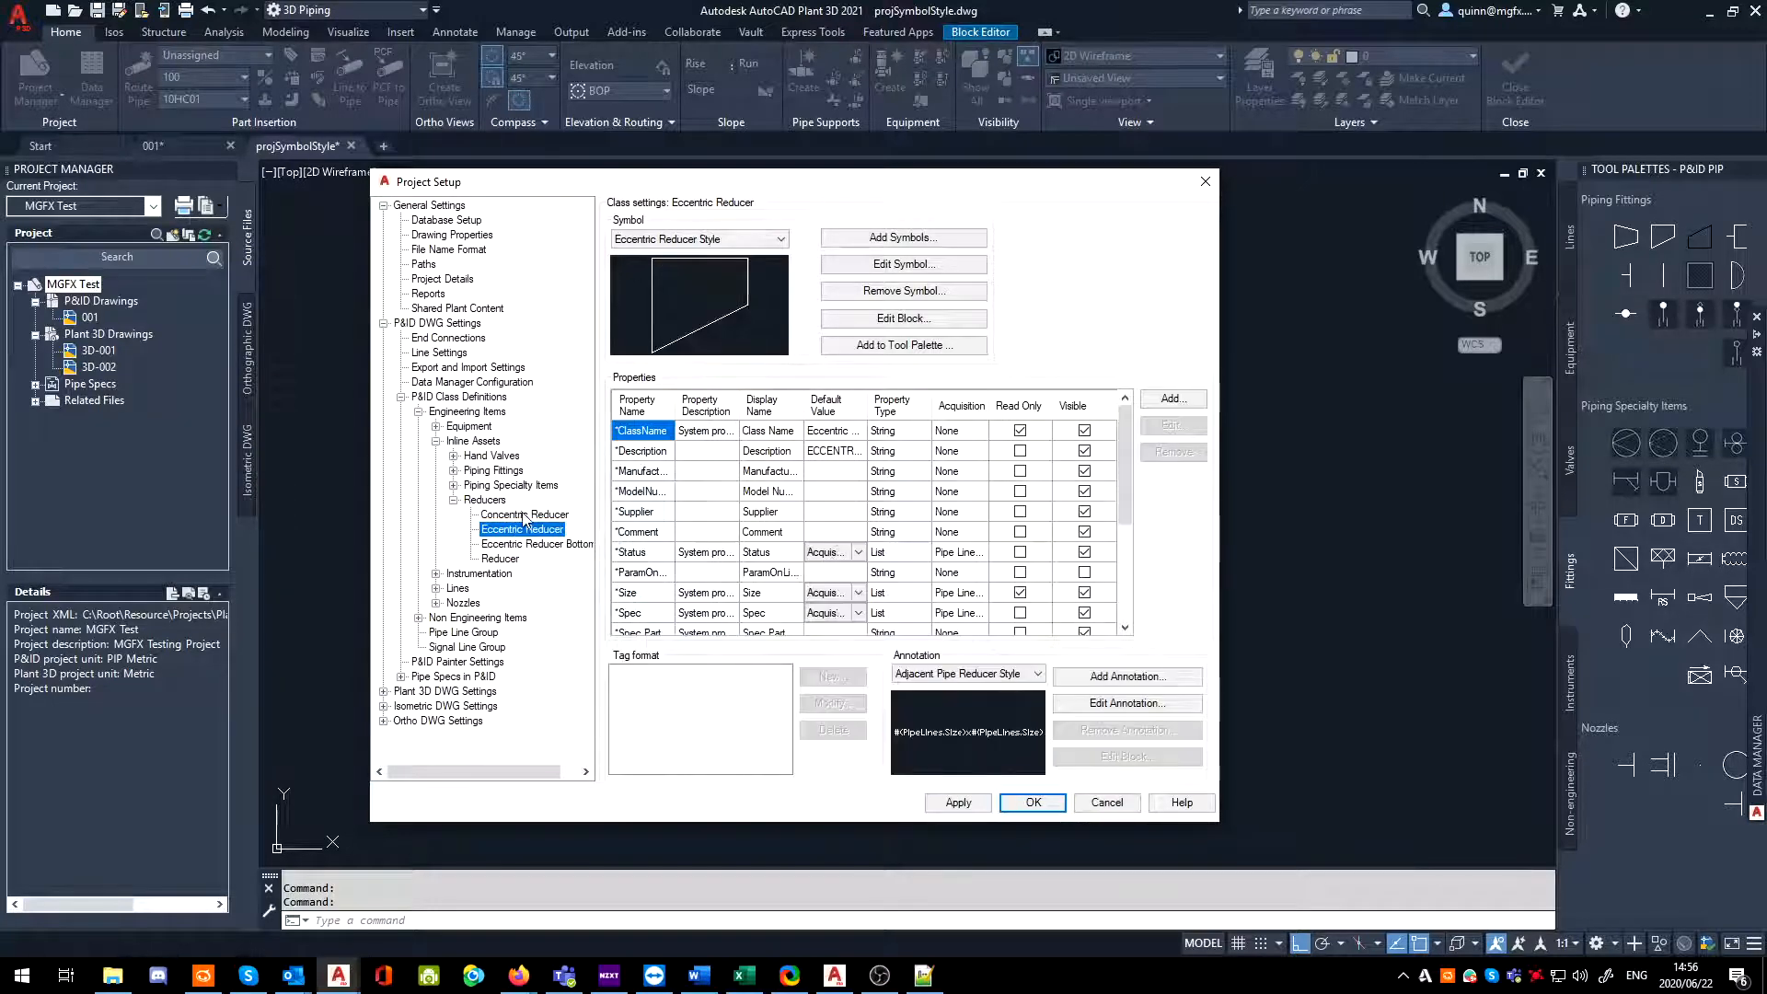
{"action": "left_click", "coordinate": [535, 543]}
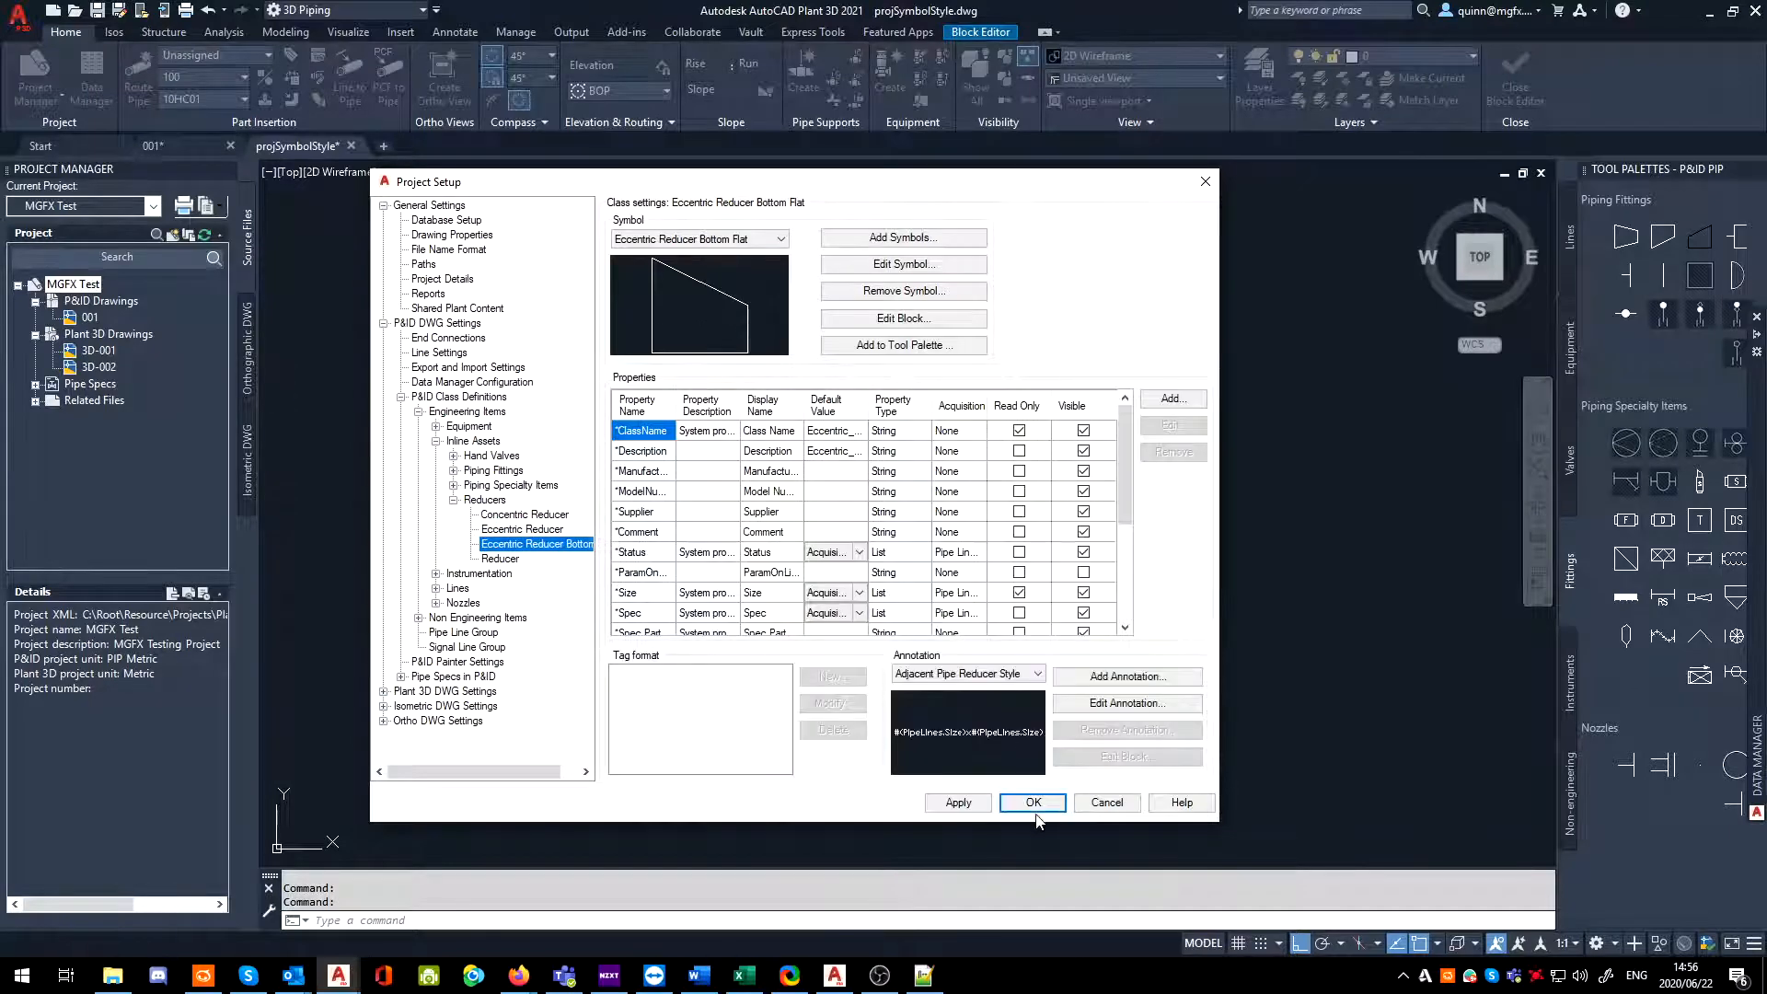
{"action": "left_click", "coordinate": [1031, 802]}
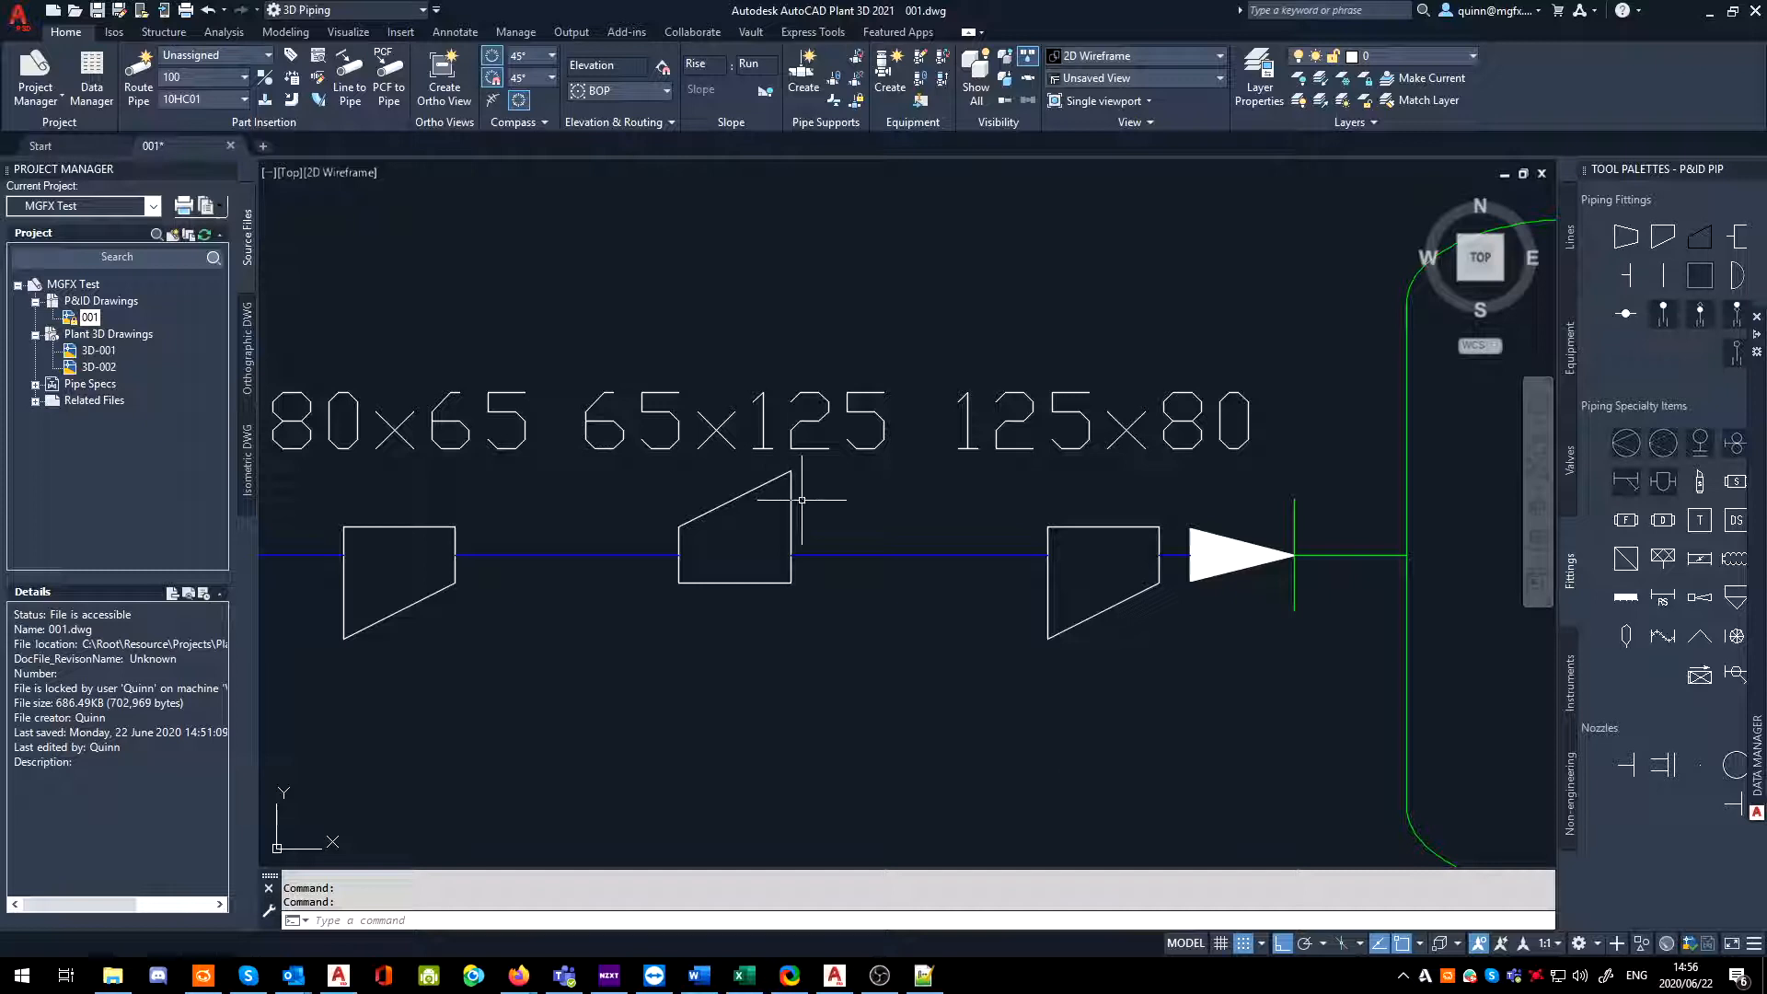
{"action": "mouse_move", "coordinate": [629, 594]}
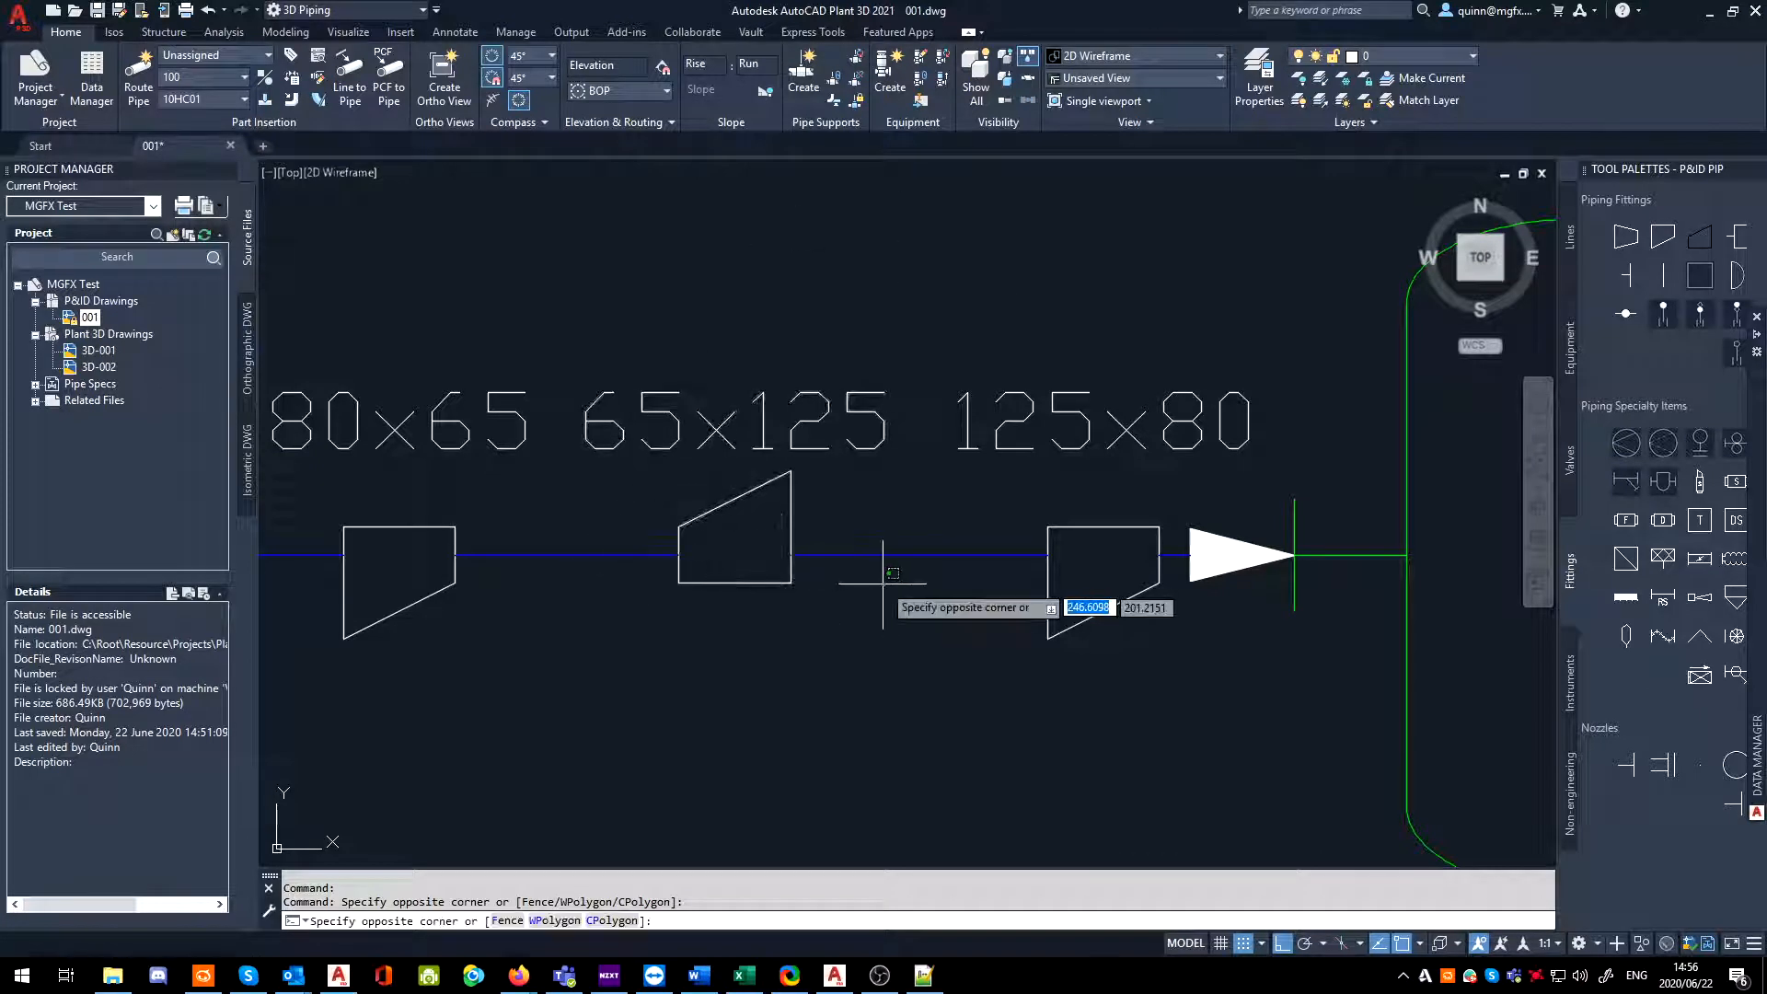
- Assign a new tag to the middle pipe segment with Size 150, giving reducers 80x150 and 150x125
{"action": "right_click", "coordinate": [702, 649]}
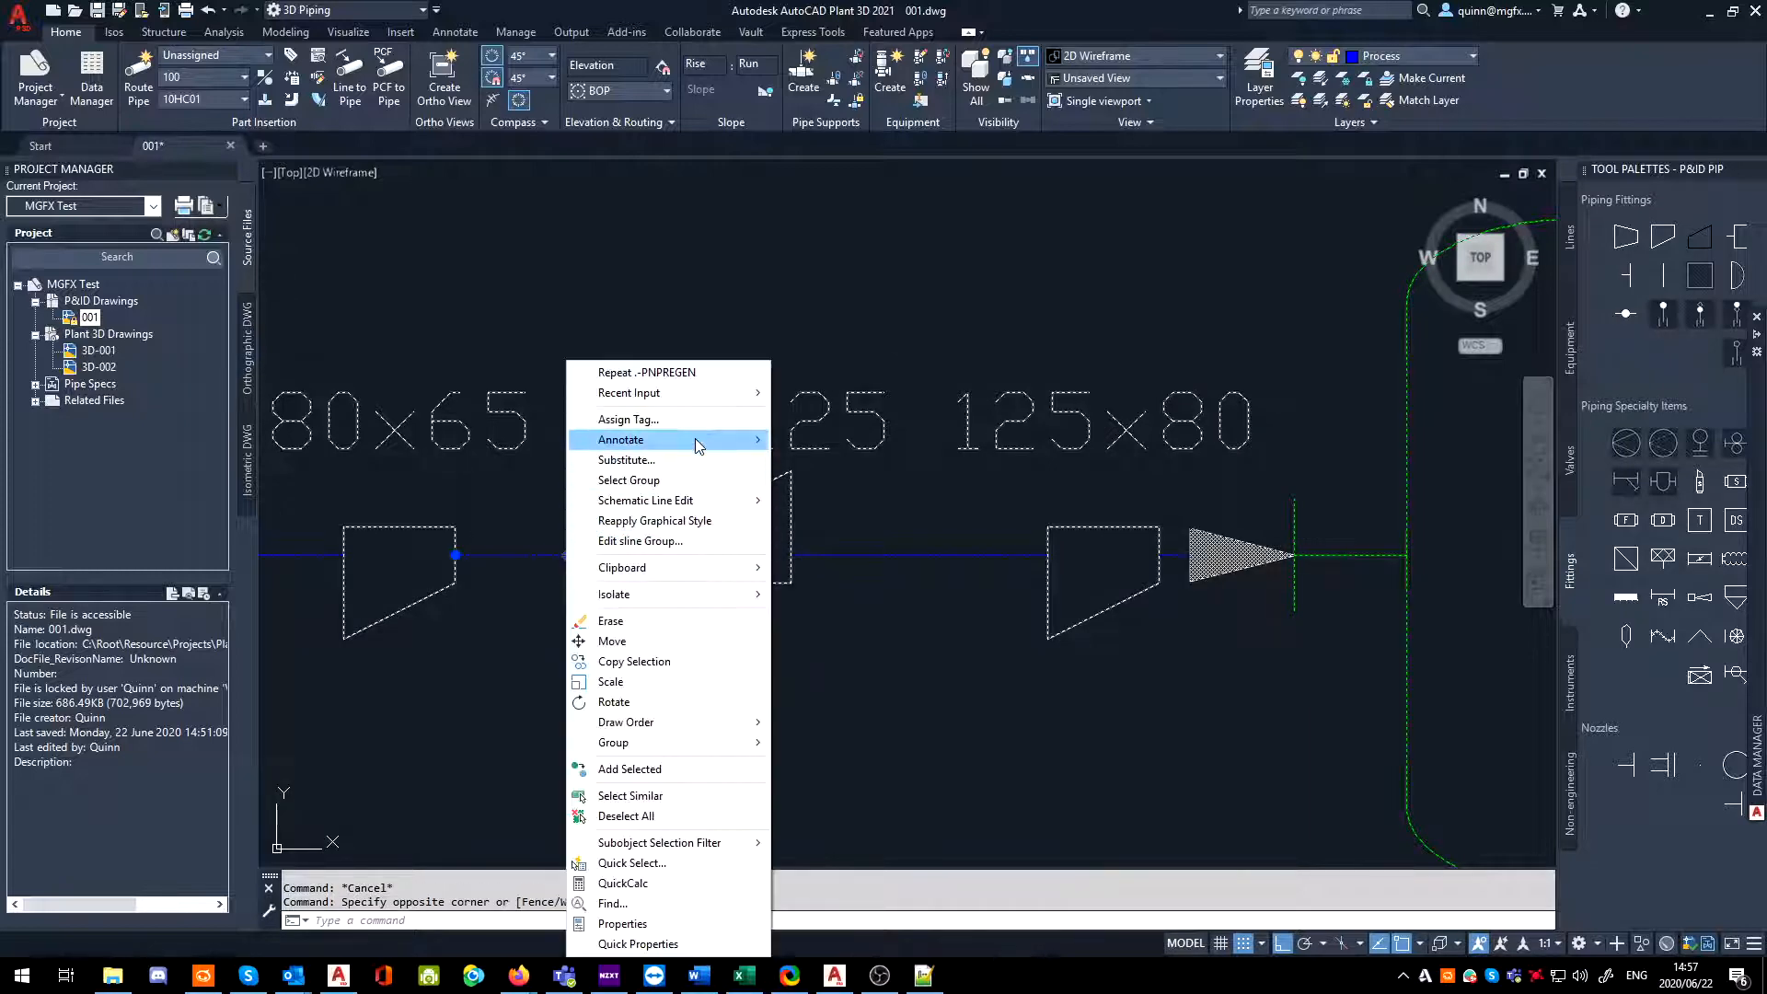
{"action": "left_click", "coordinate": [628, 420]}
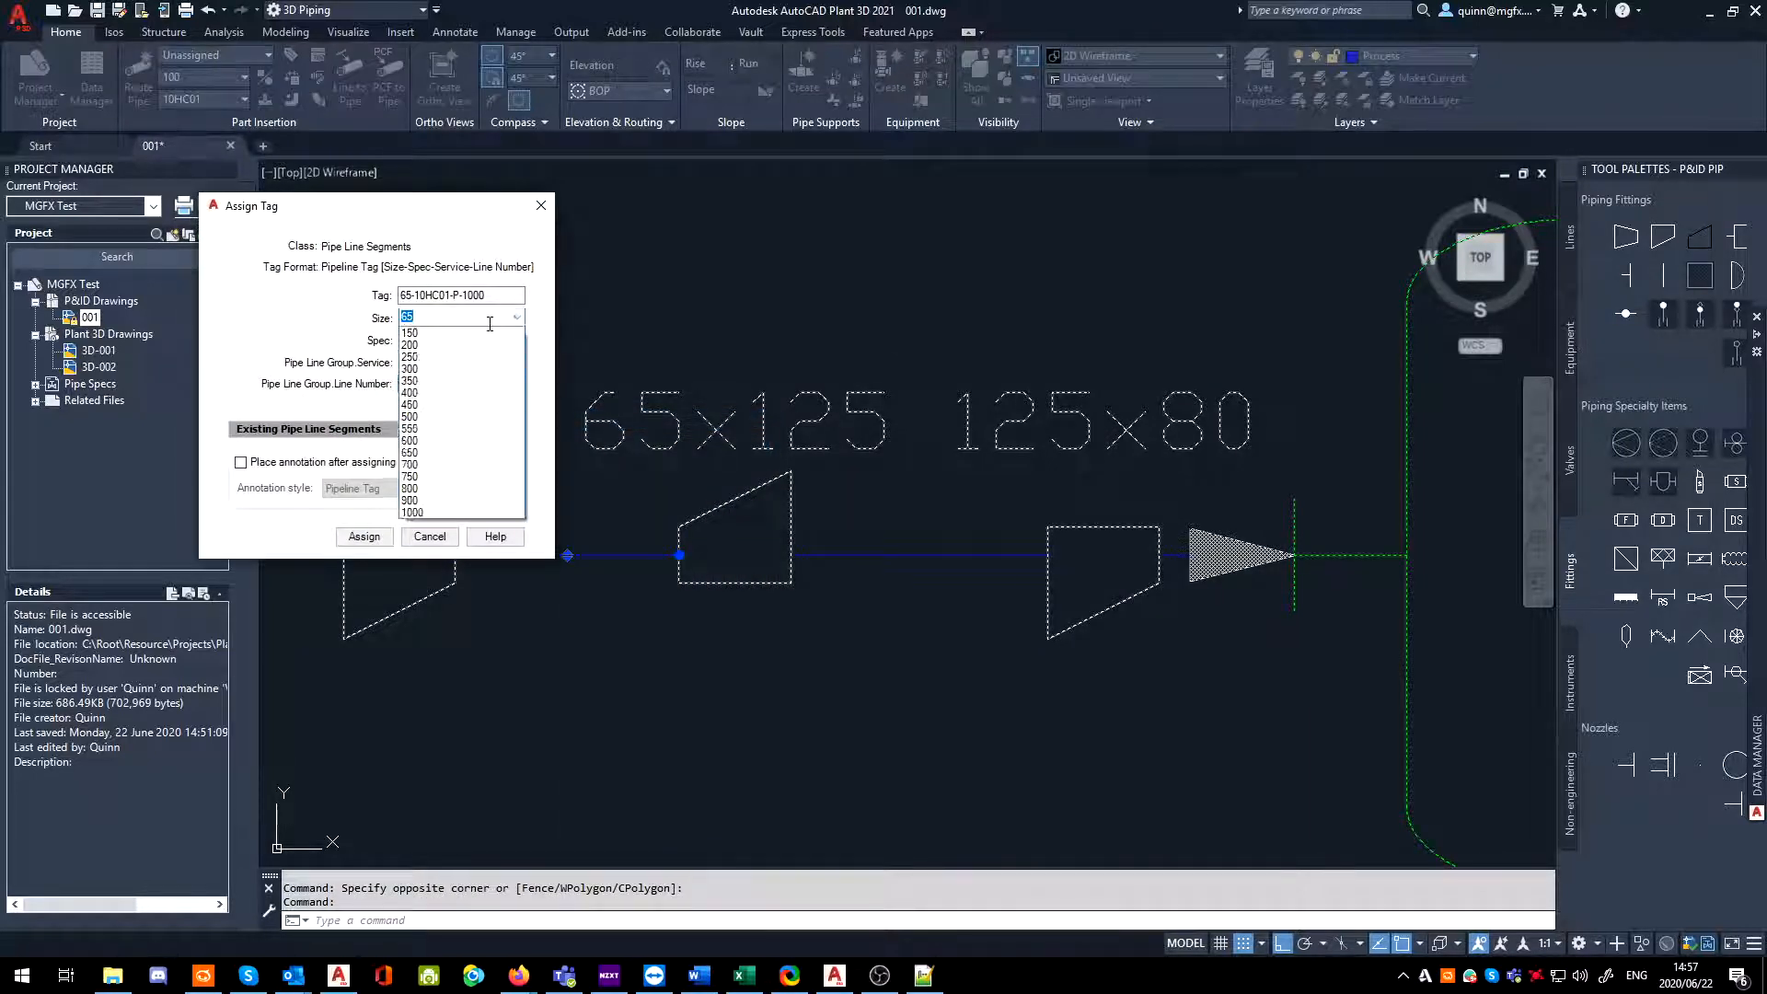
{"action": "left_click", "coordinate": [408, 331]}
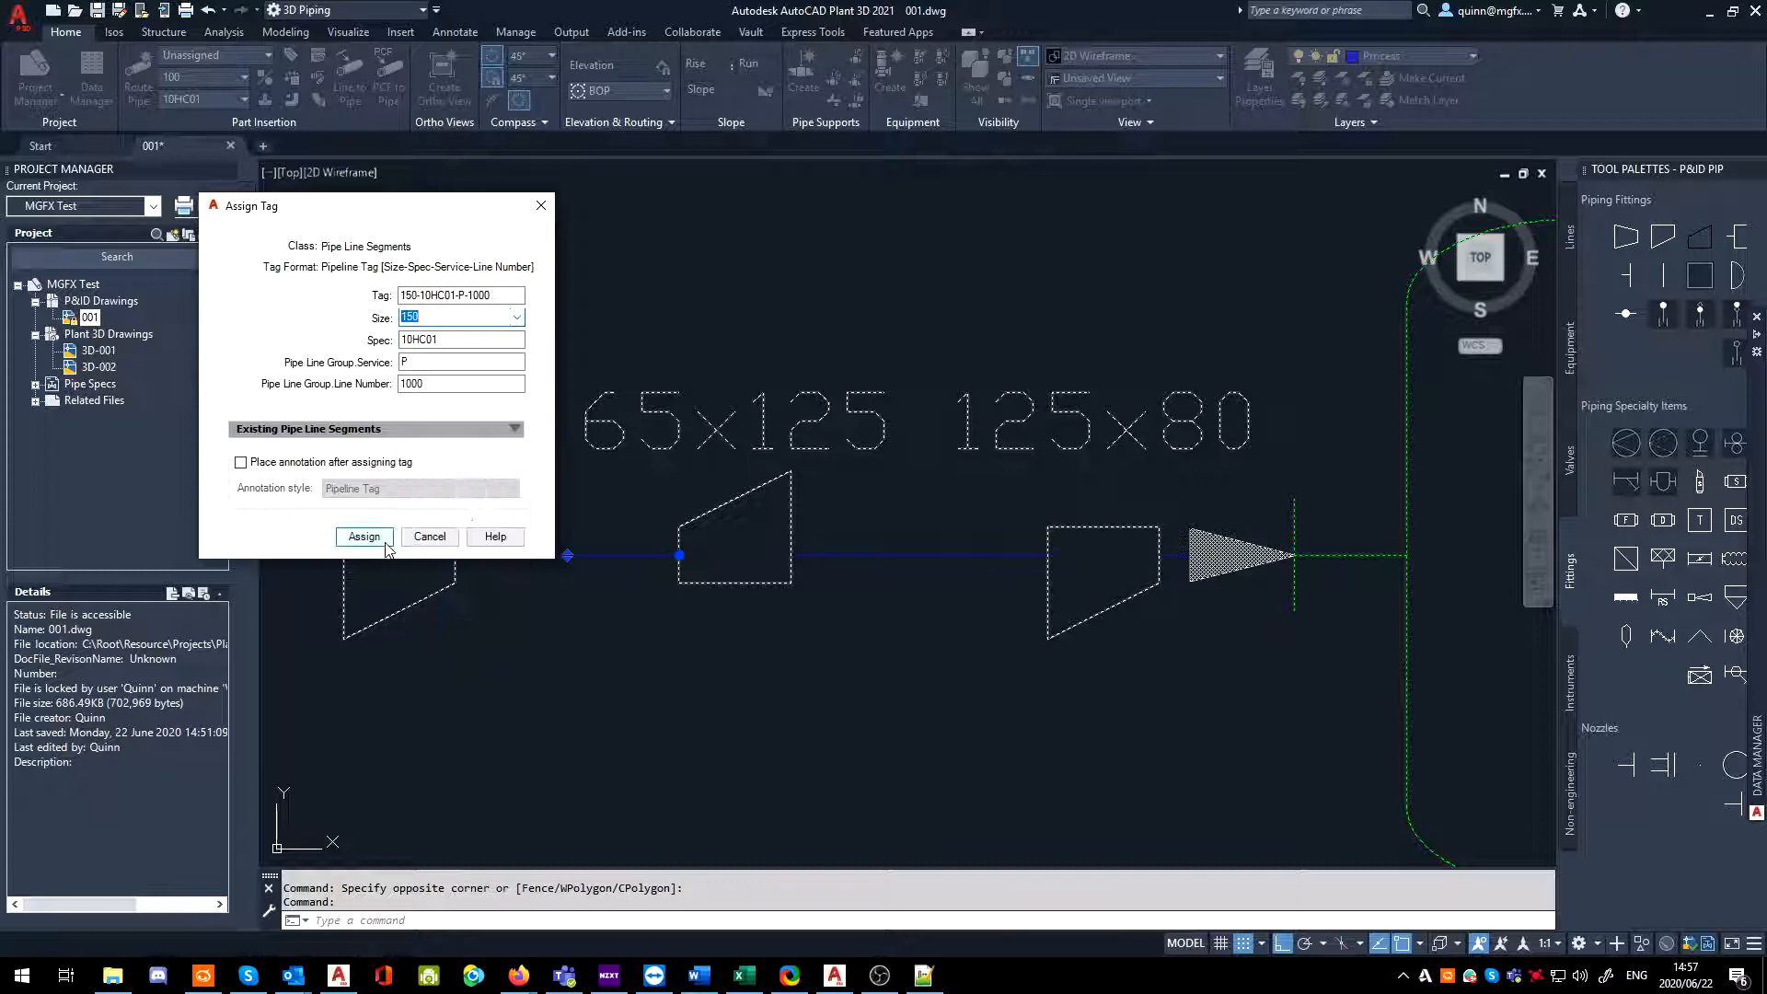
{"action": "left_click", "coordinate": [364, 535]}
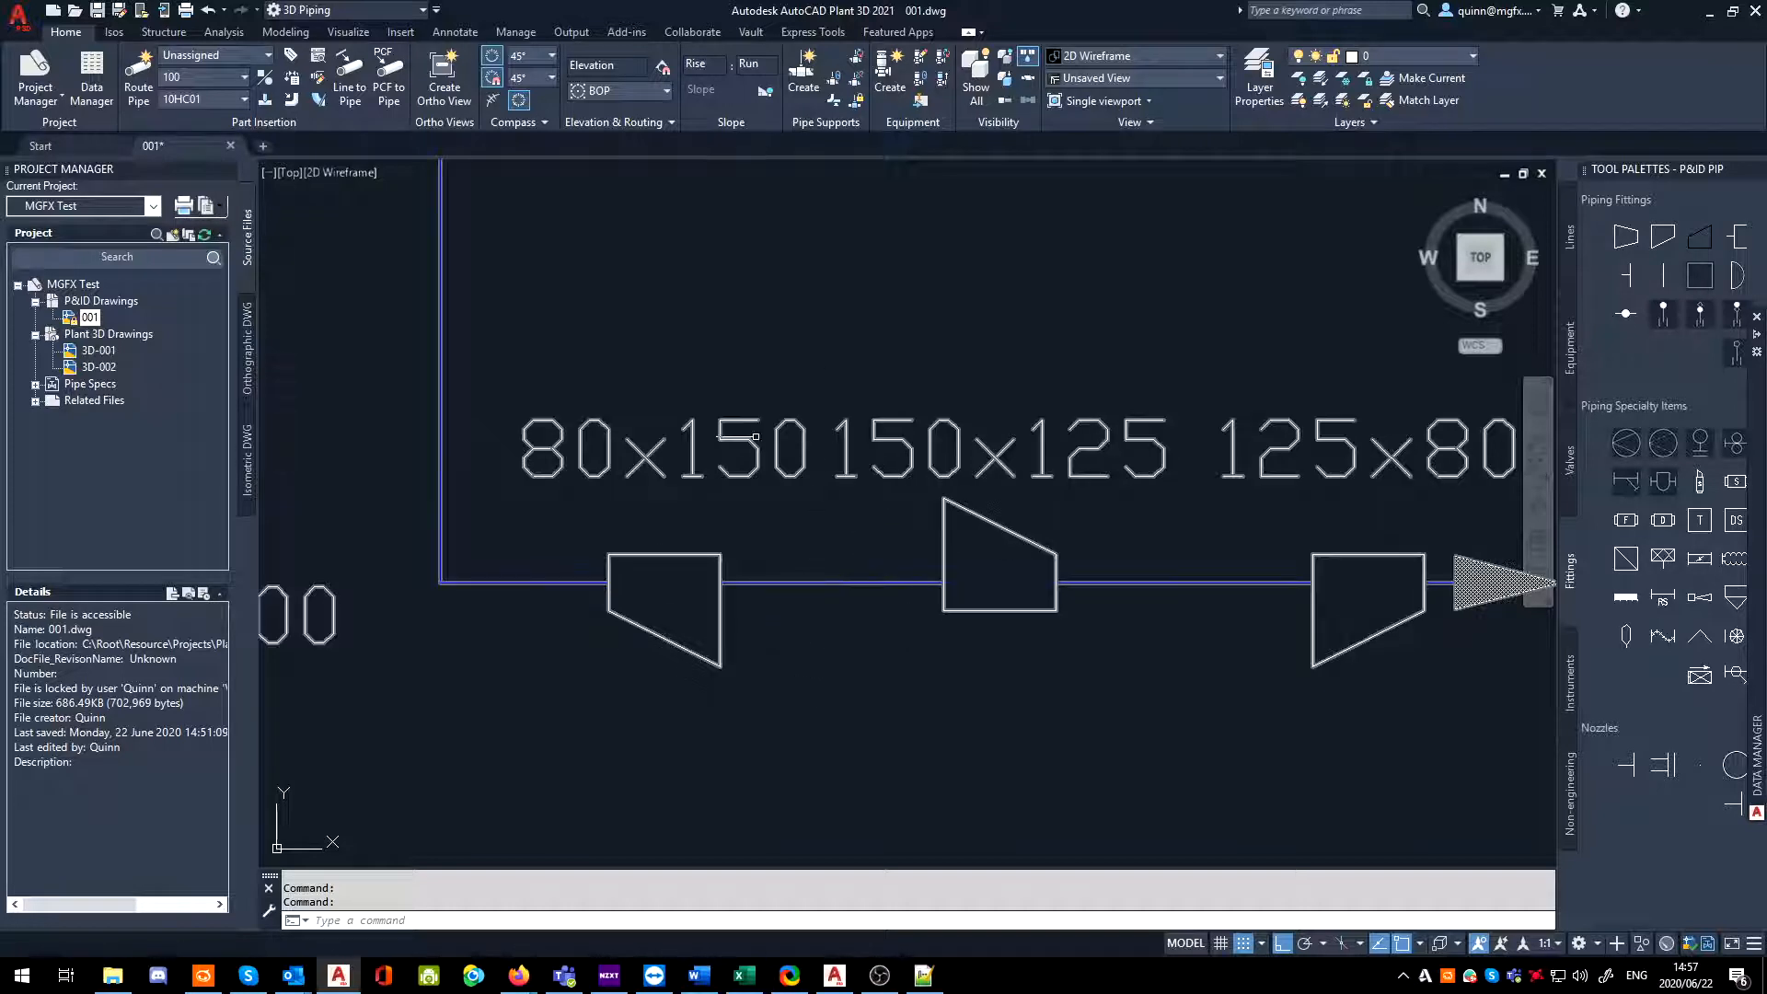
{"action": "mouse_move", "coordinate": [668, 514]}
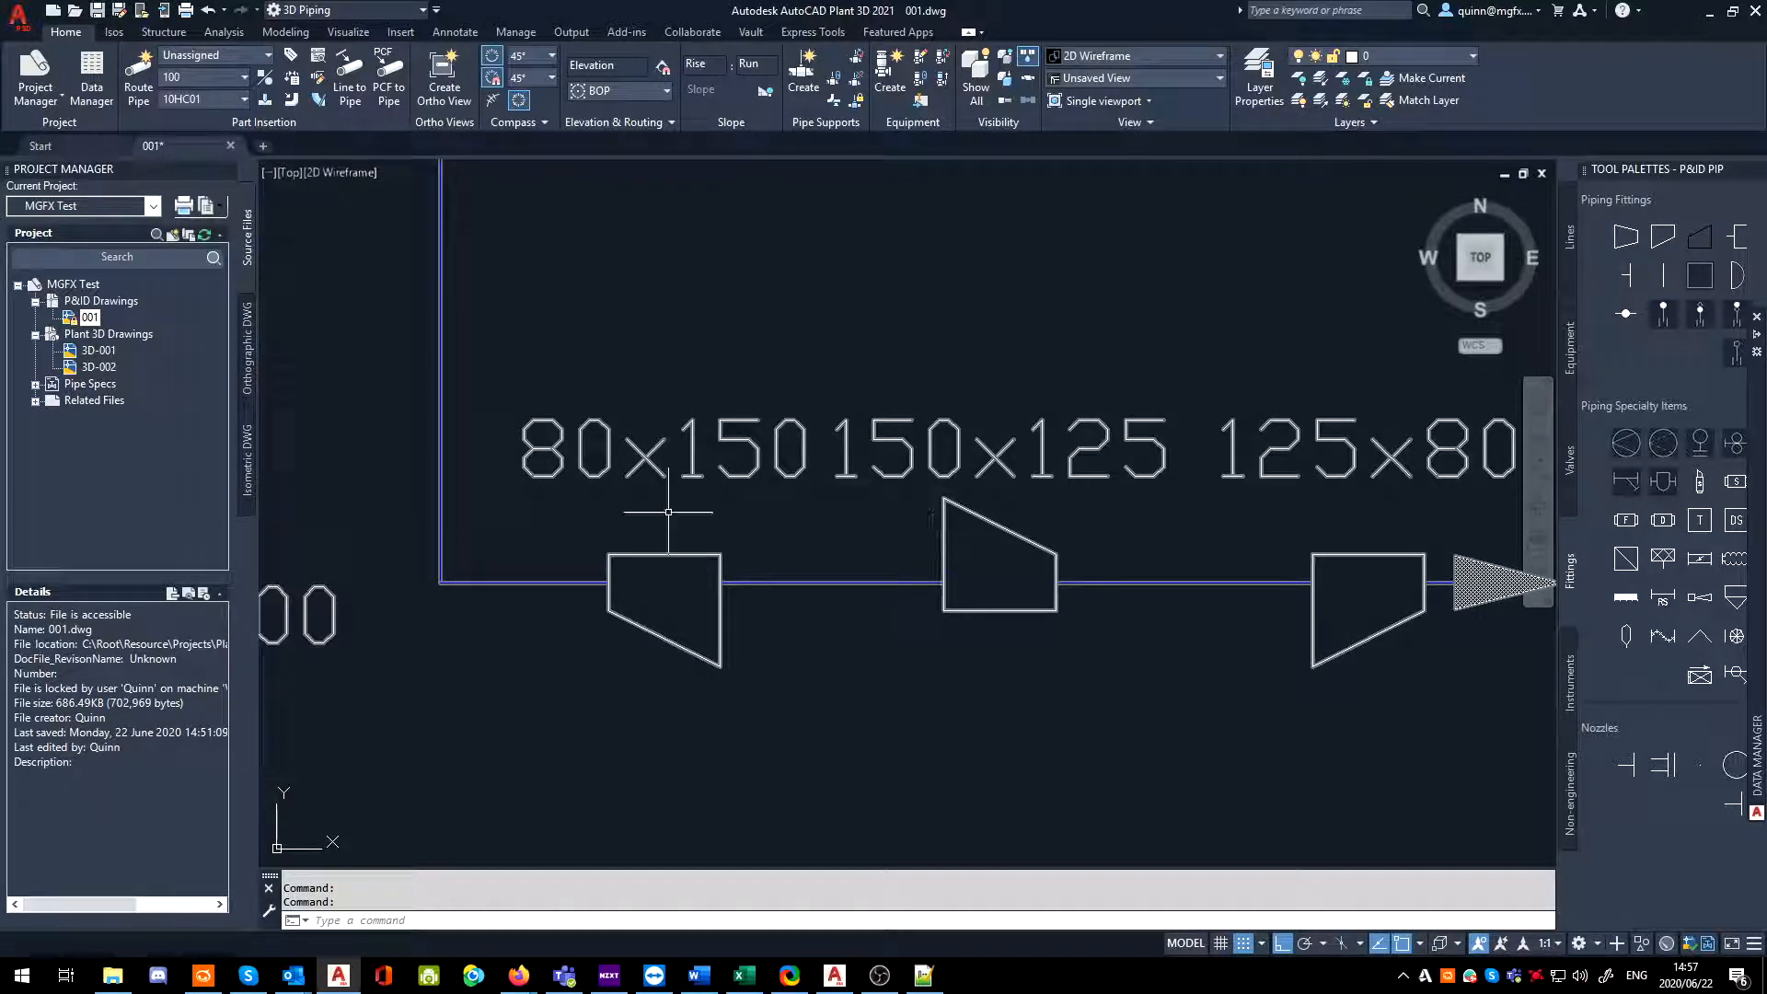